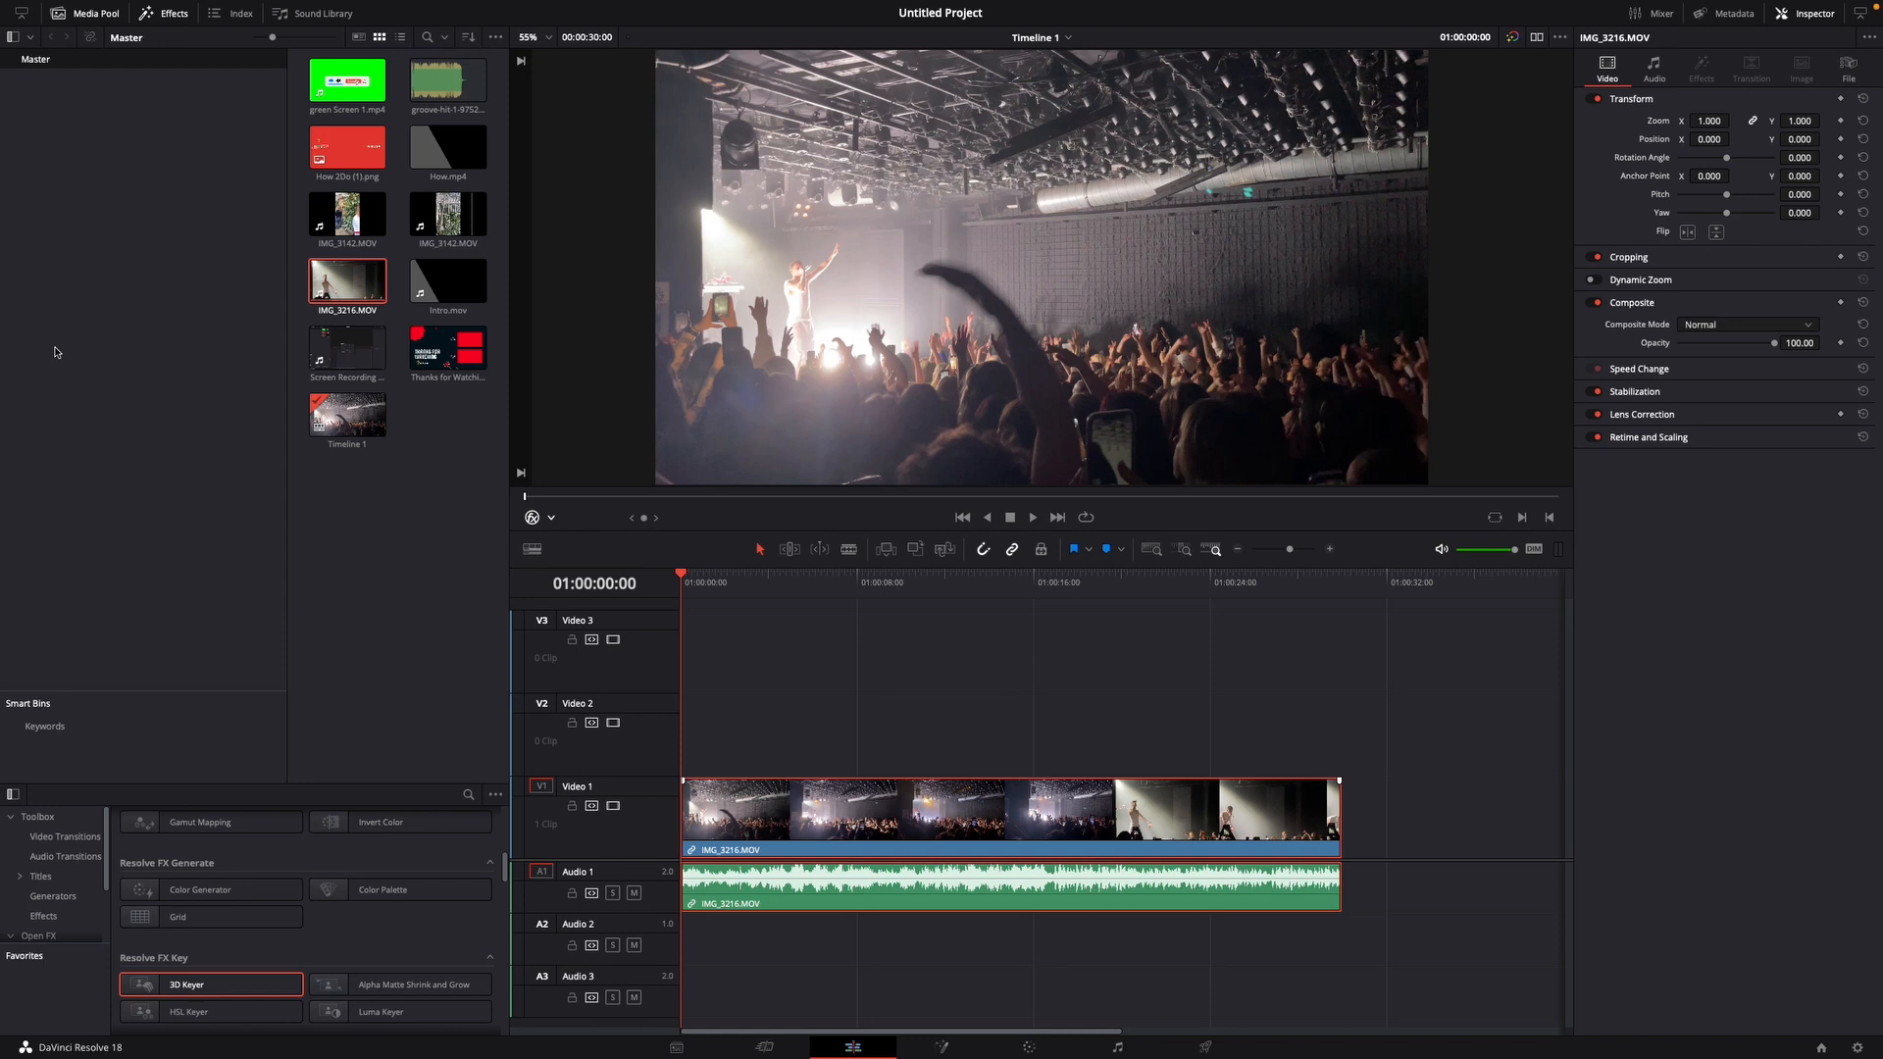
mouse_move(579, 549)
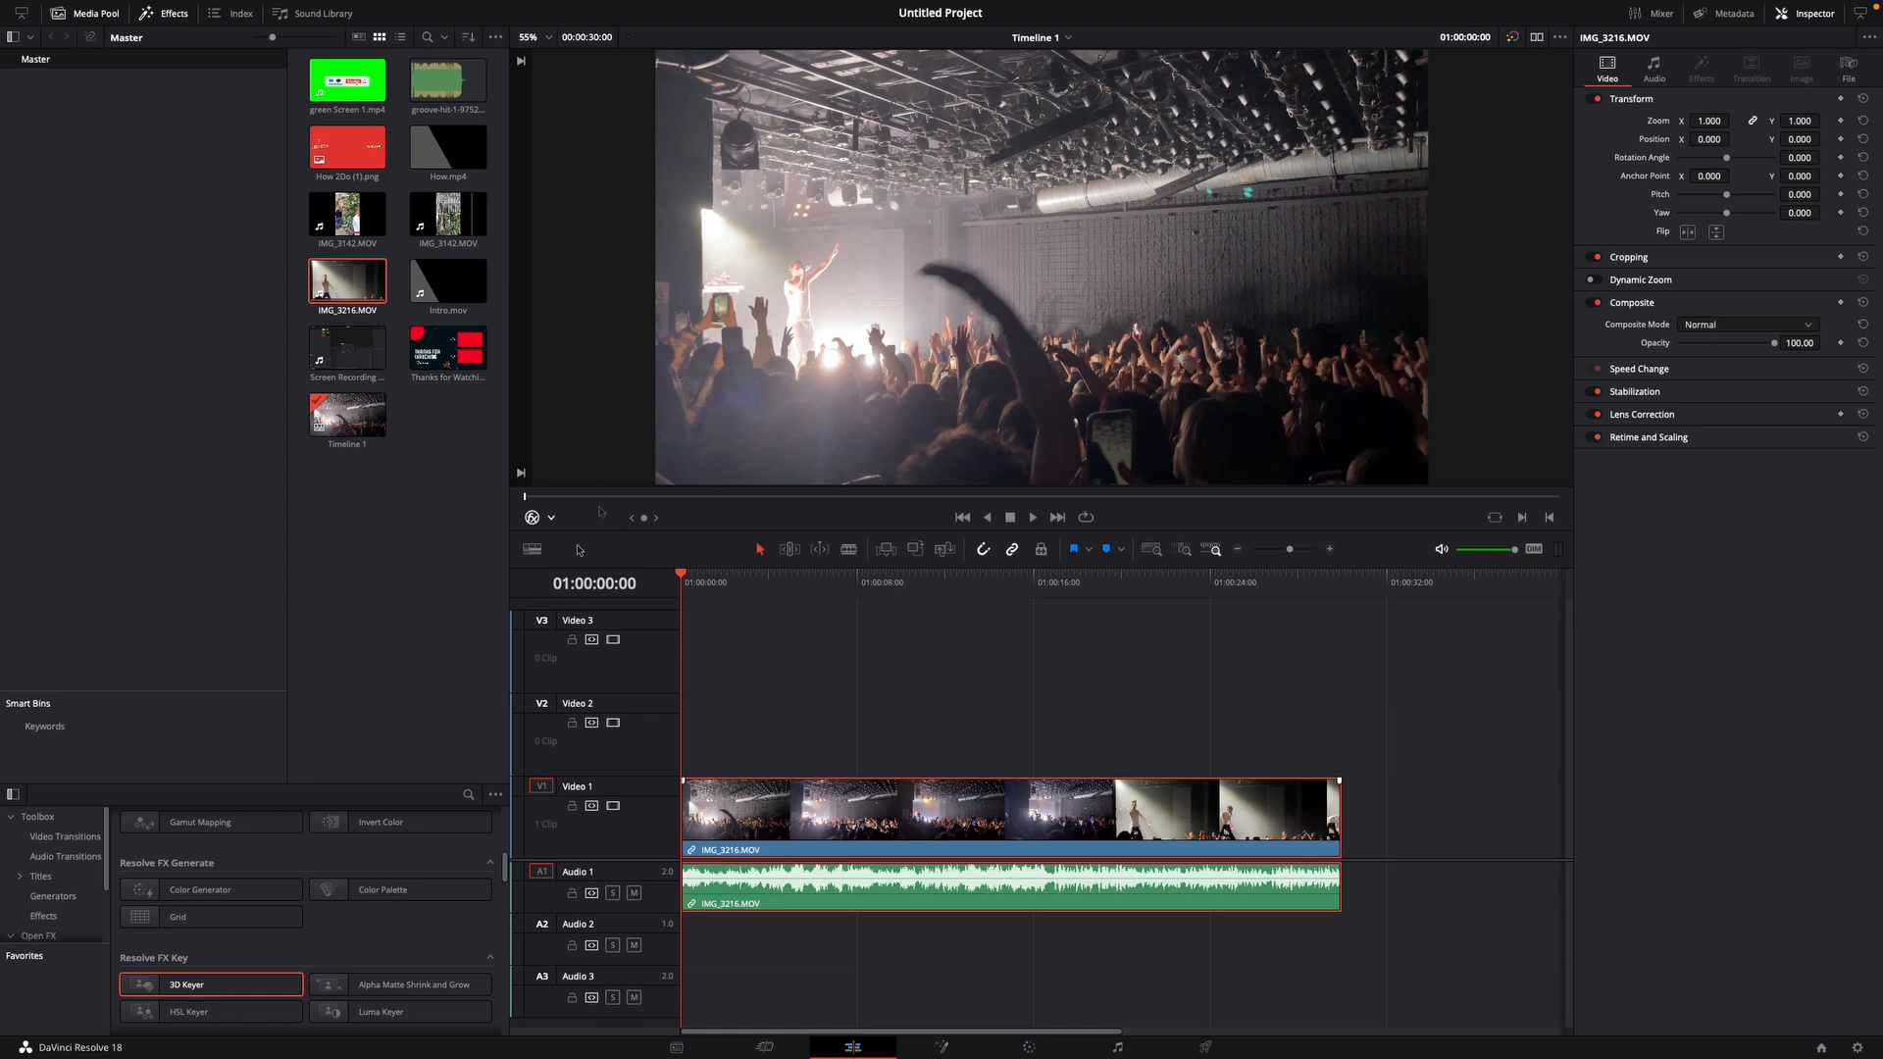
mouse_move(375, 561)
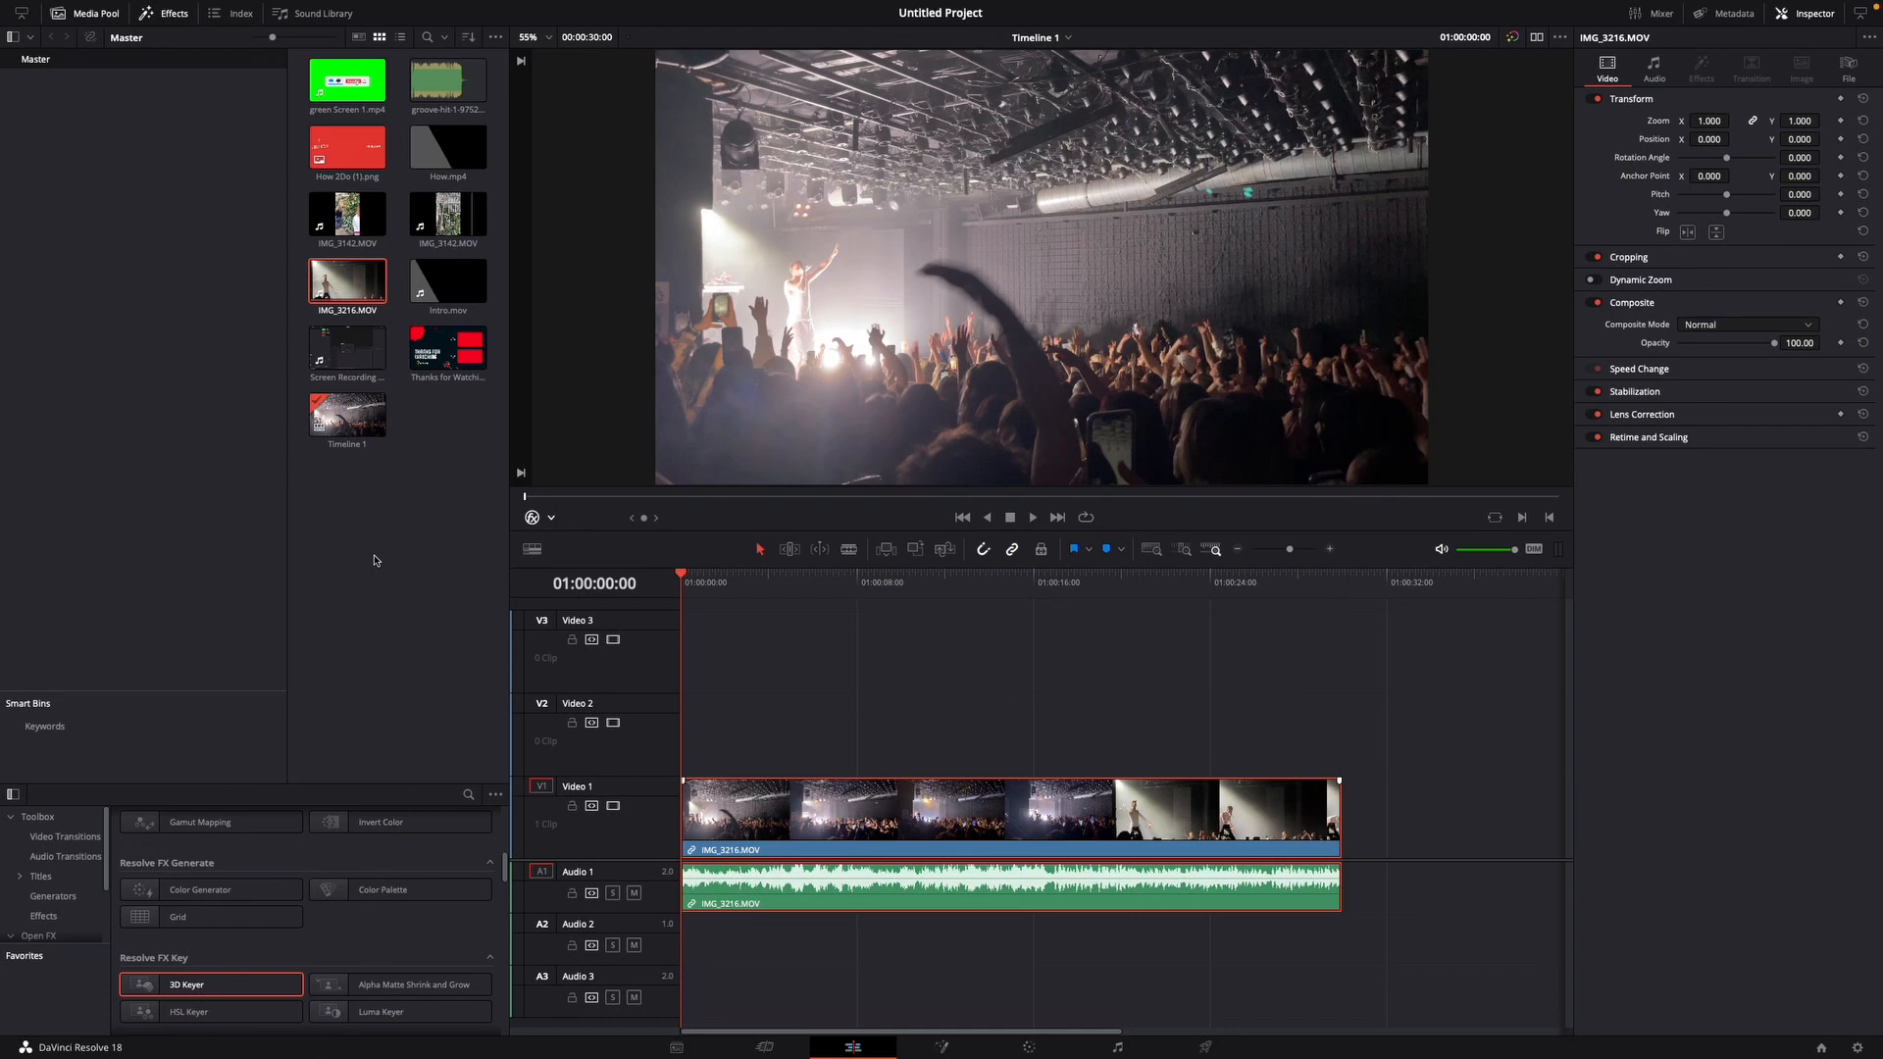
Set the frame interpolation retime process to Optical Flow in Project Settings and save
click(137, 8)
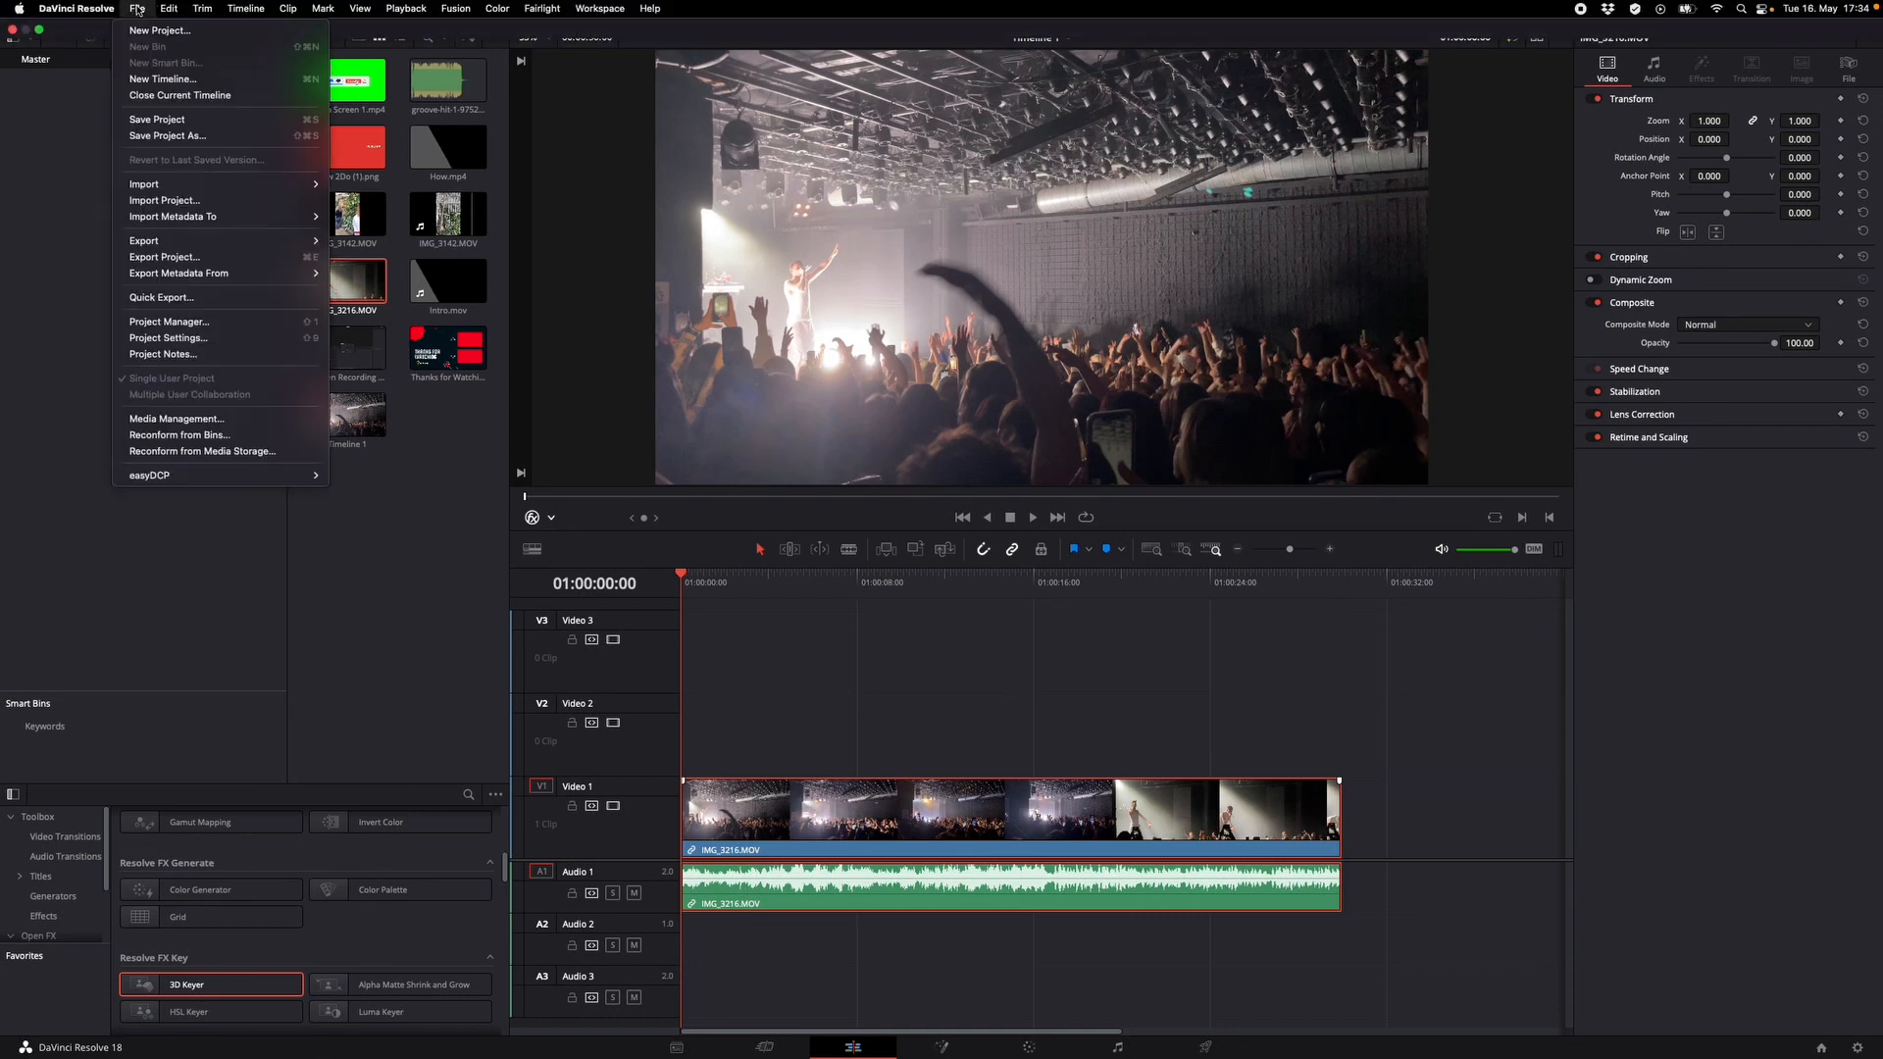
mouse_move(168, 337)
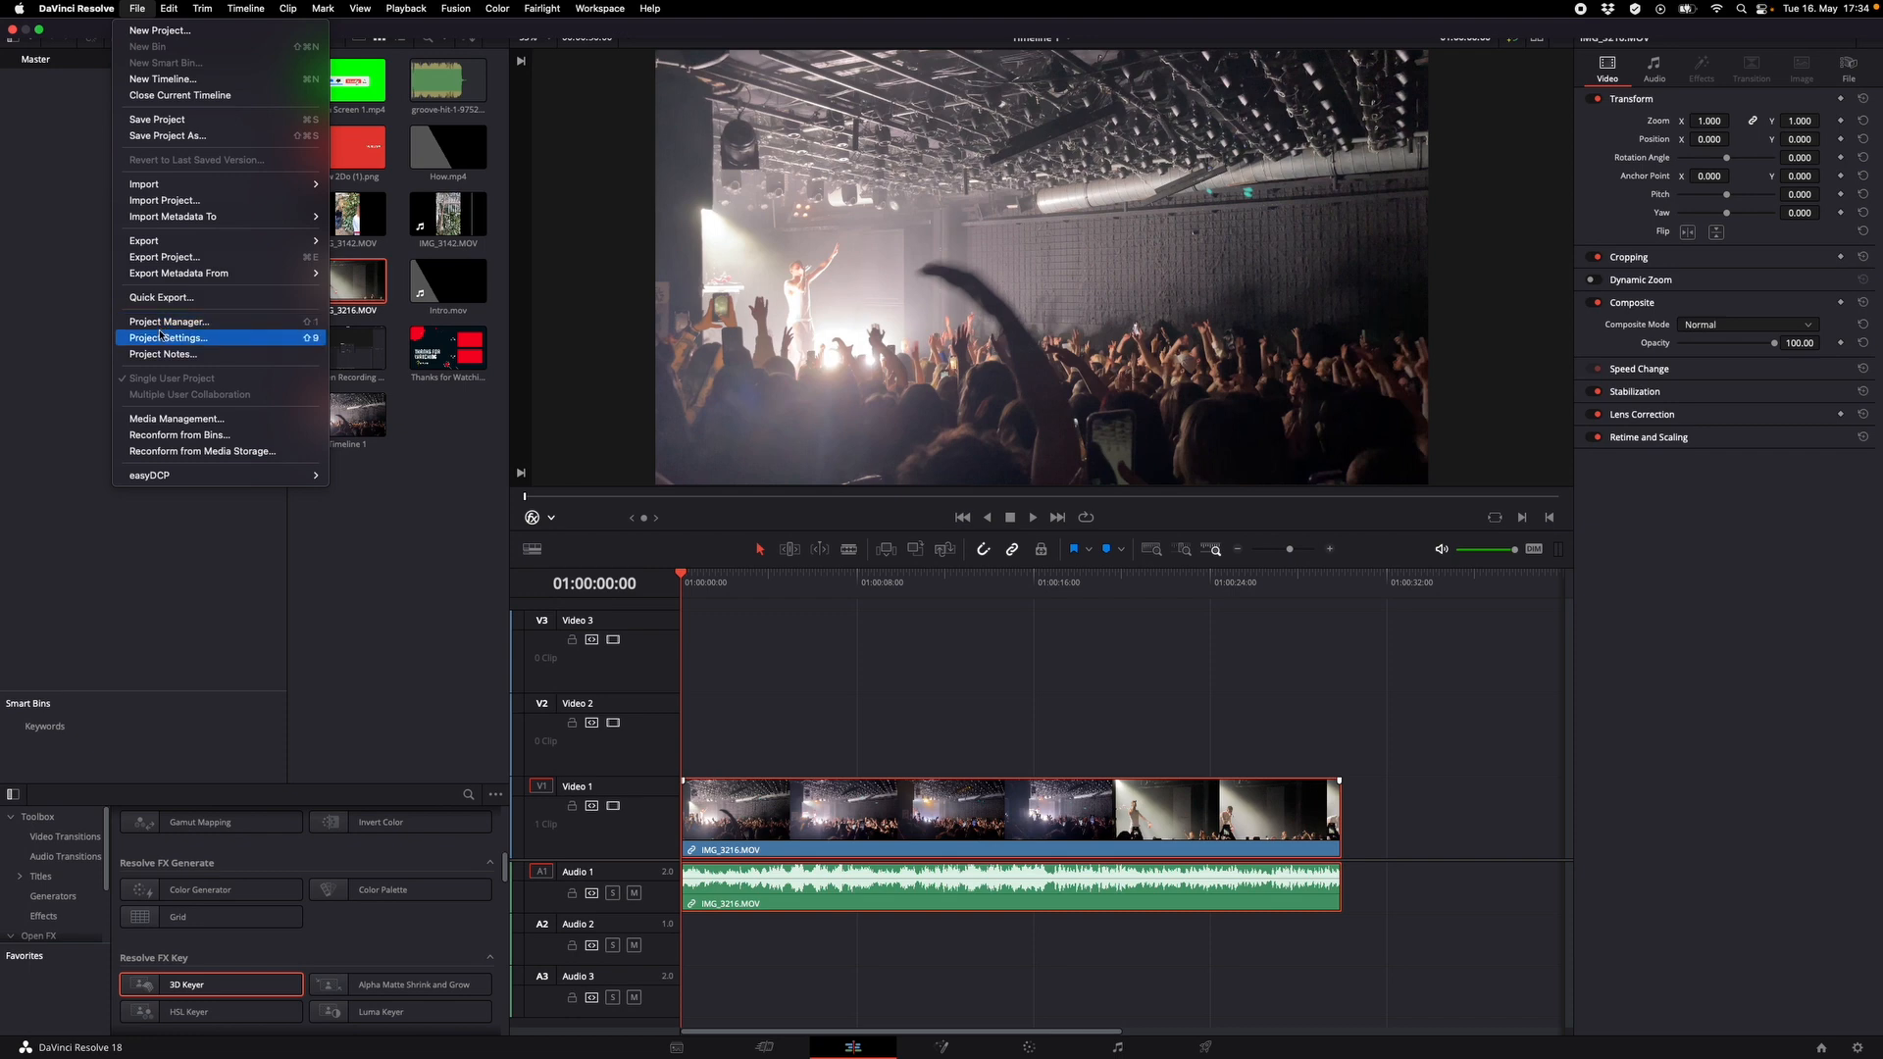
click(169, 338)
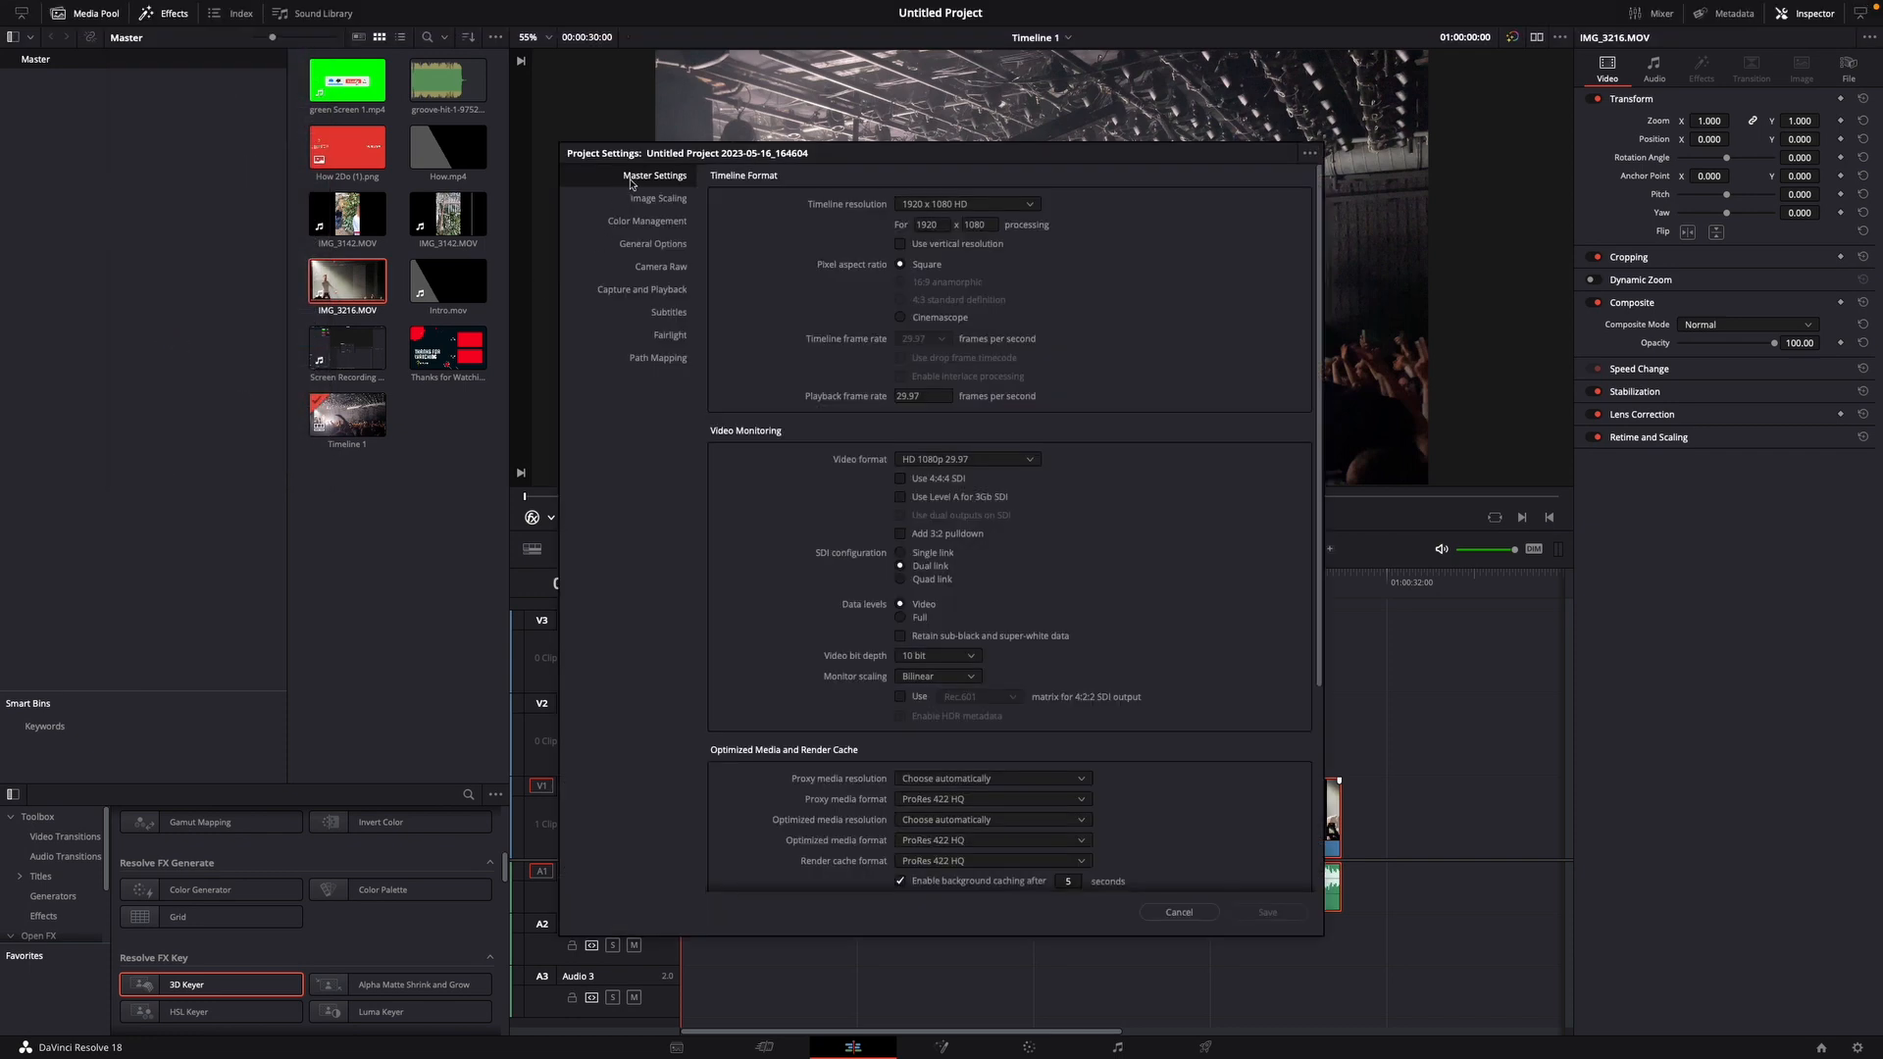
scroll(down, 3)
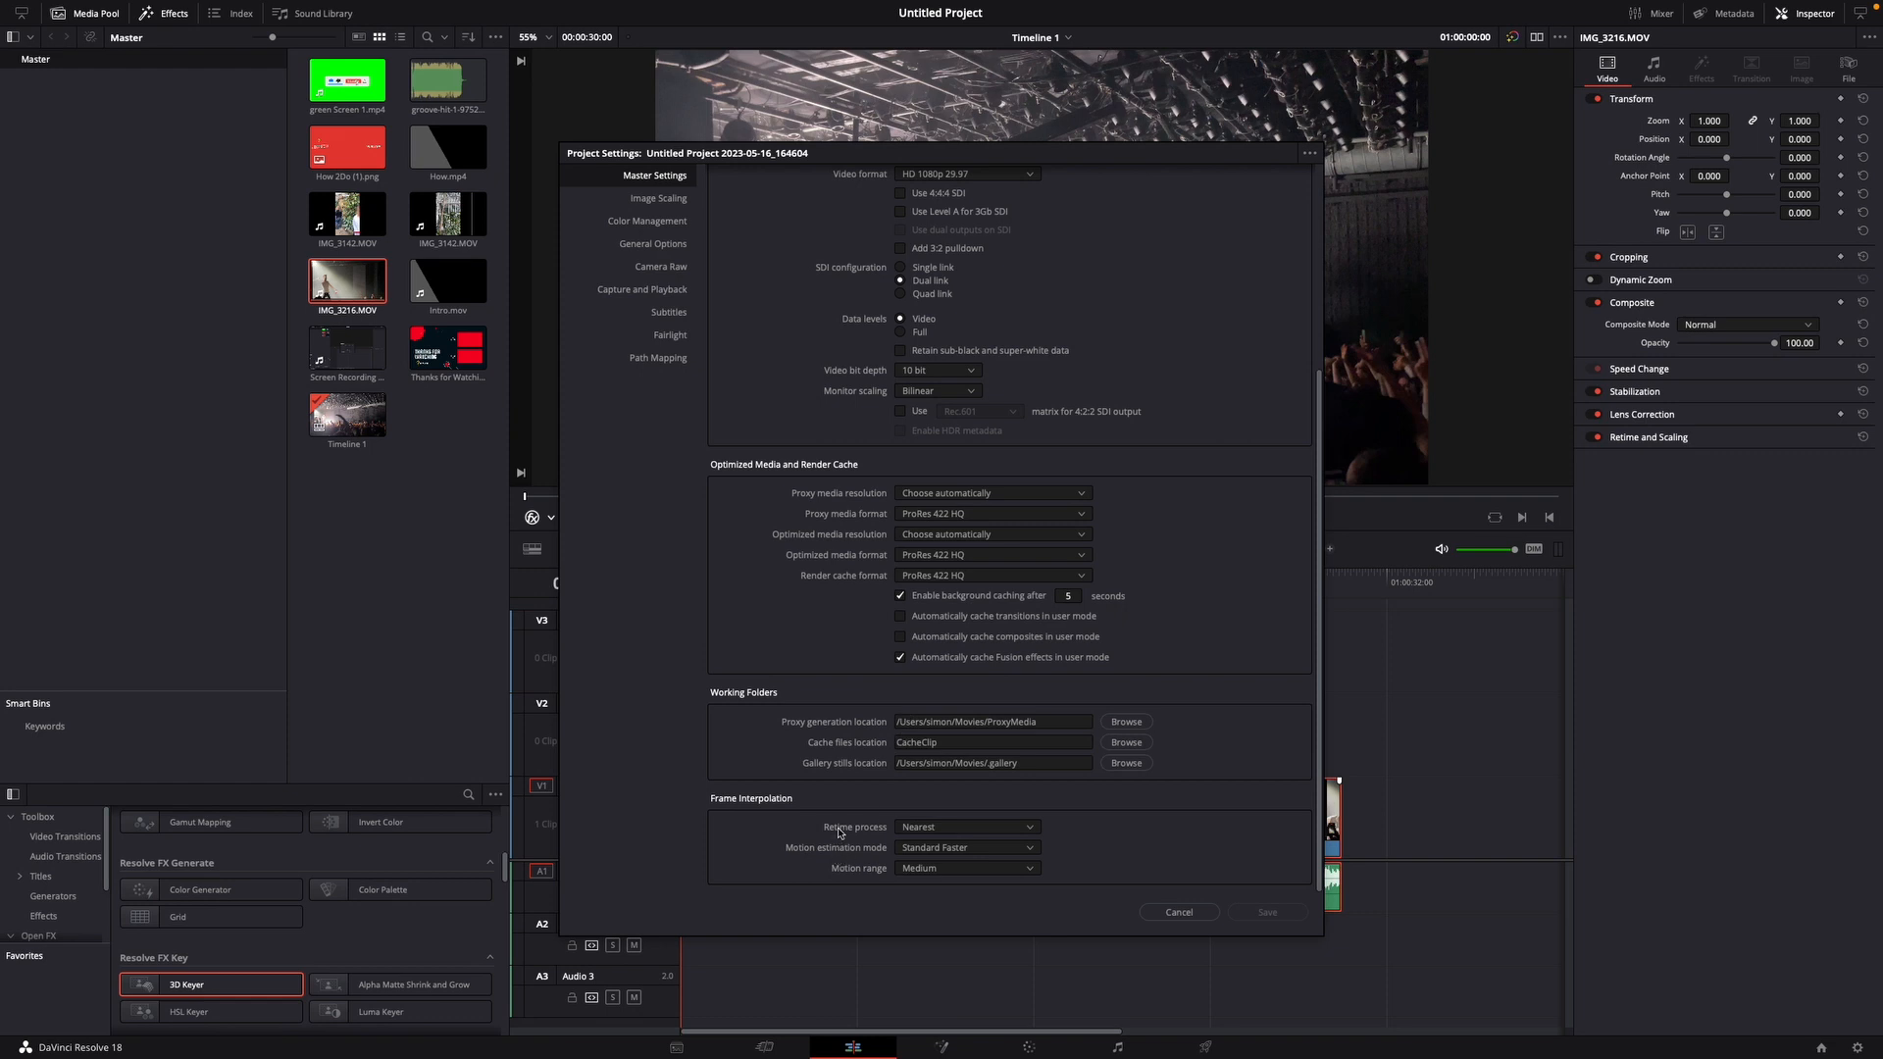
mouse_move(908, 832)
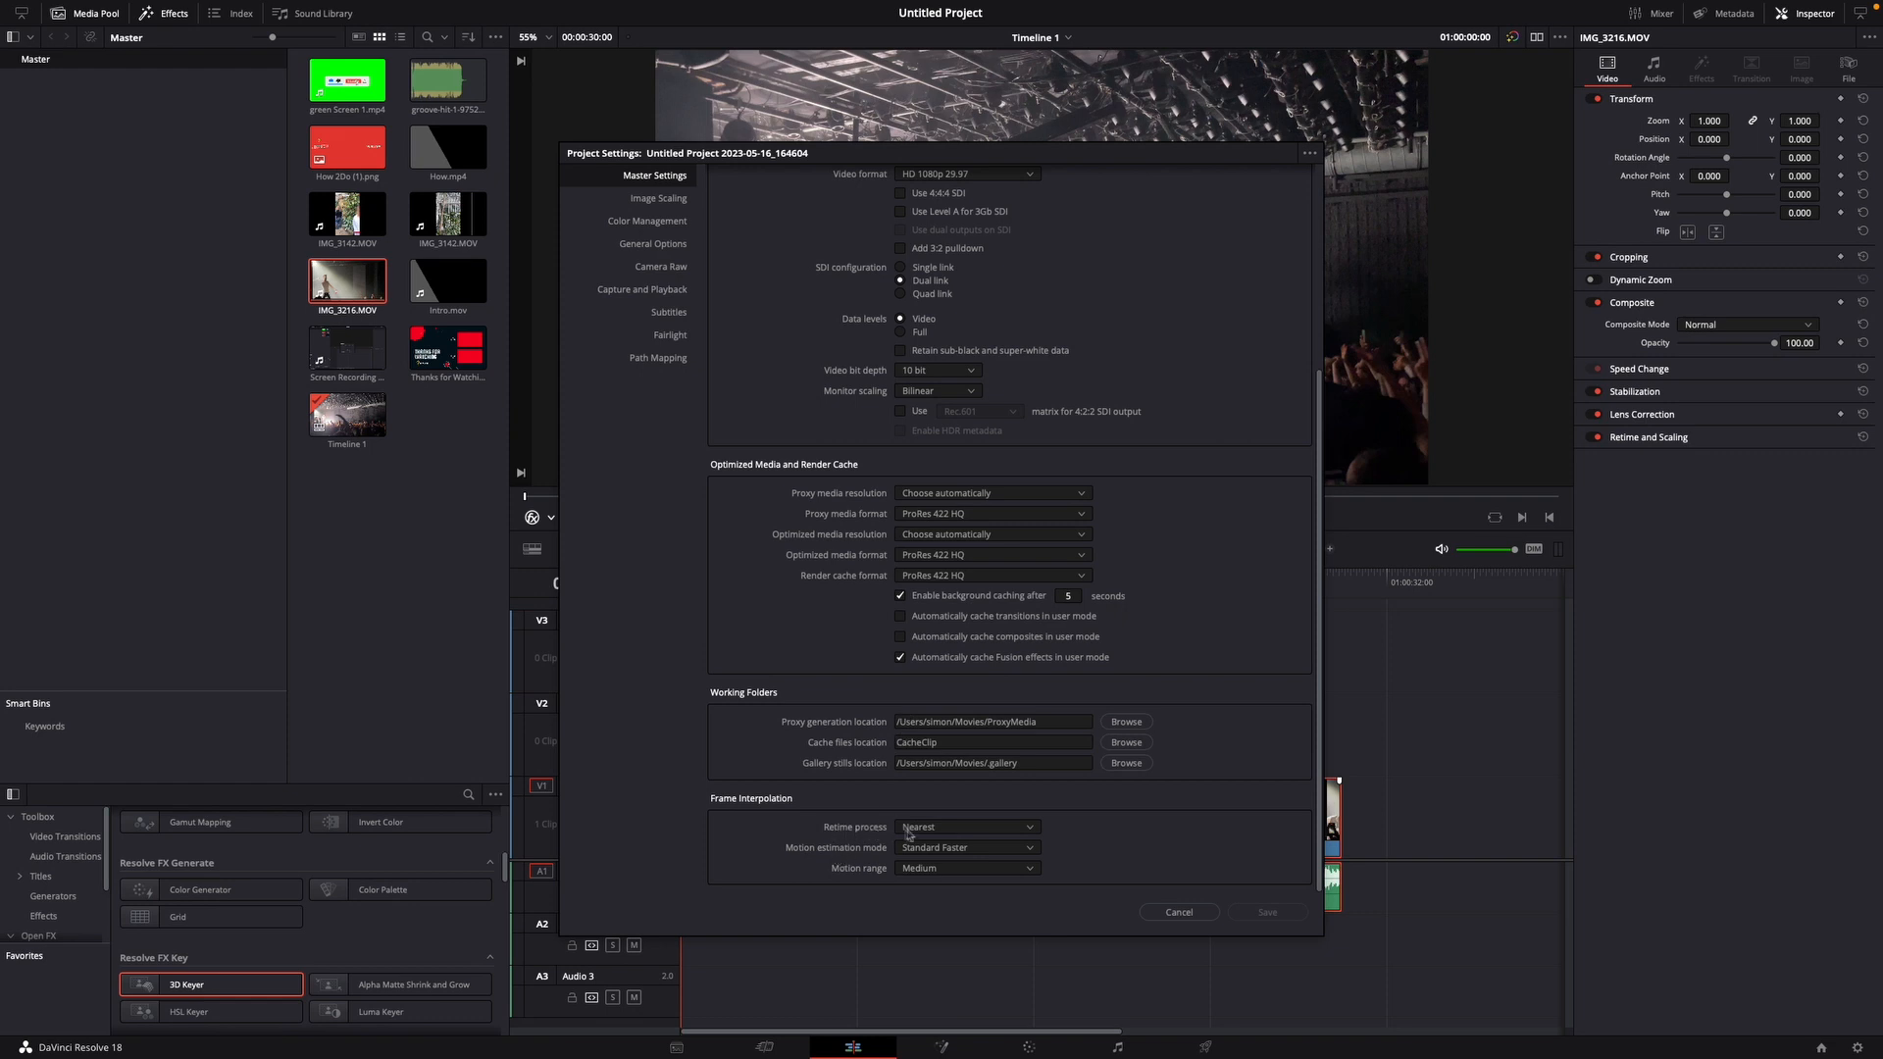
click(965, 826)
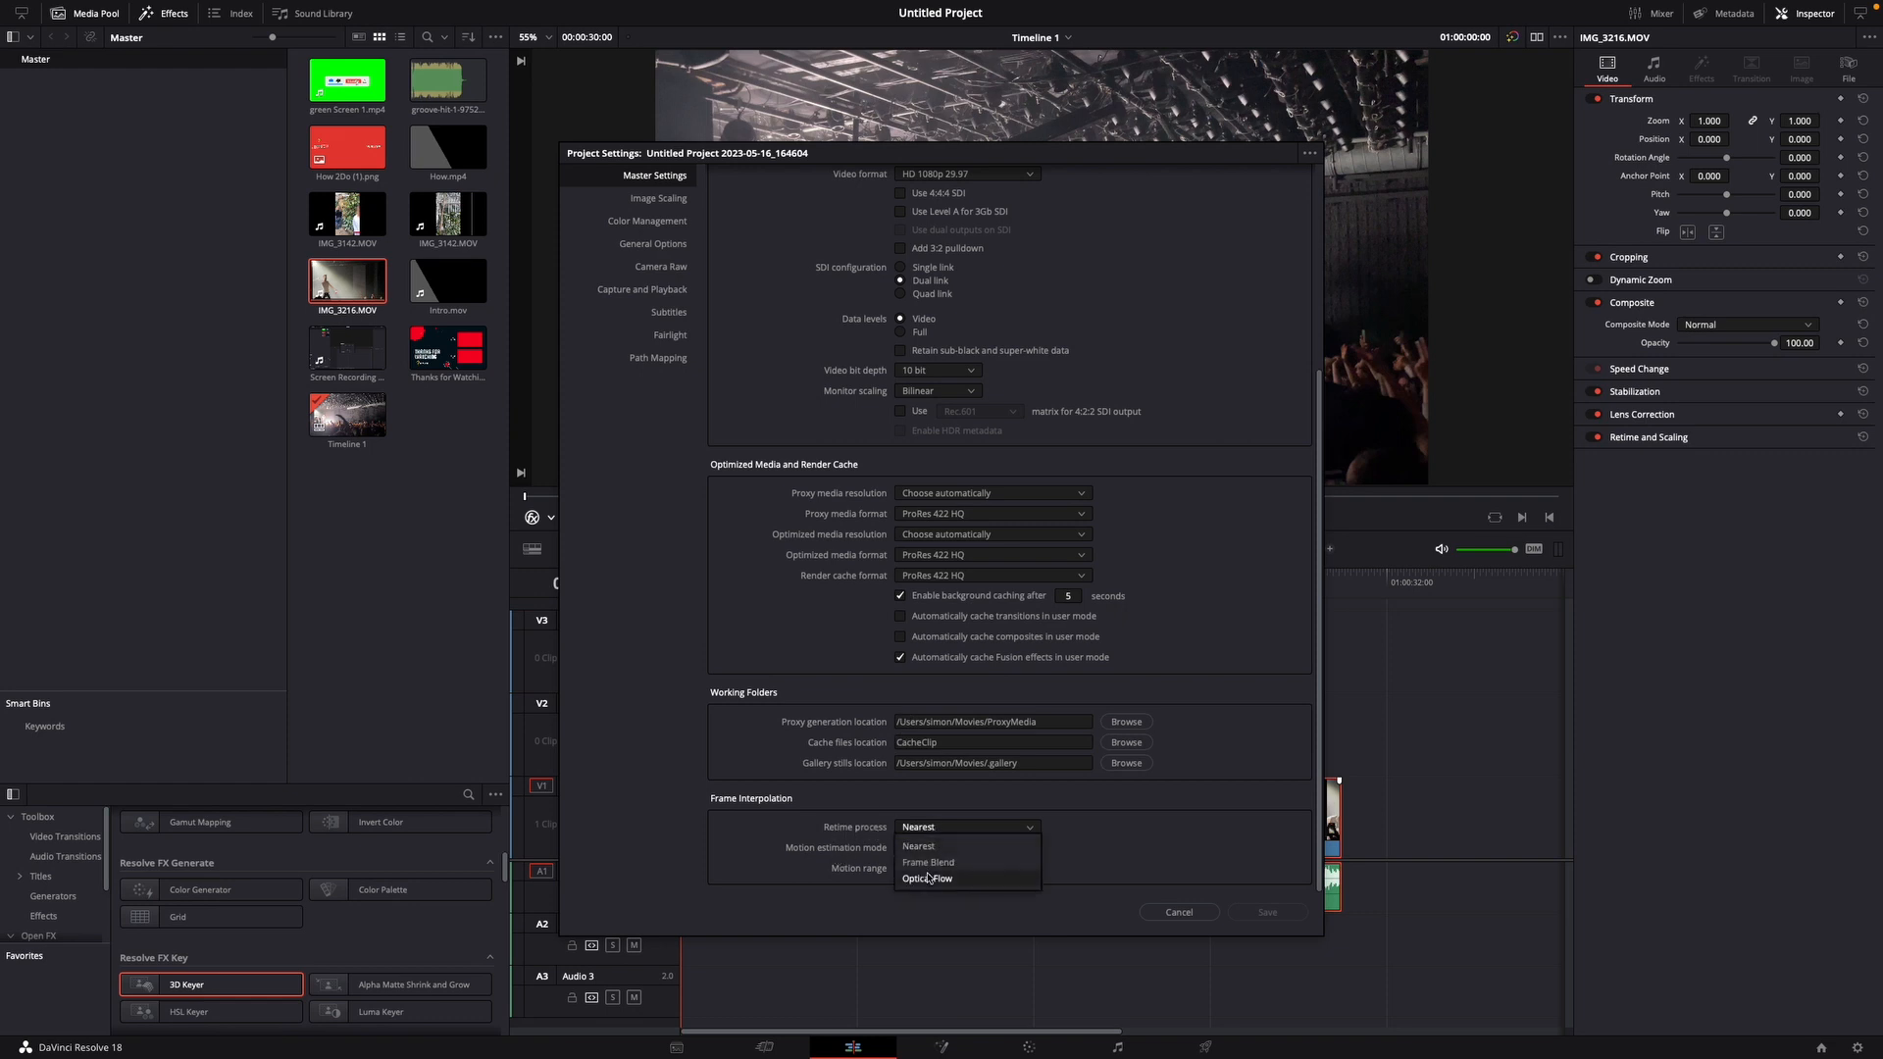
click(928, 878)
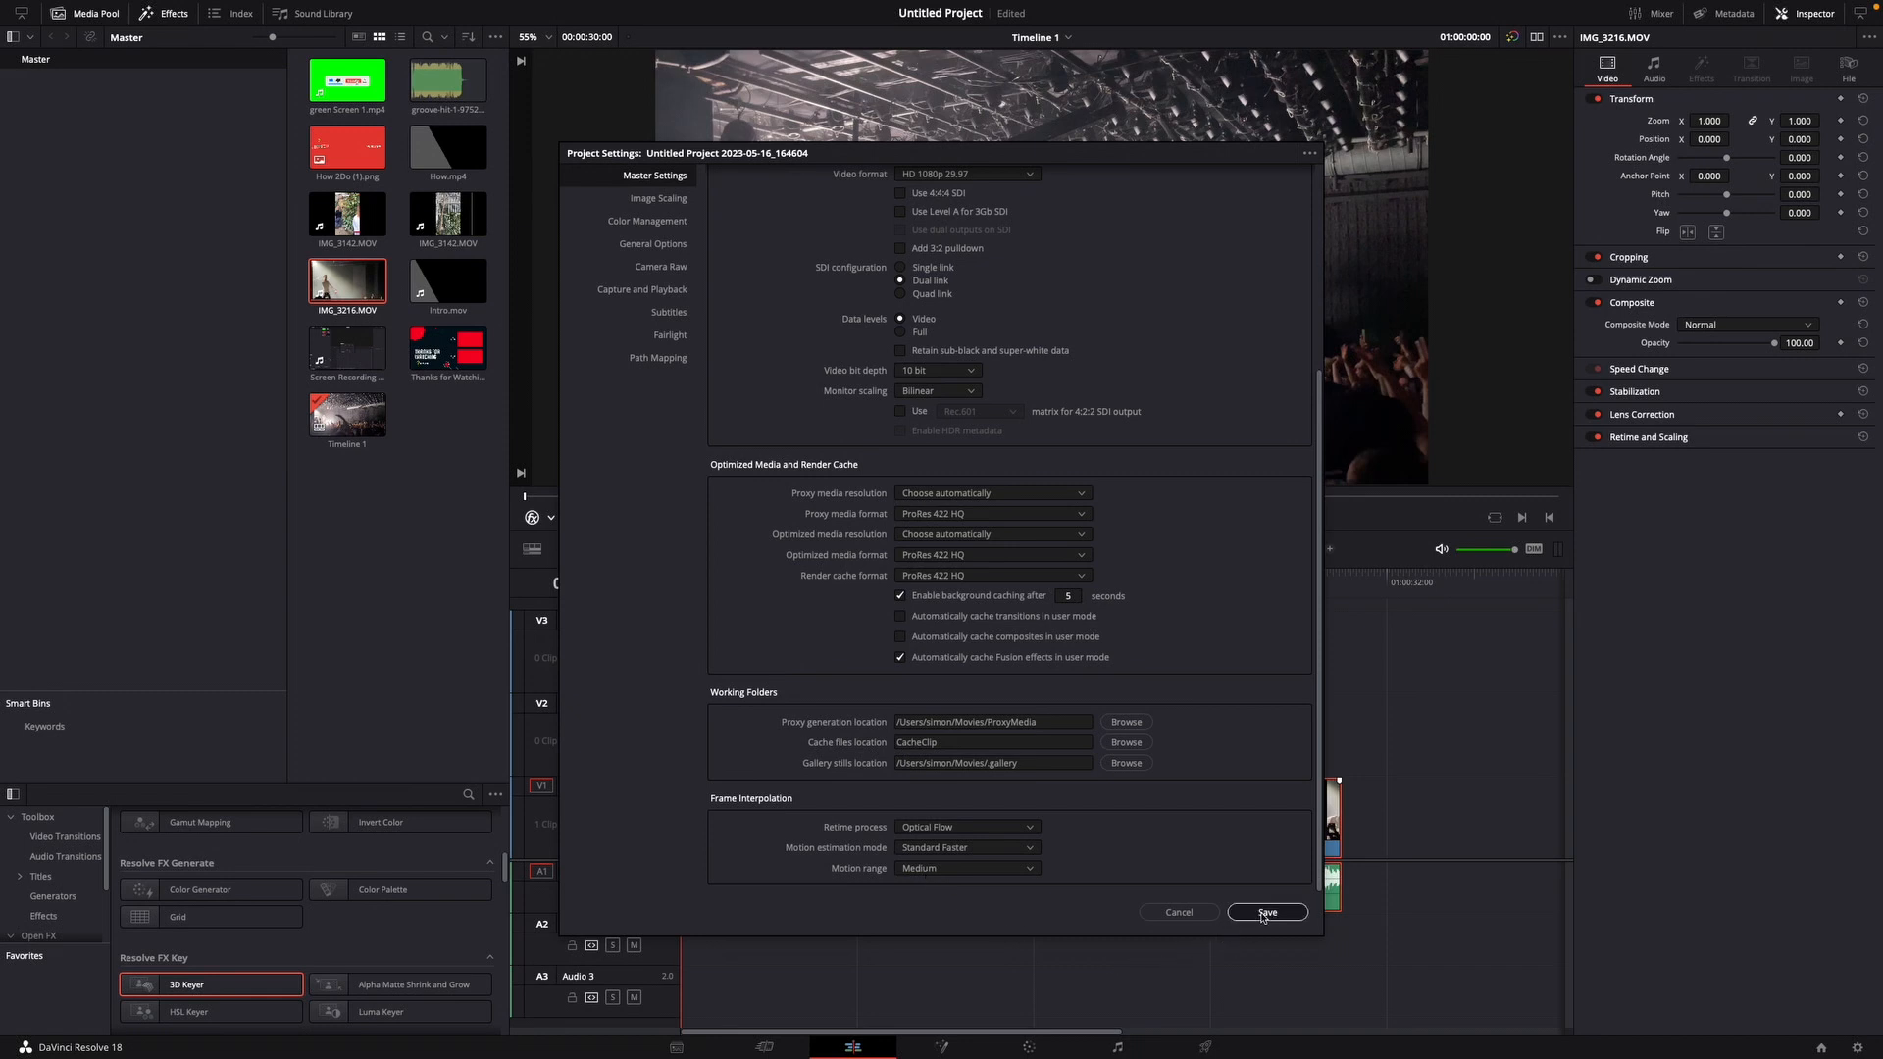
click(1265, 912)
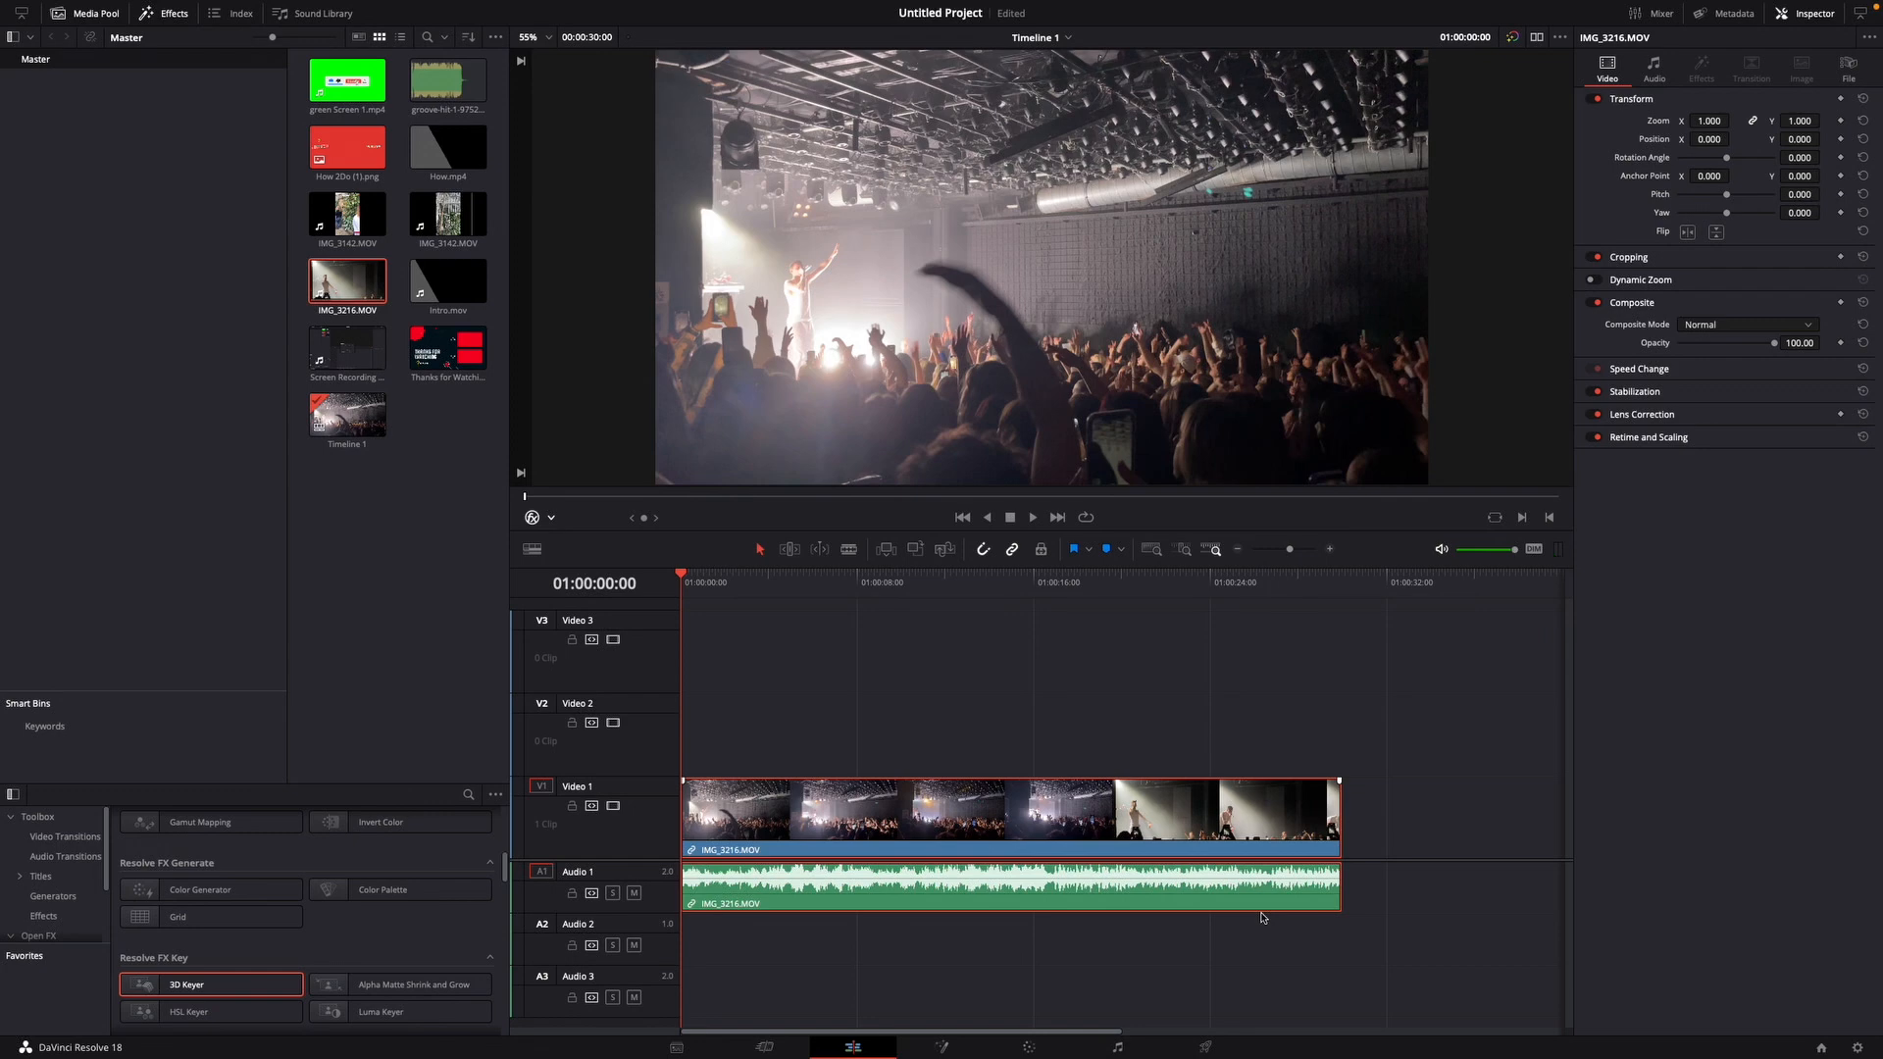
mouse_move(838, 659)
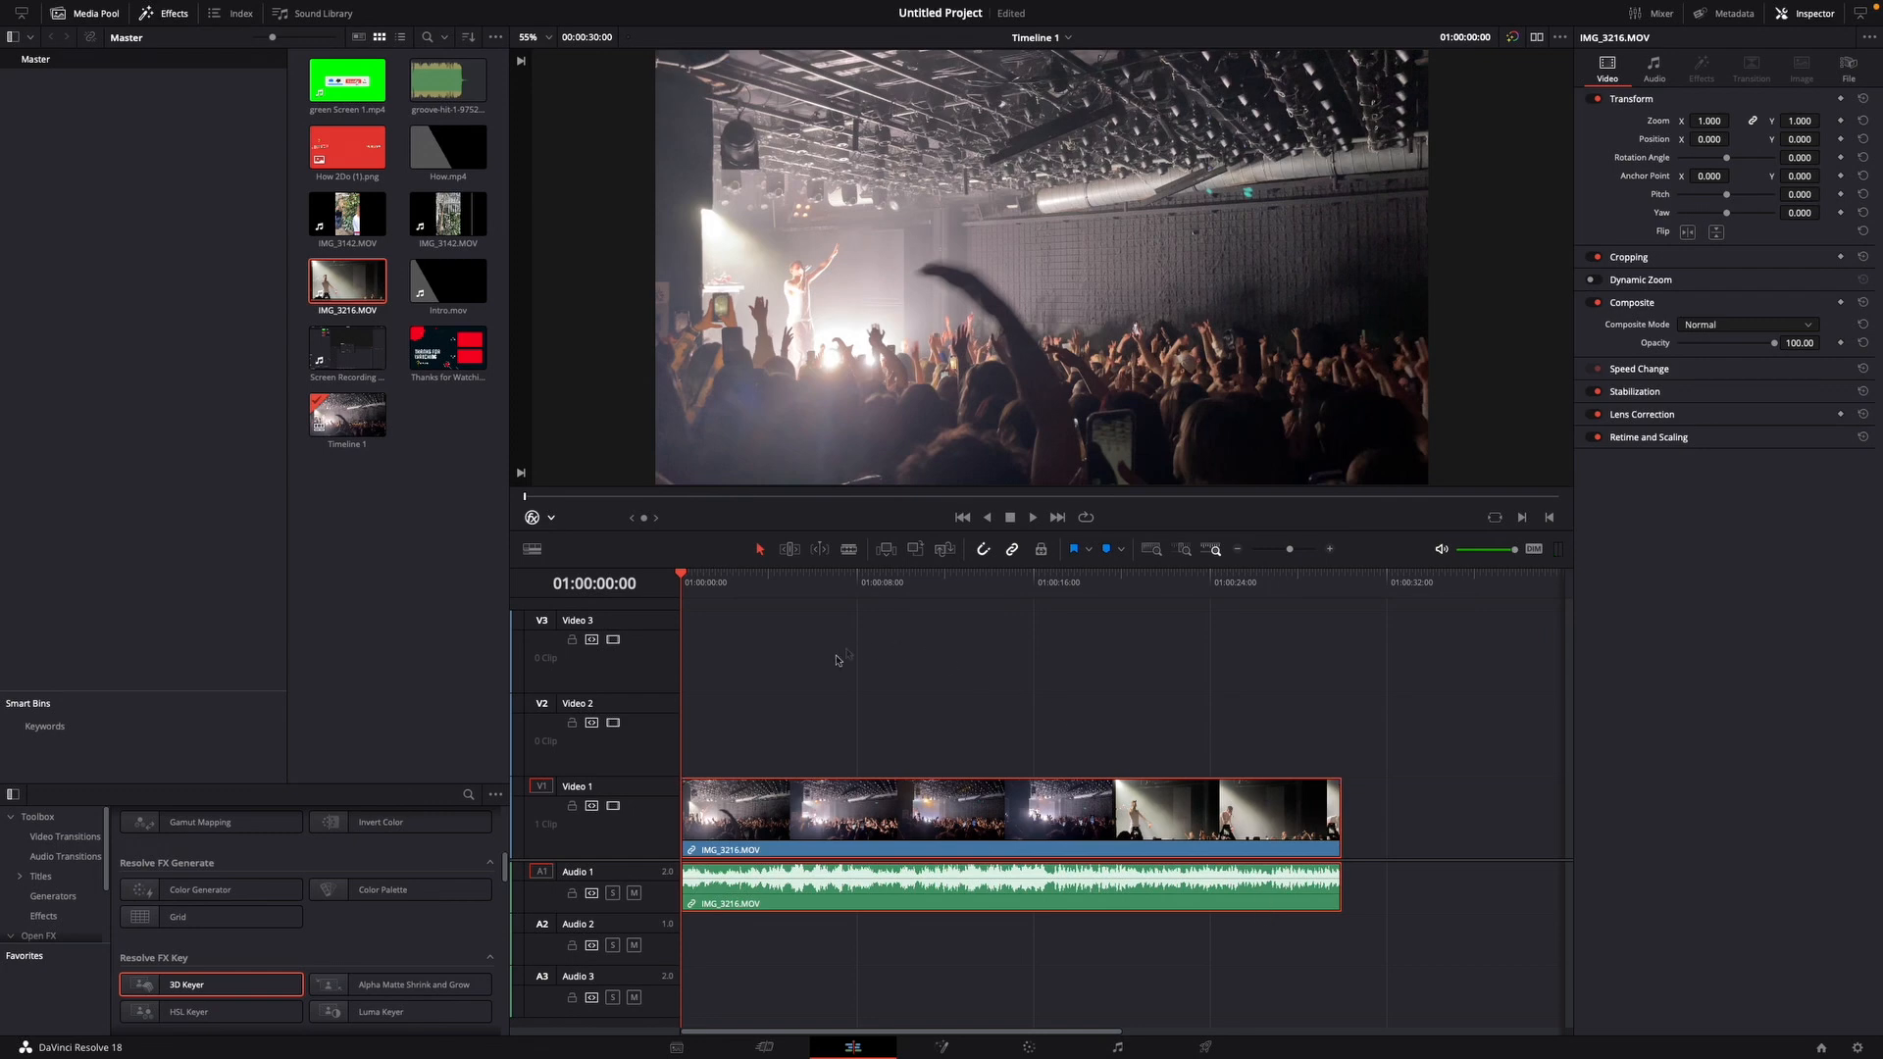
mouse_move(1104, 669)
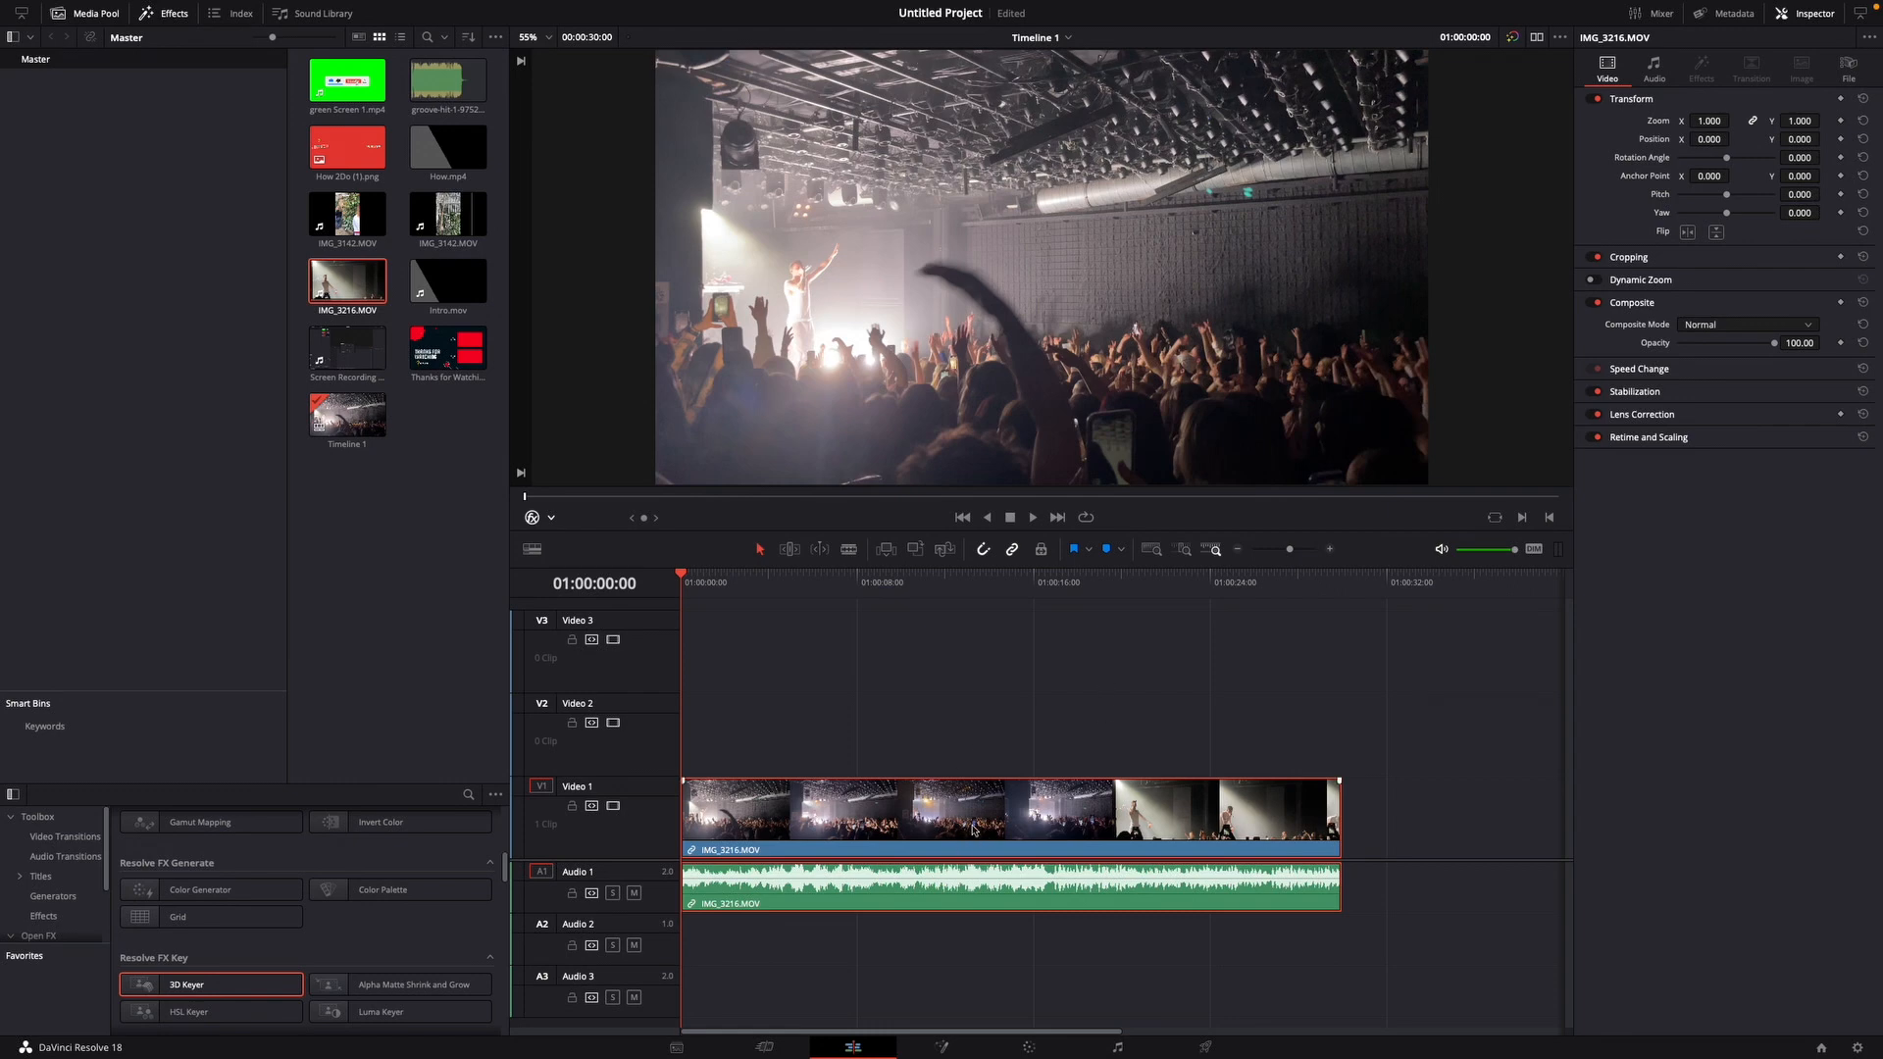
Change the concert clip's speed to 50% via Change Clip Speed and play it back briefly
right_click(973, 828)
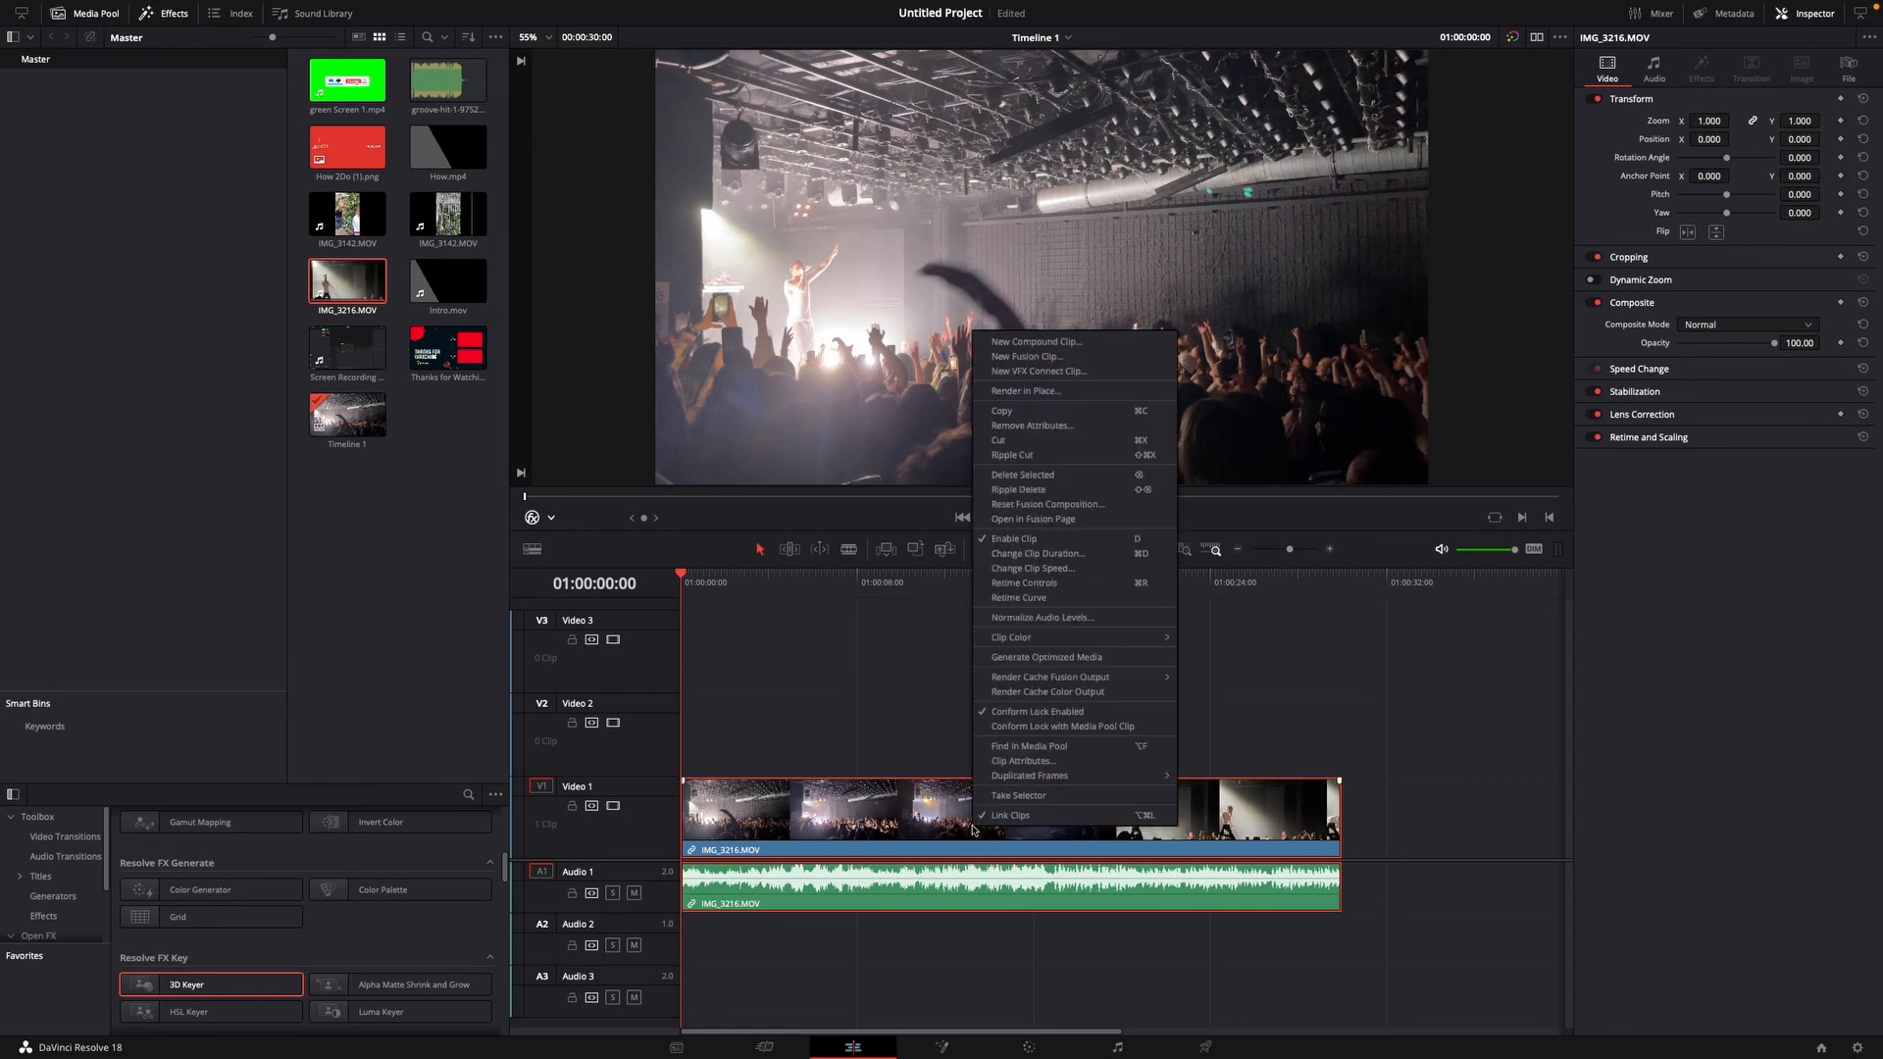
mouse_move(1034, 569)
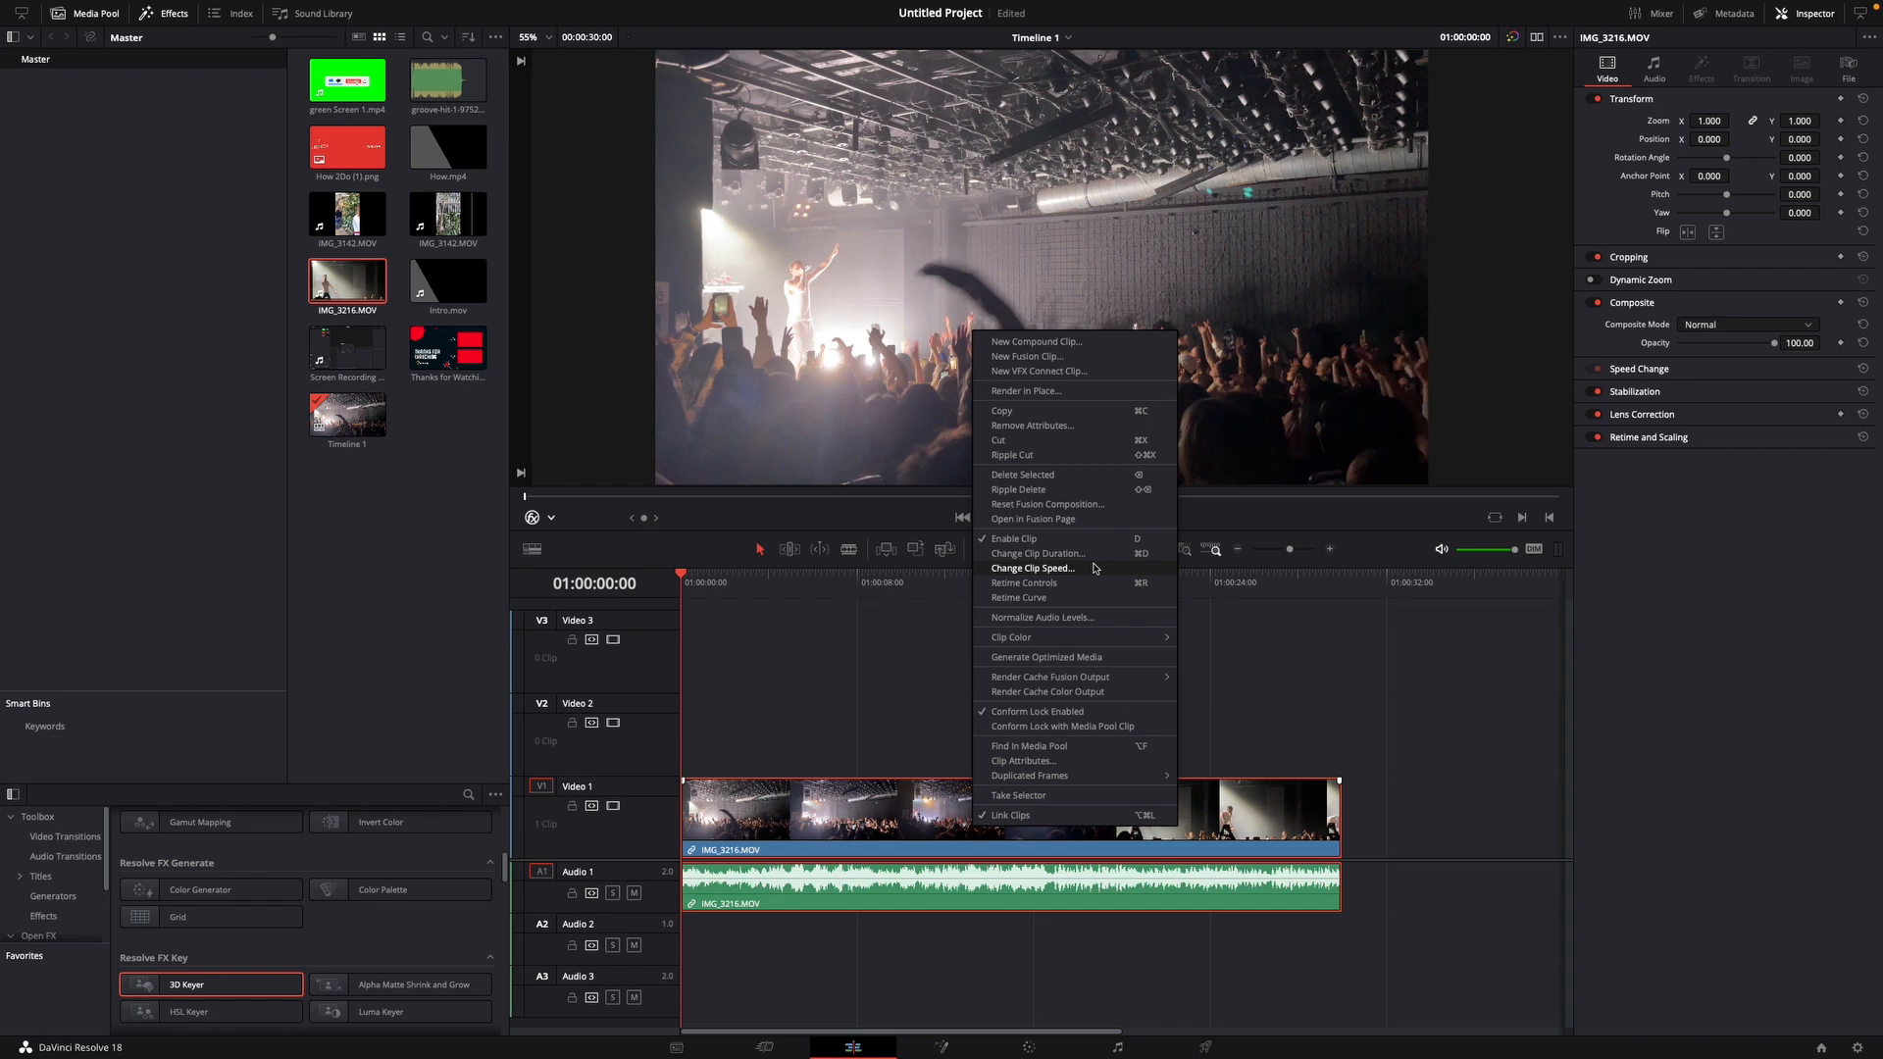
click(1032, 569)
text(50)
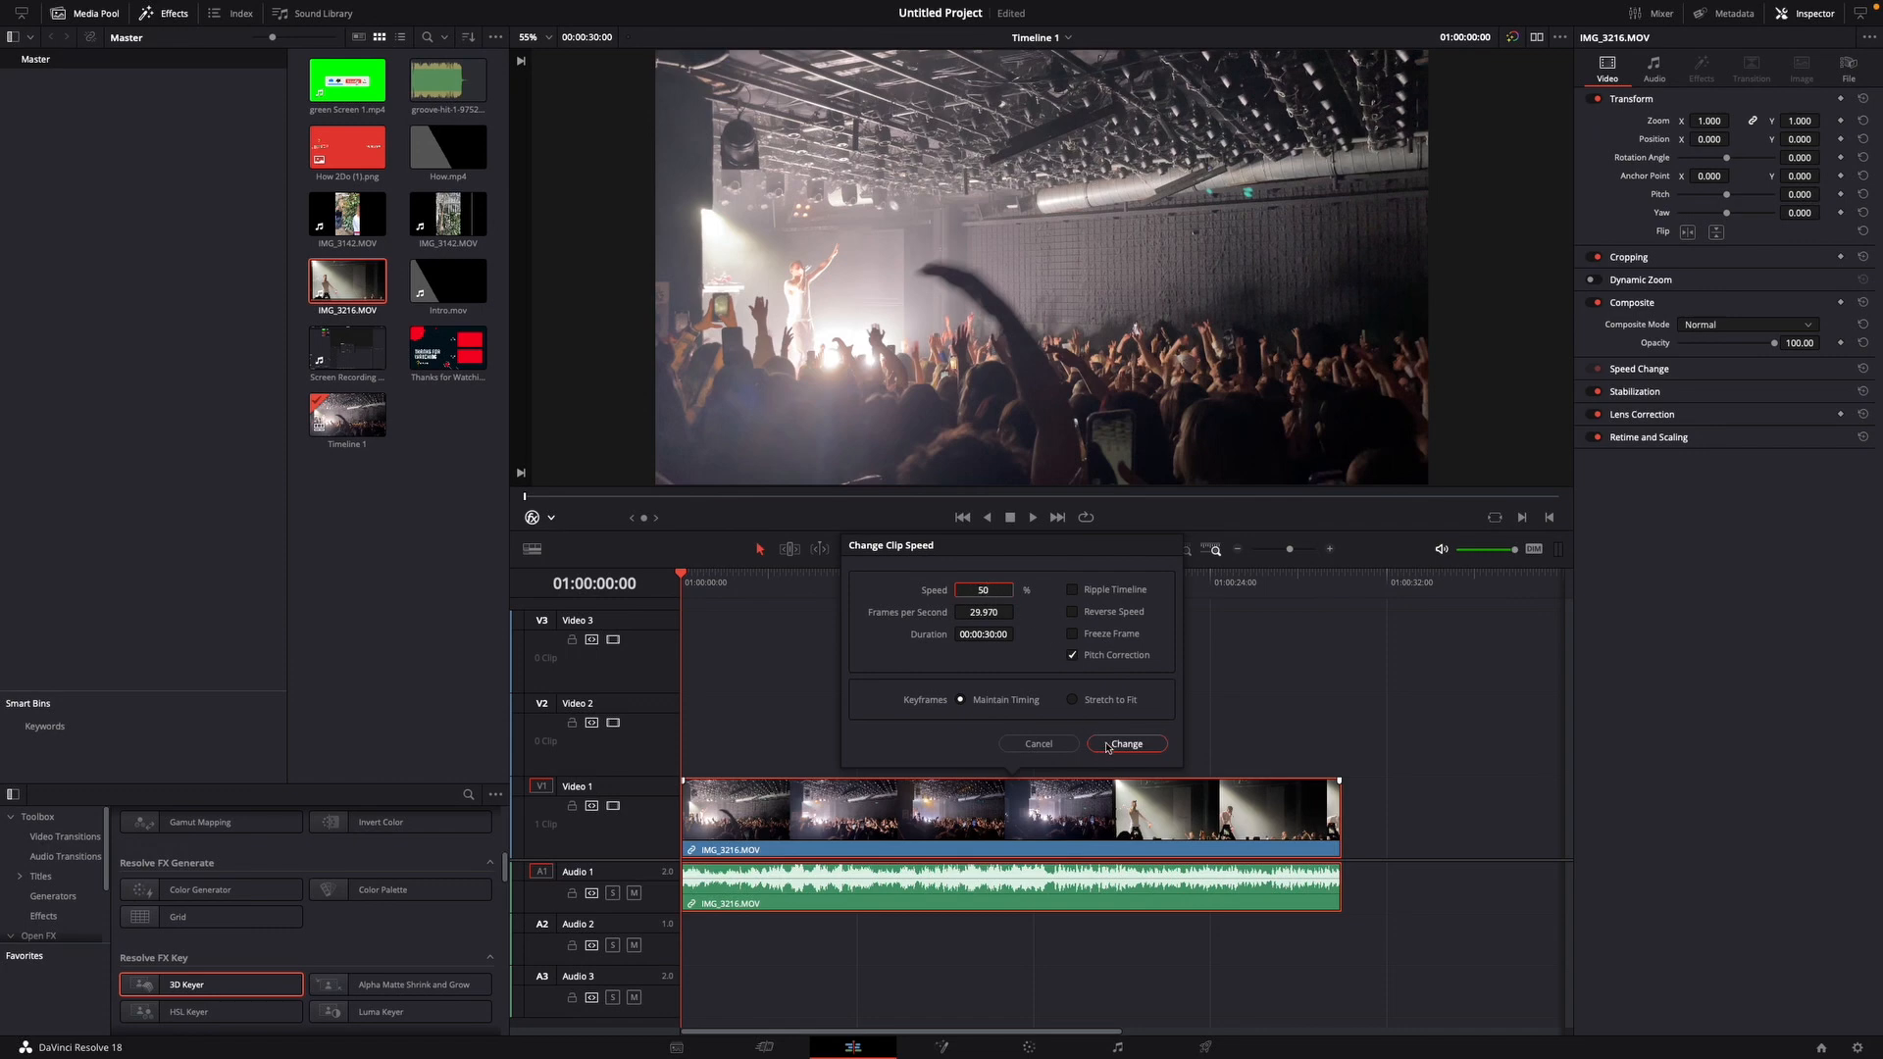
click(1124, 743)
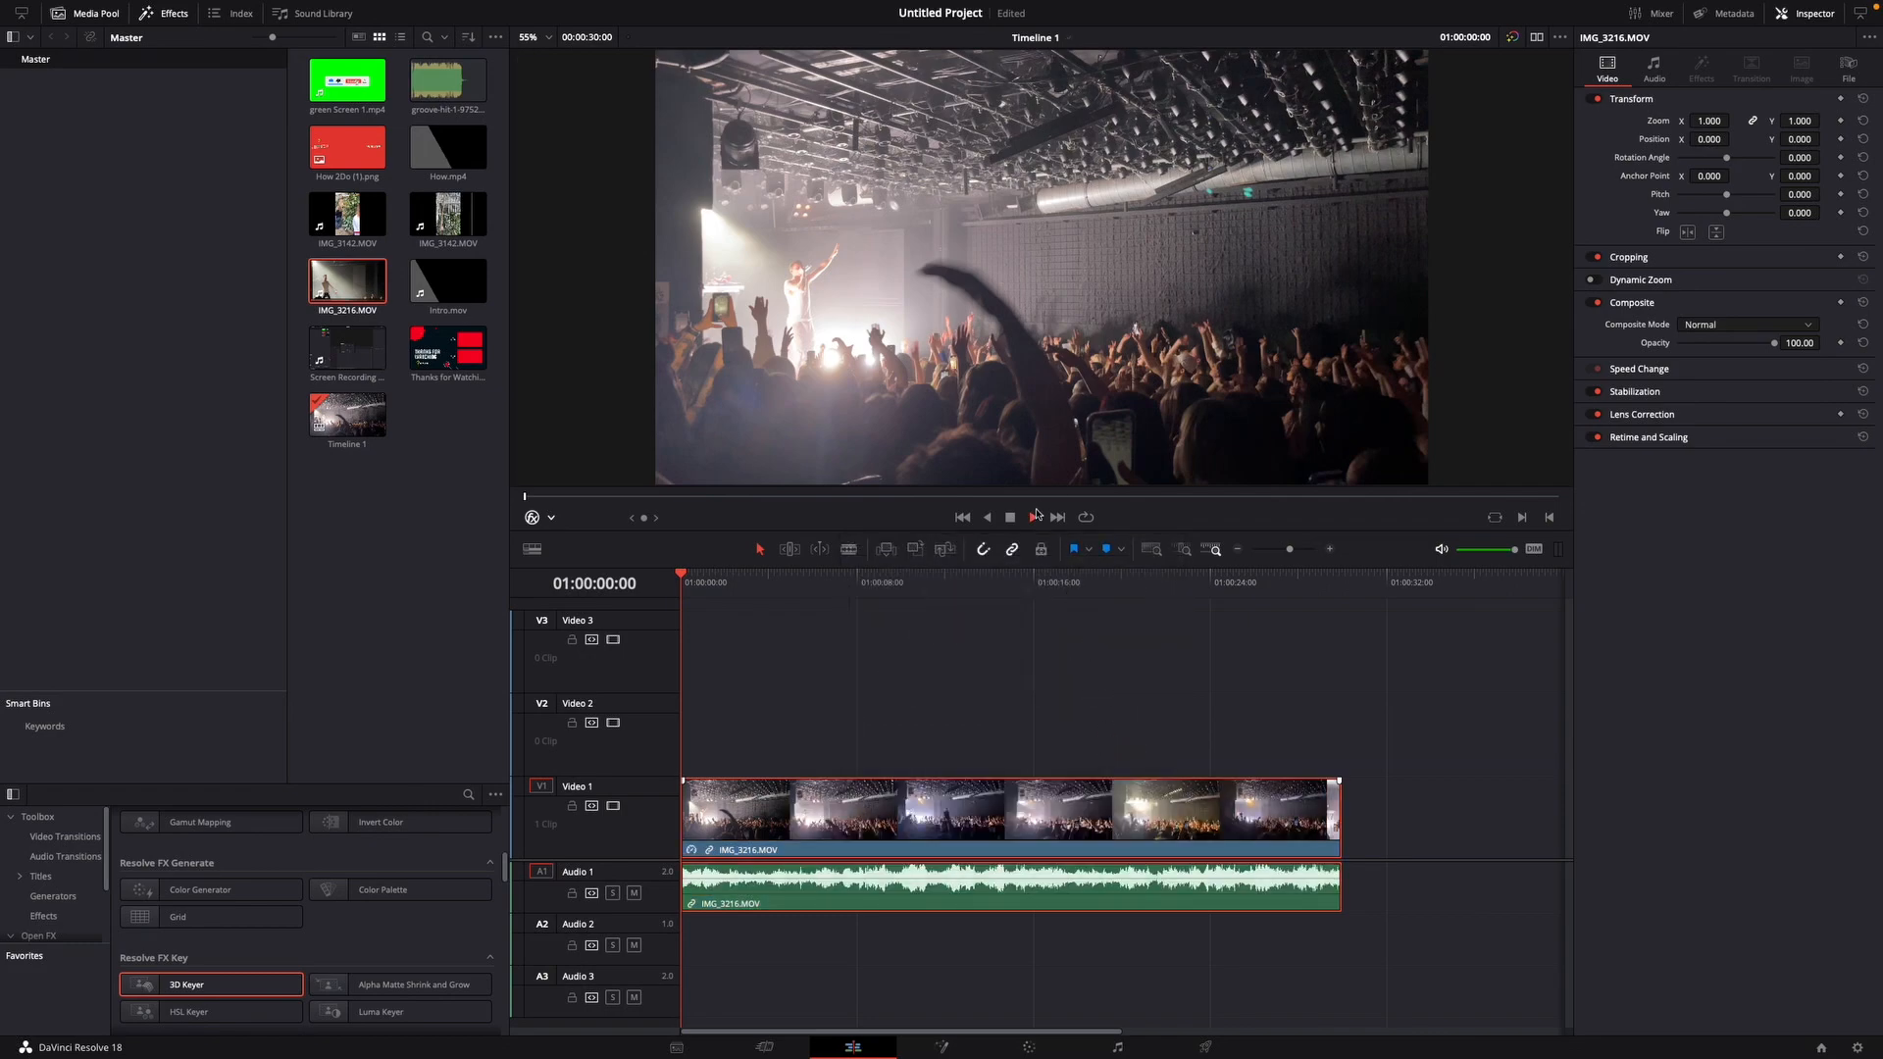
click(1031, 518)
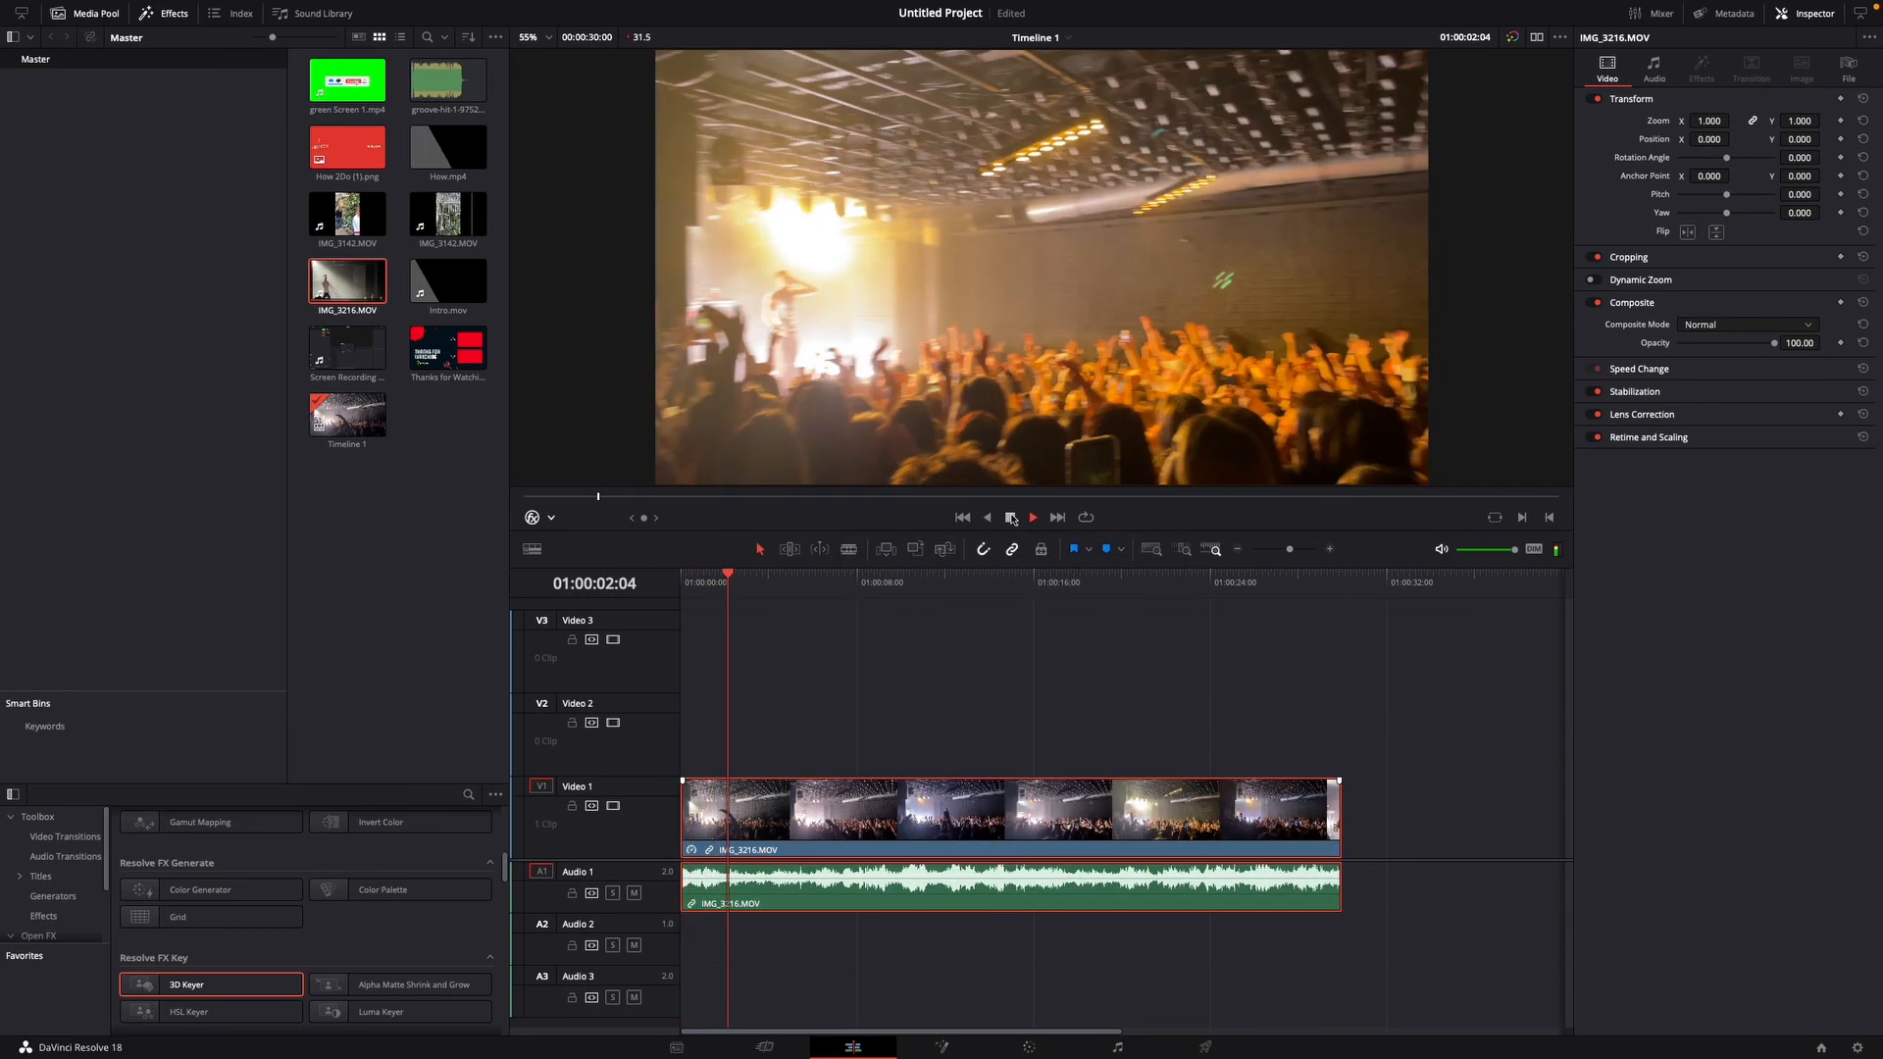
click(1030, 518)
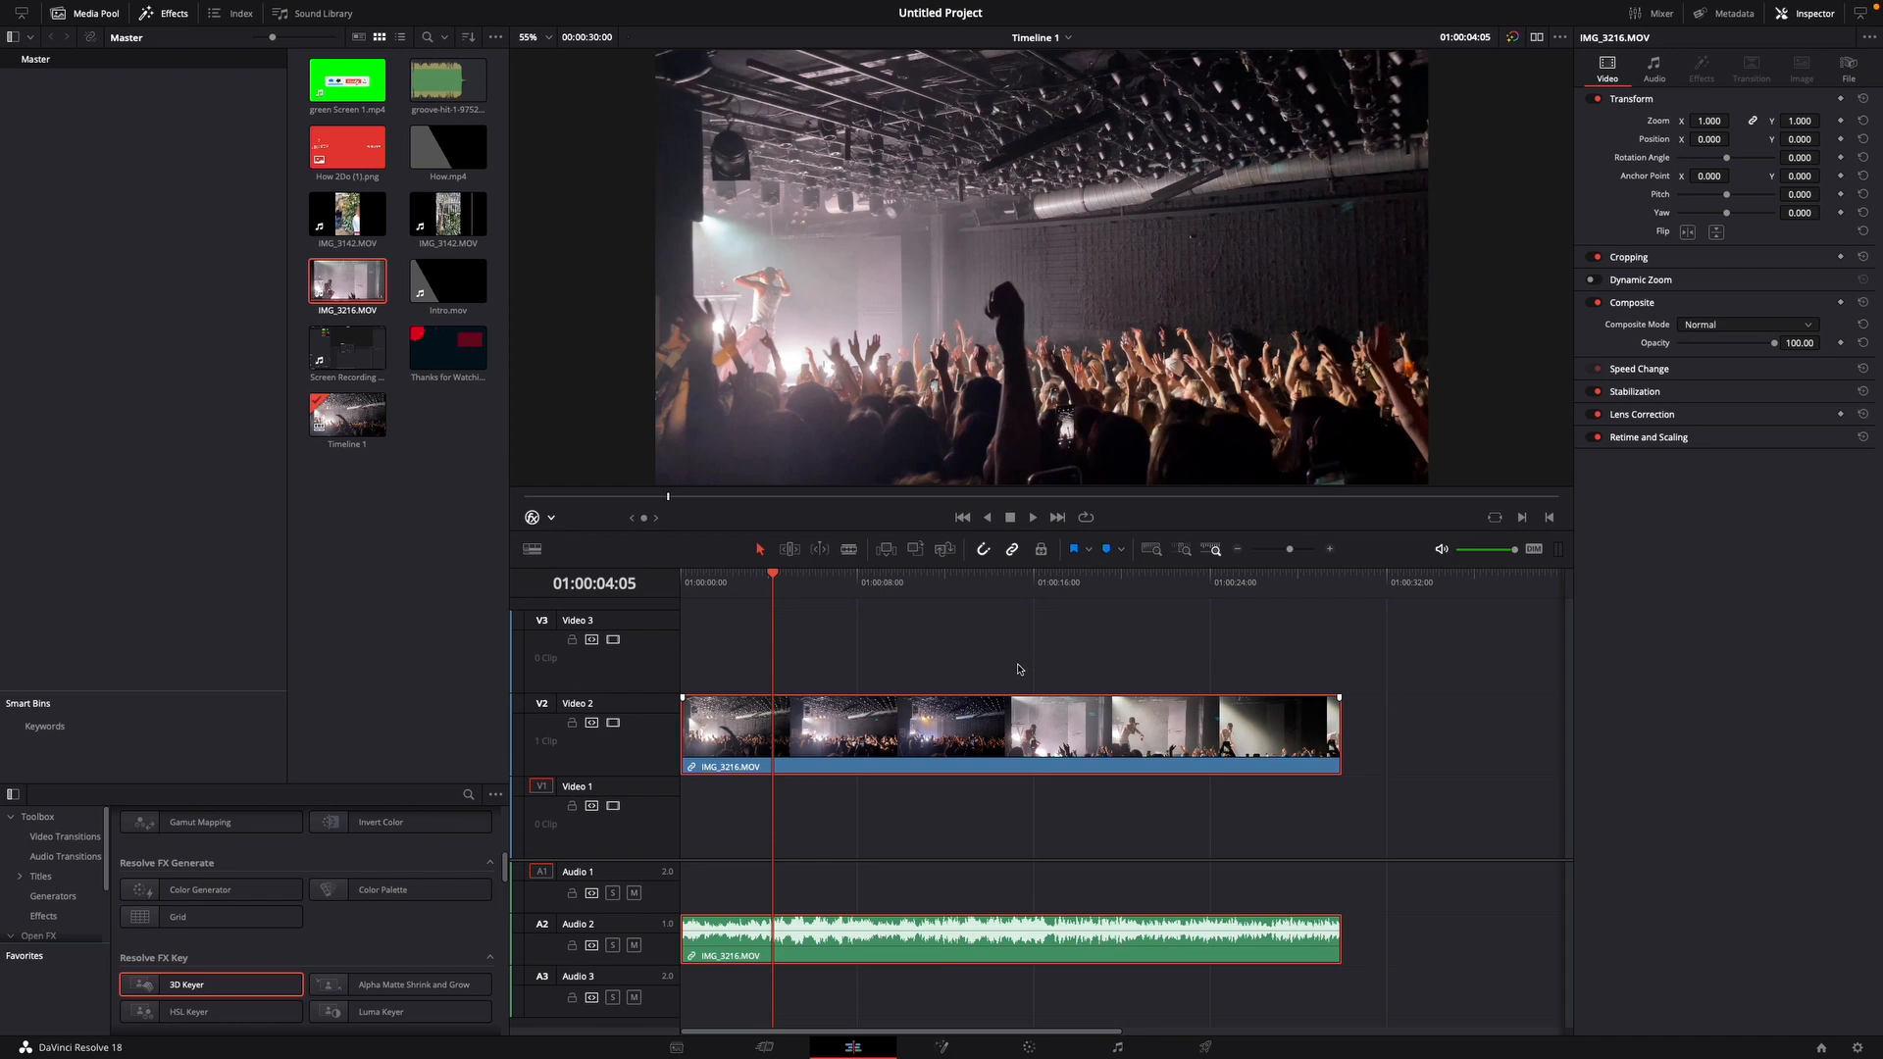
mouse_move(967, 732)
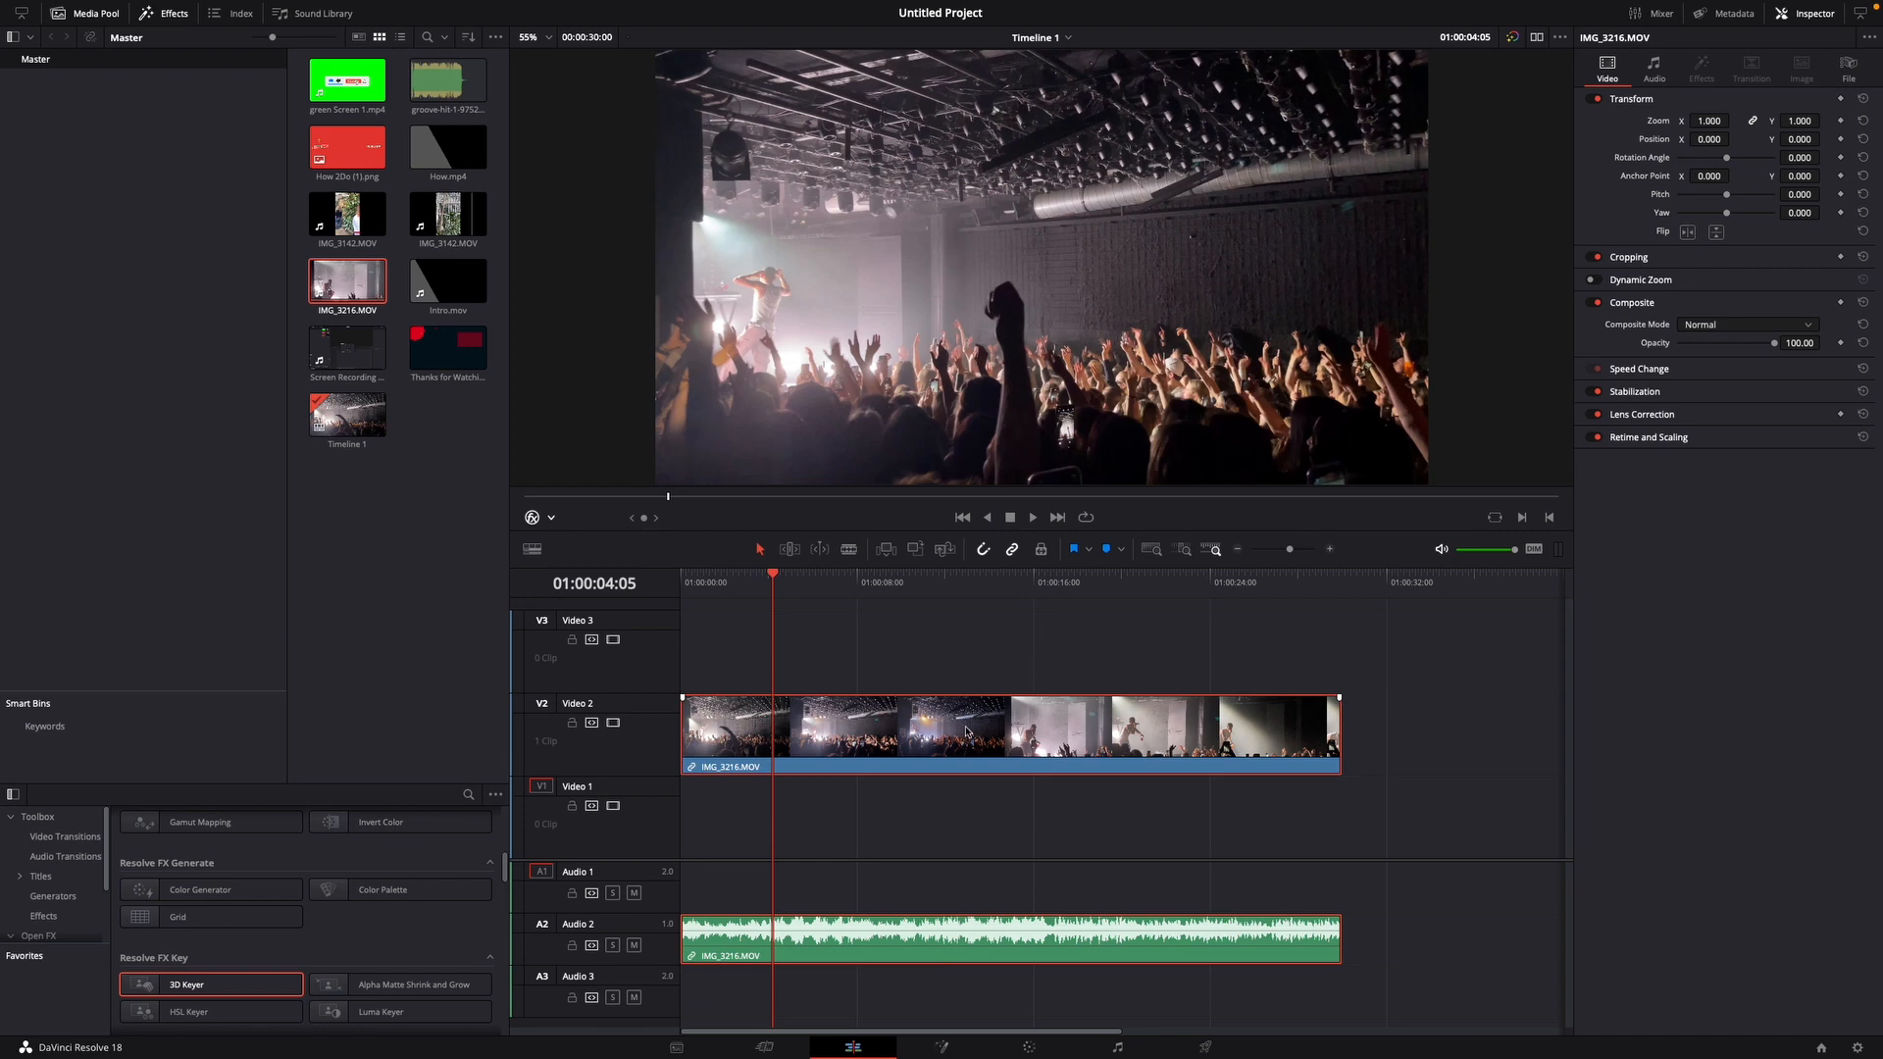
mouse_move(971, 729)
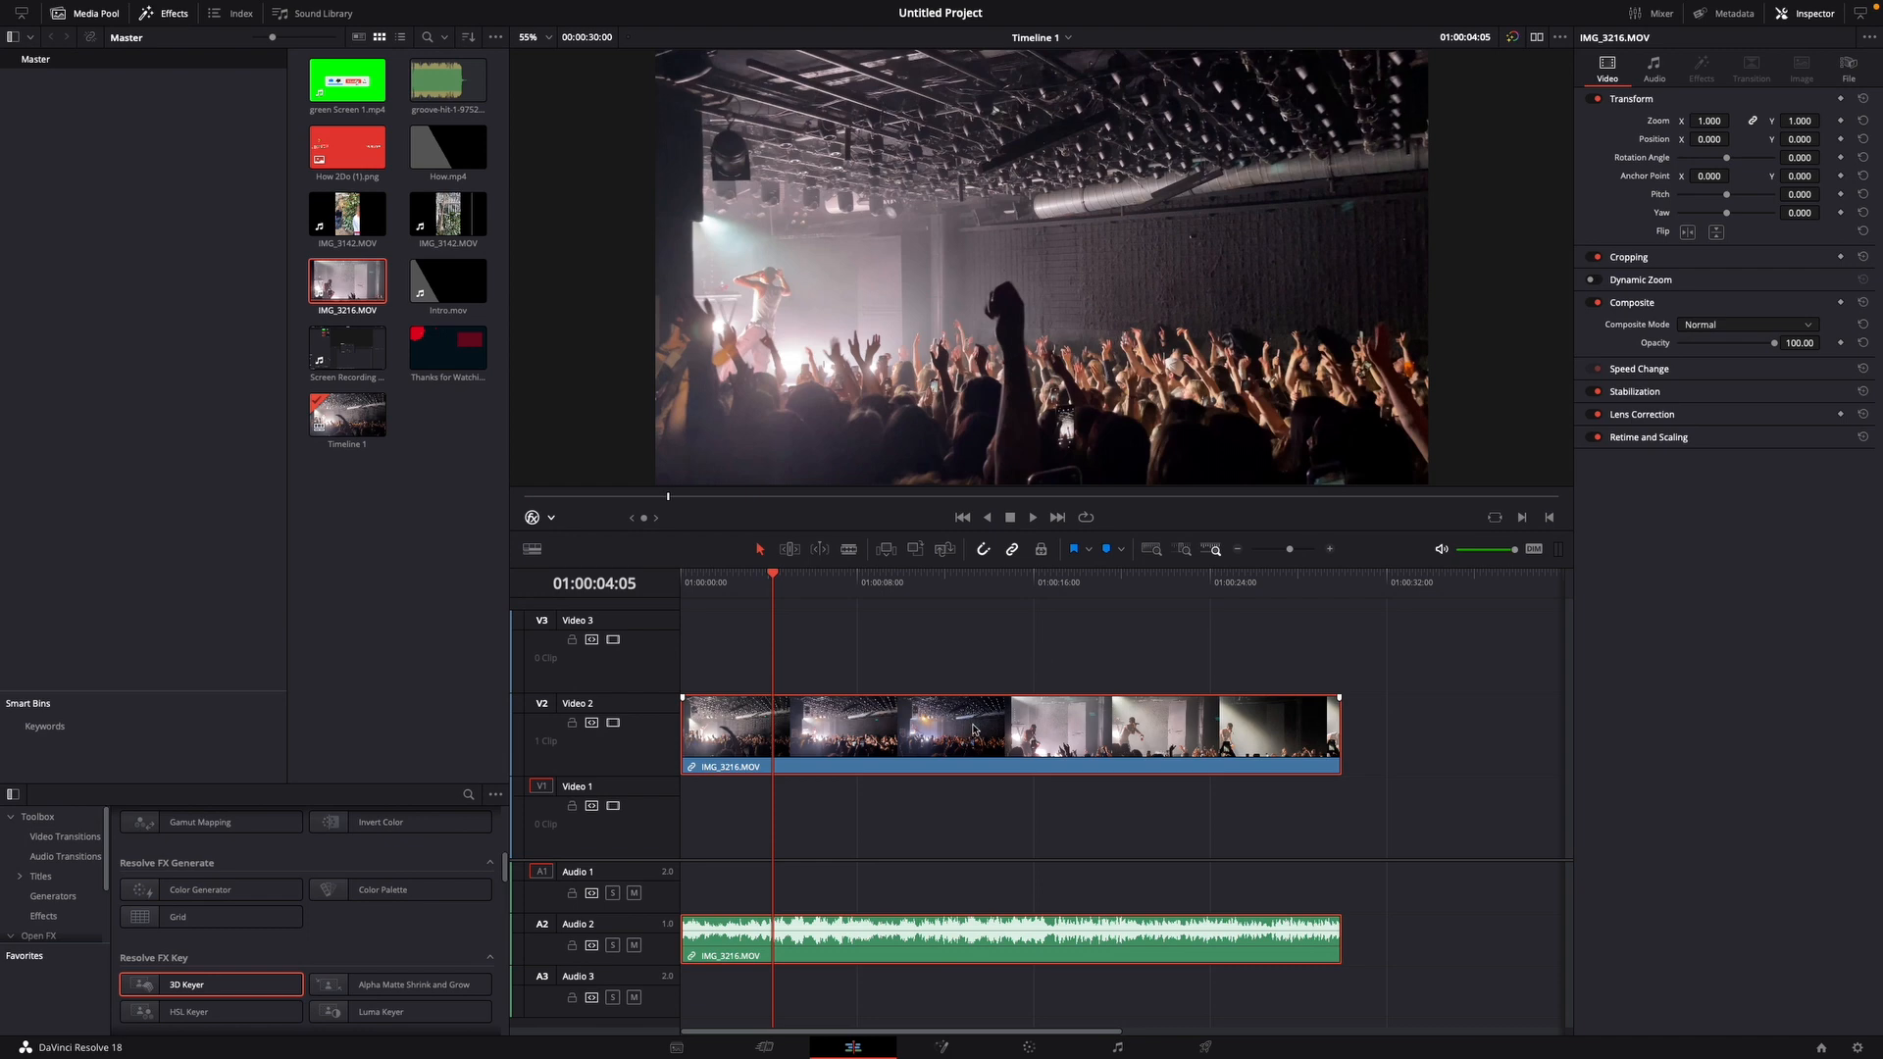
Bring up the context options for the concert clip on Video 2
right_click(973, 730)
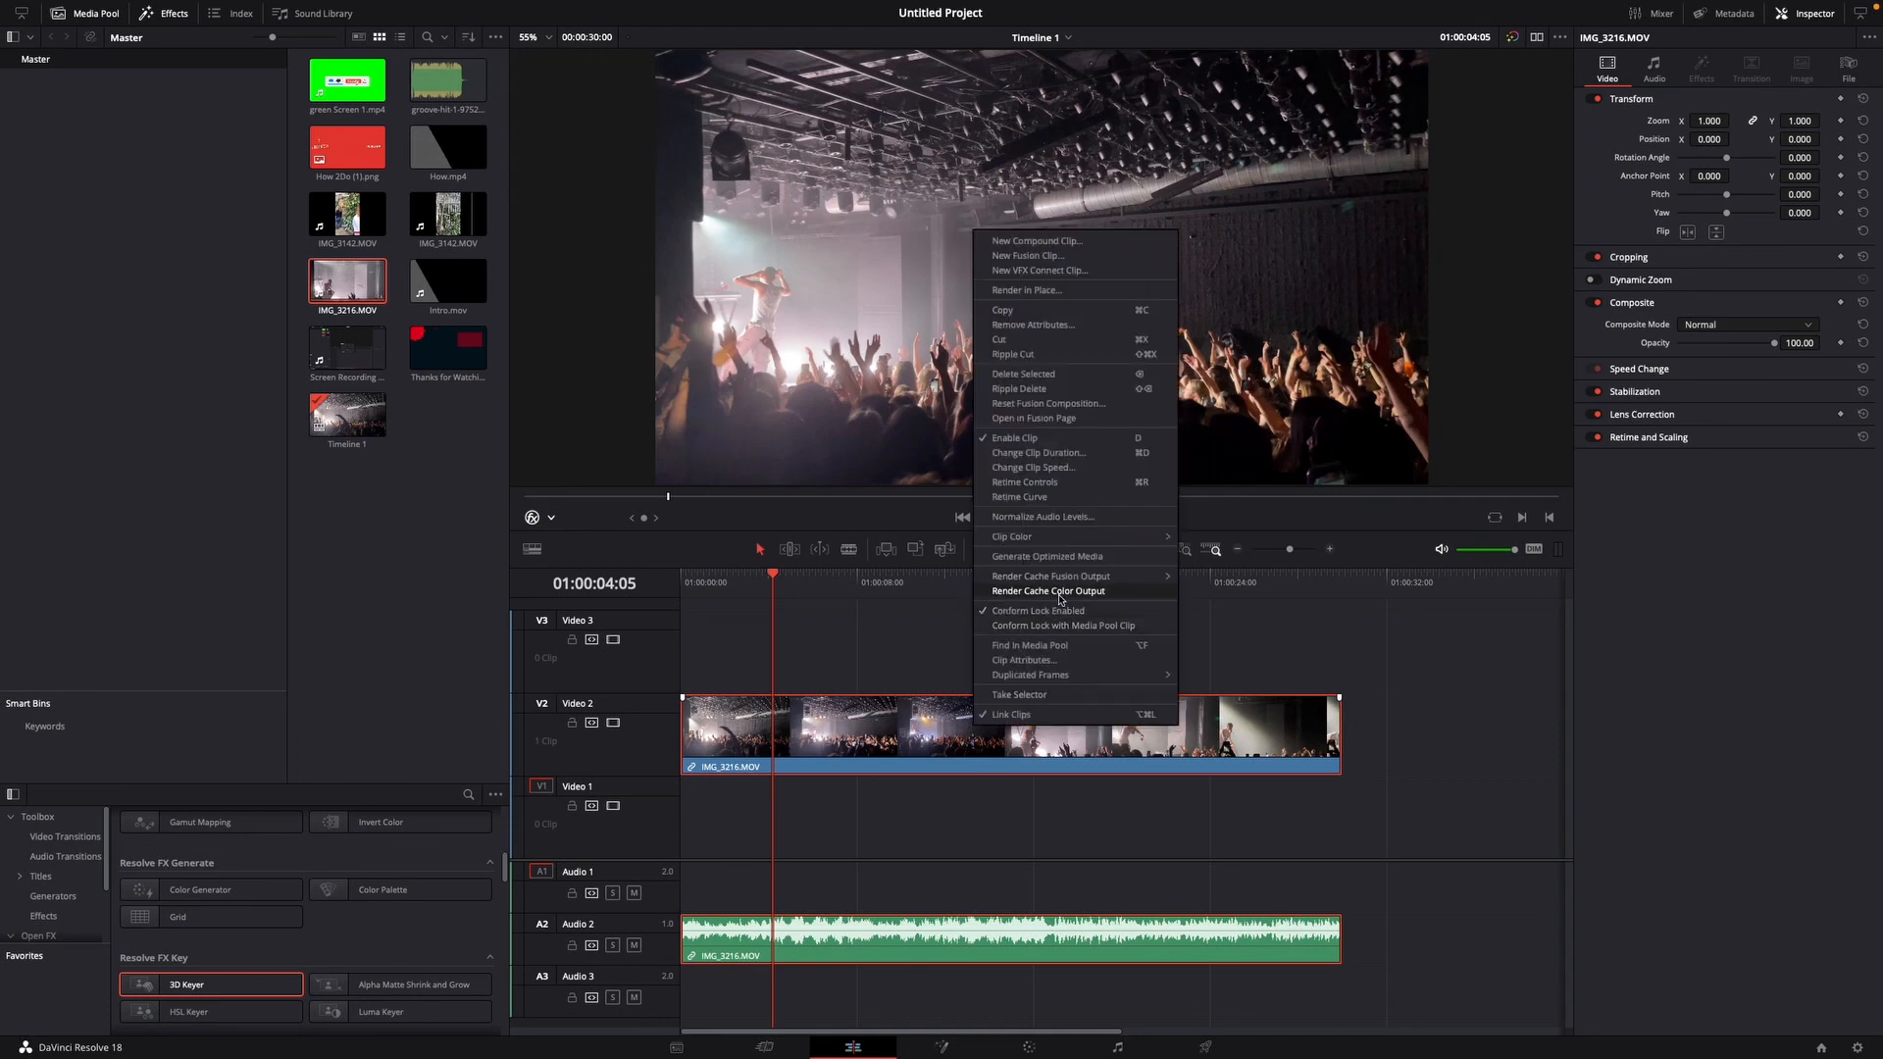
mouse_move(1024, 482)
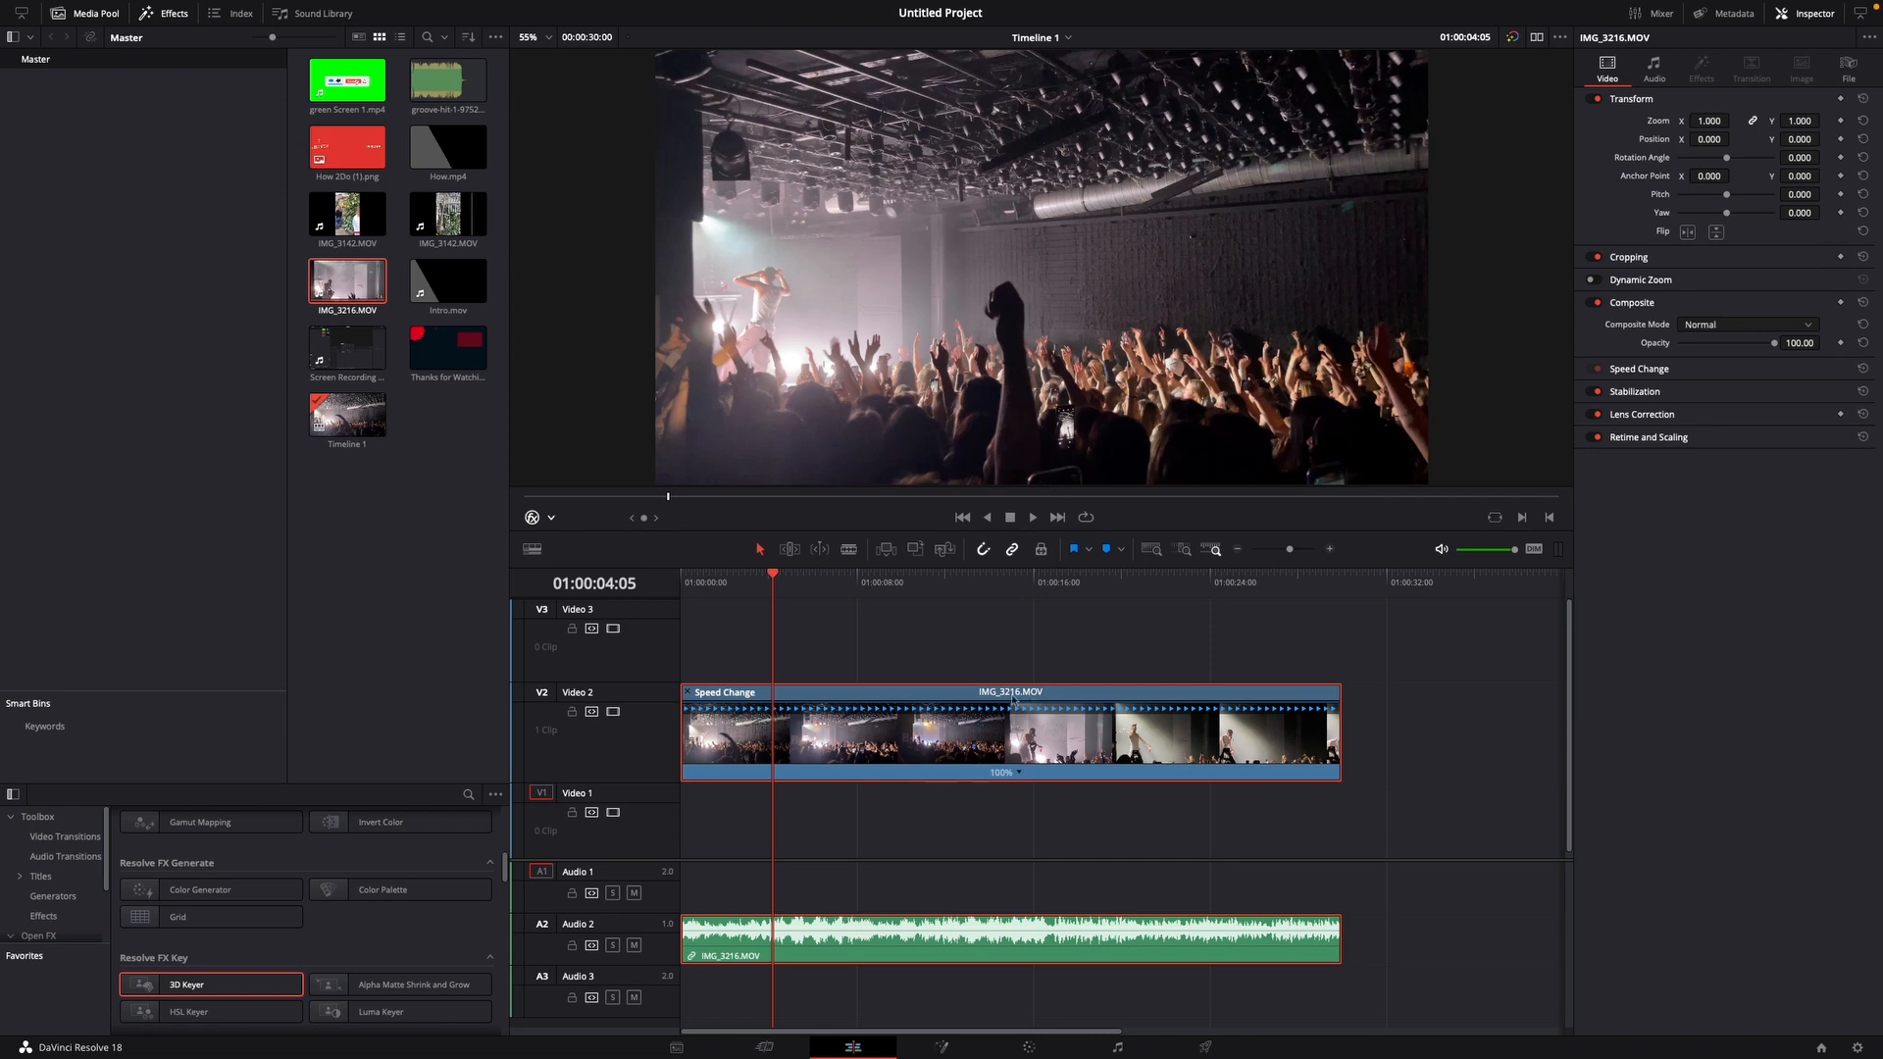
Slow the whole concert clip to 25% via Retime Controls and play it back
right_click(1018, 773)
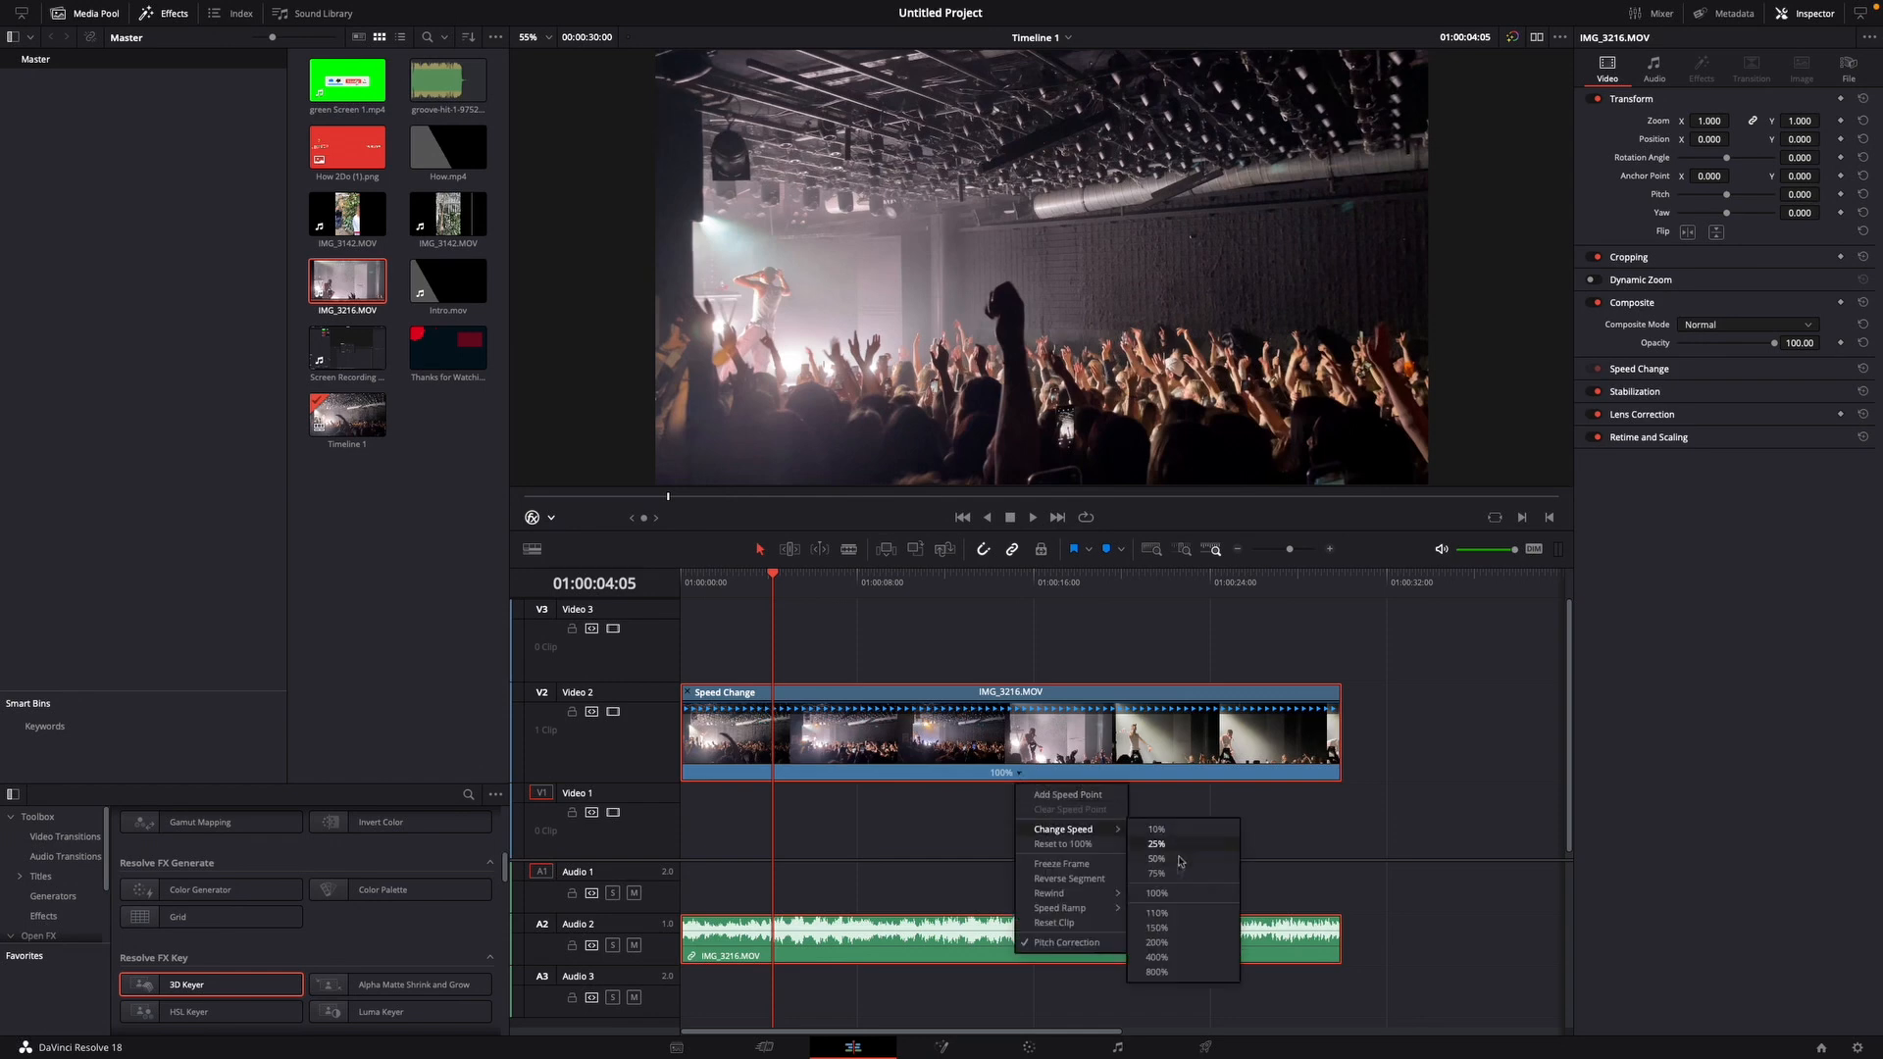
mouse_move(1163, 849)
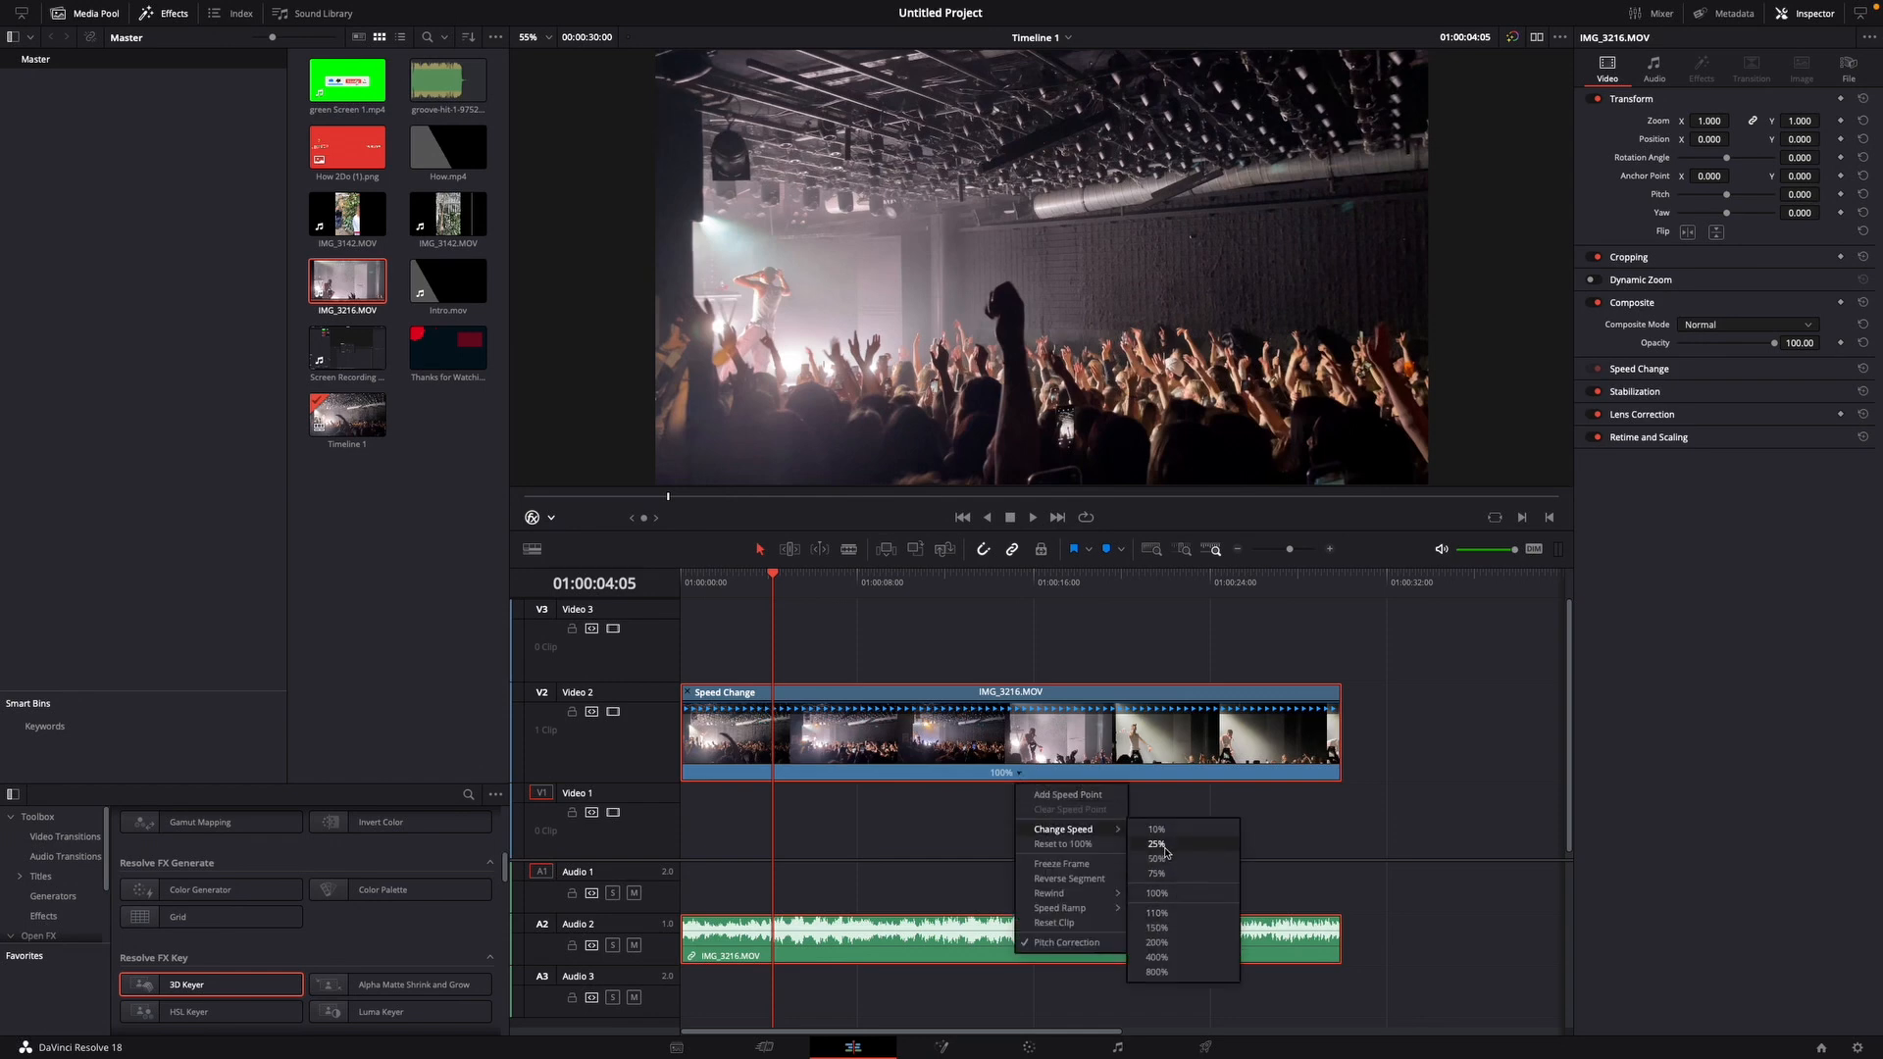
click(1157, 843)
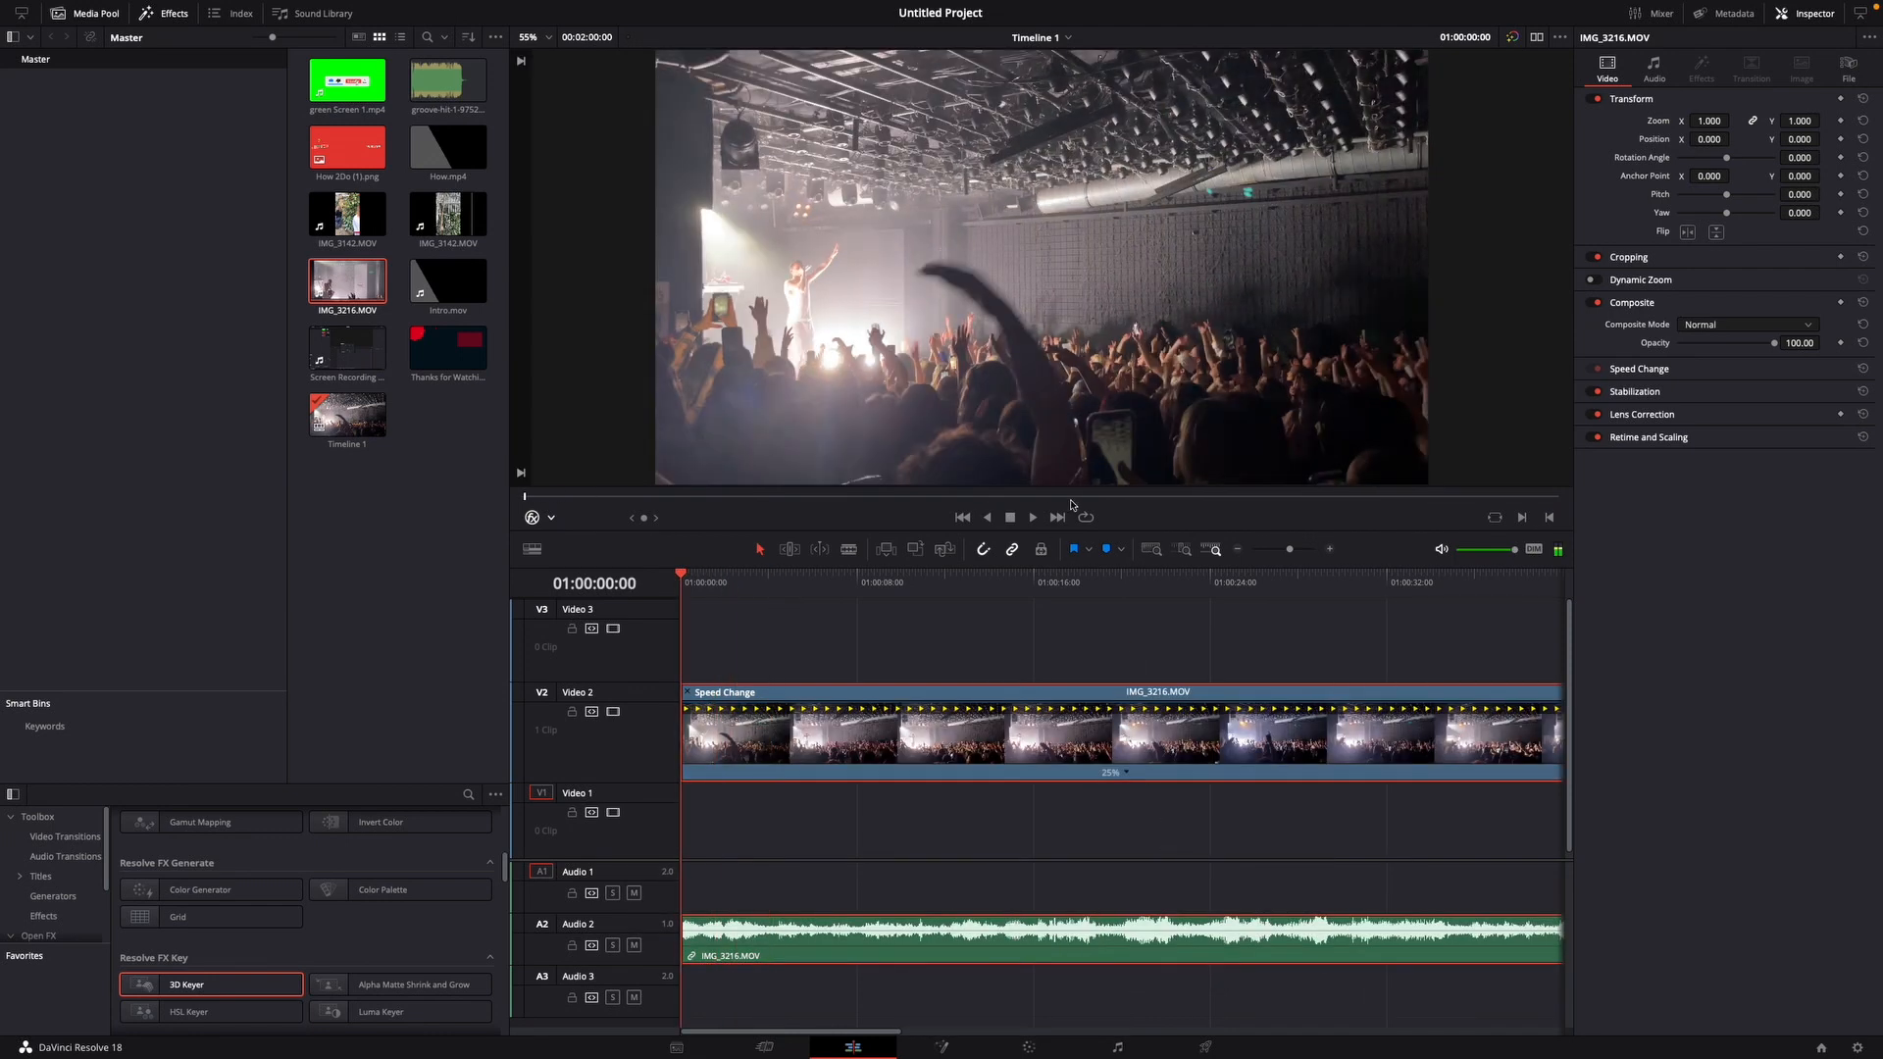
click(1030, 516)
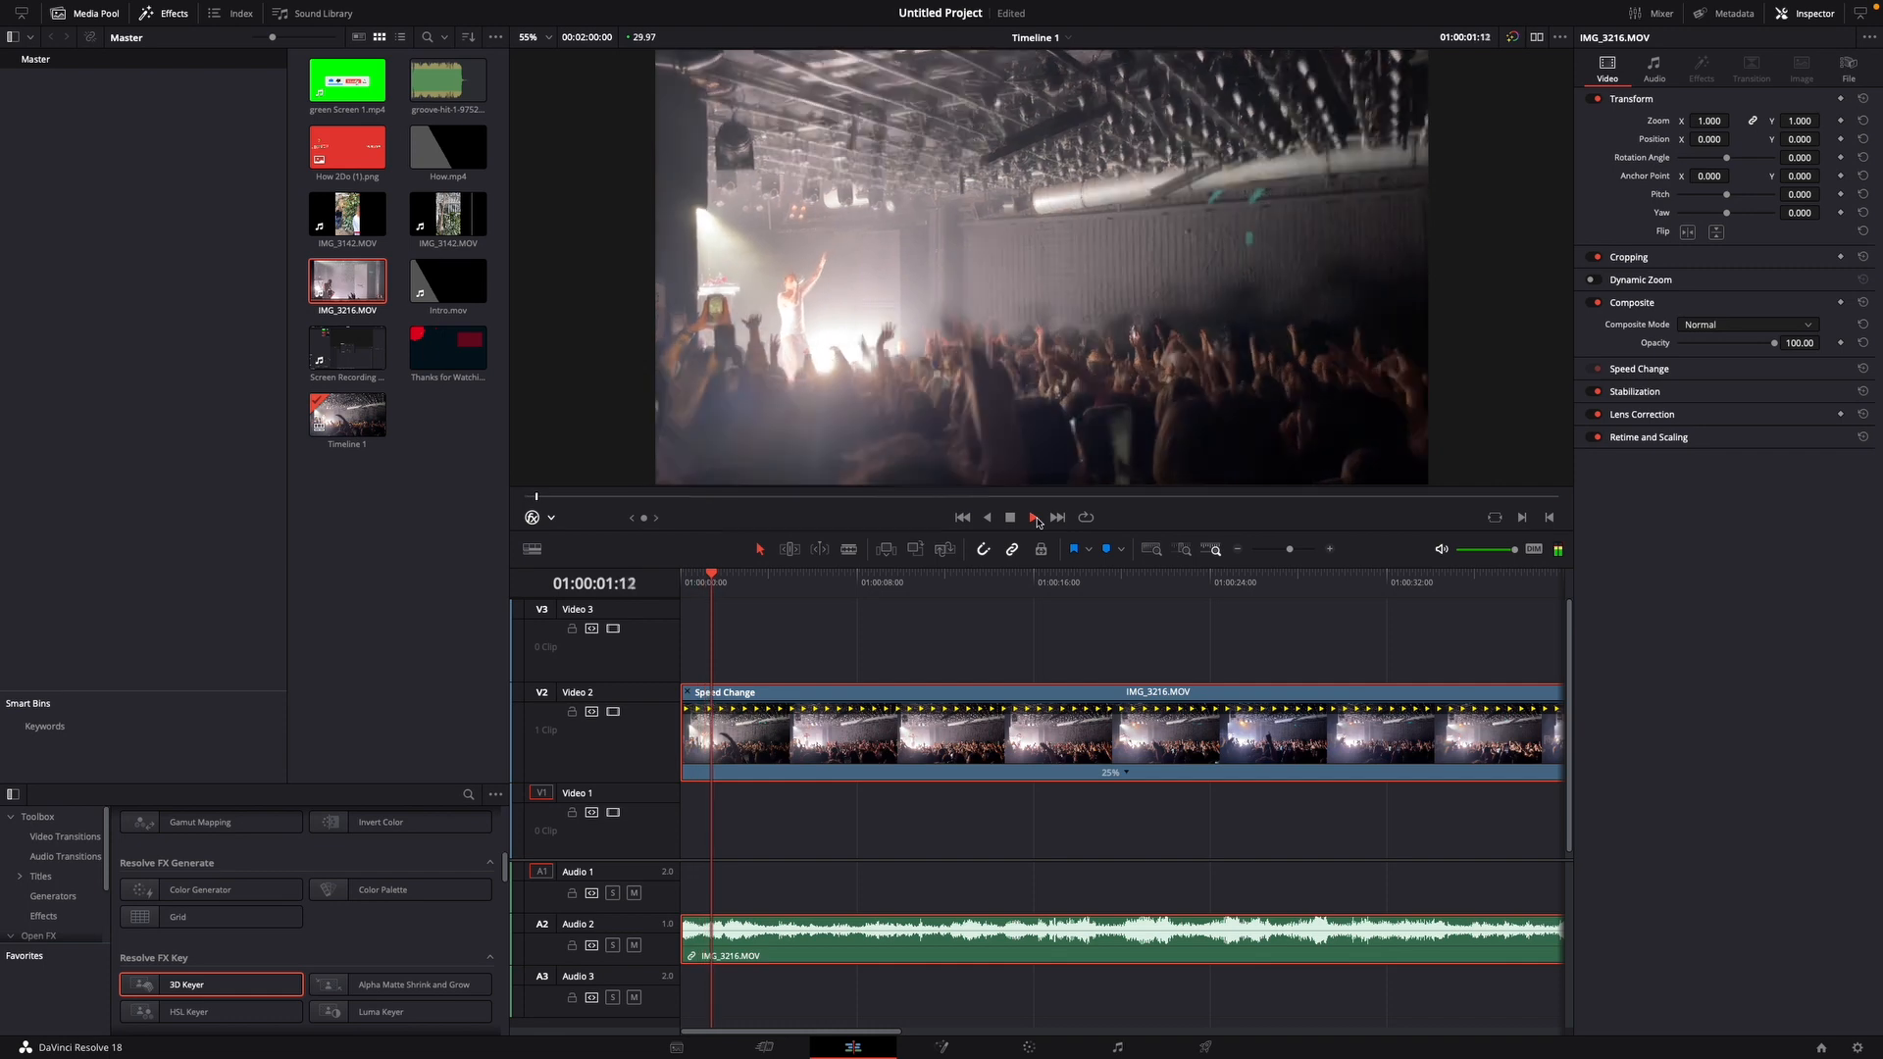
click(1036, 518)
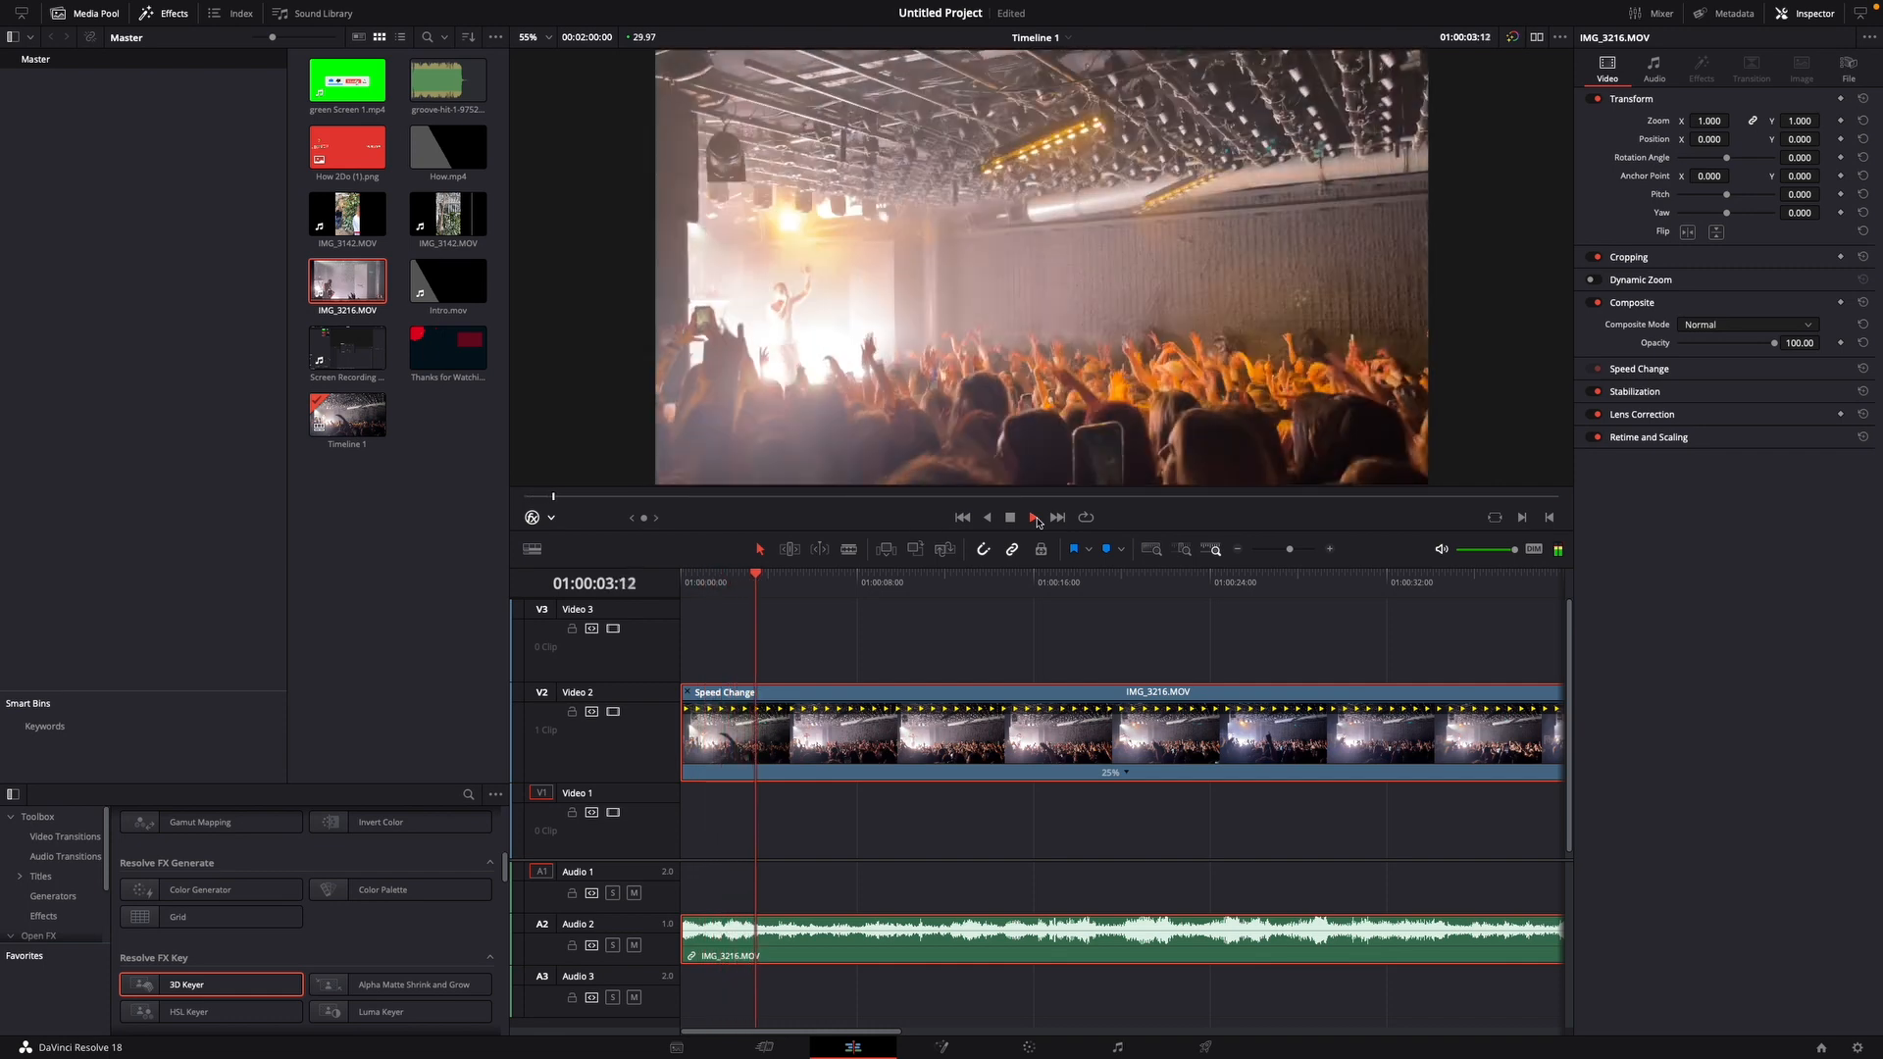
Undo the 25% slowdown and blade the clip at two points to isolate a short middle piece
click(1010, 516)
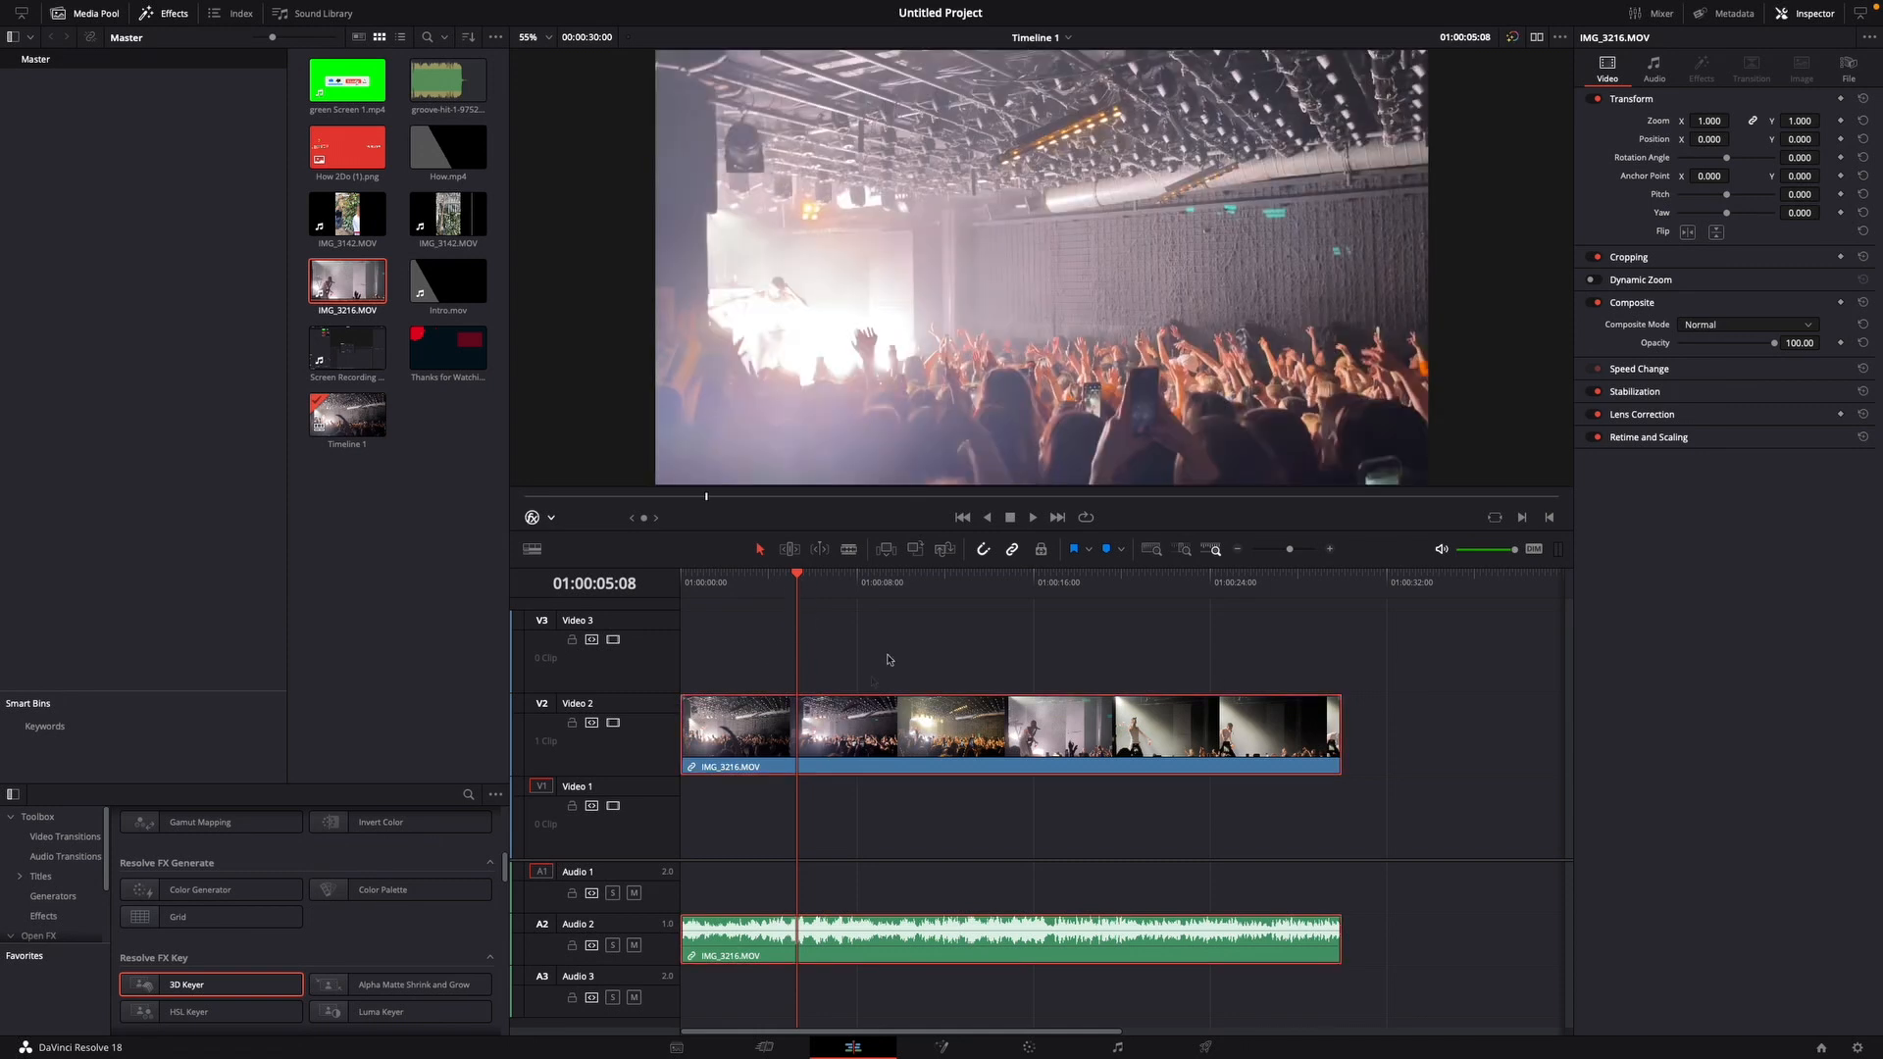
mouse_move(849, 549)
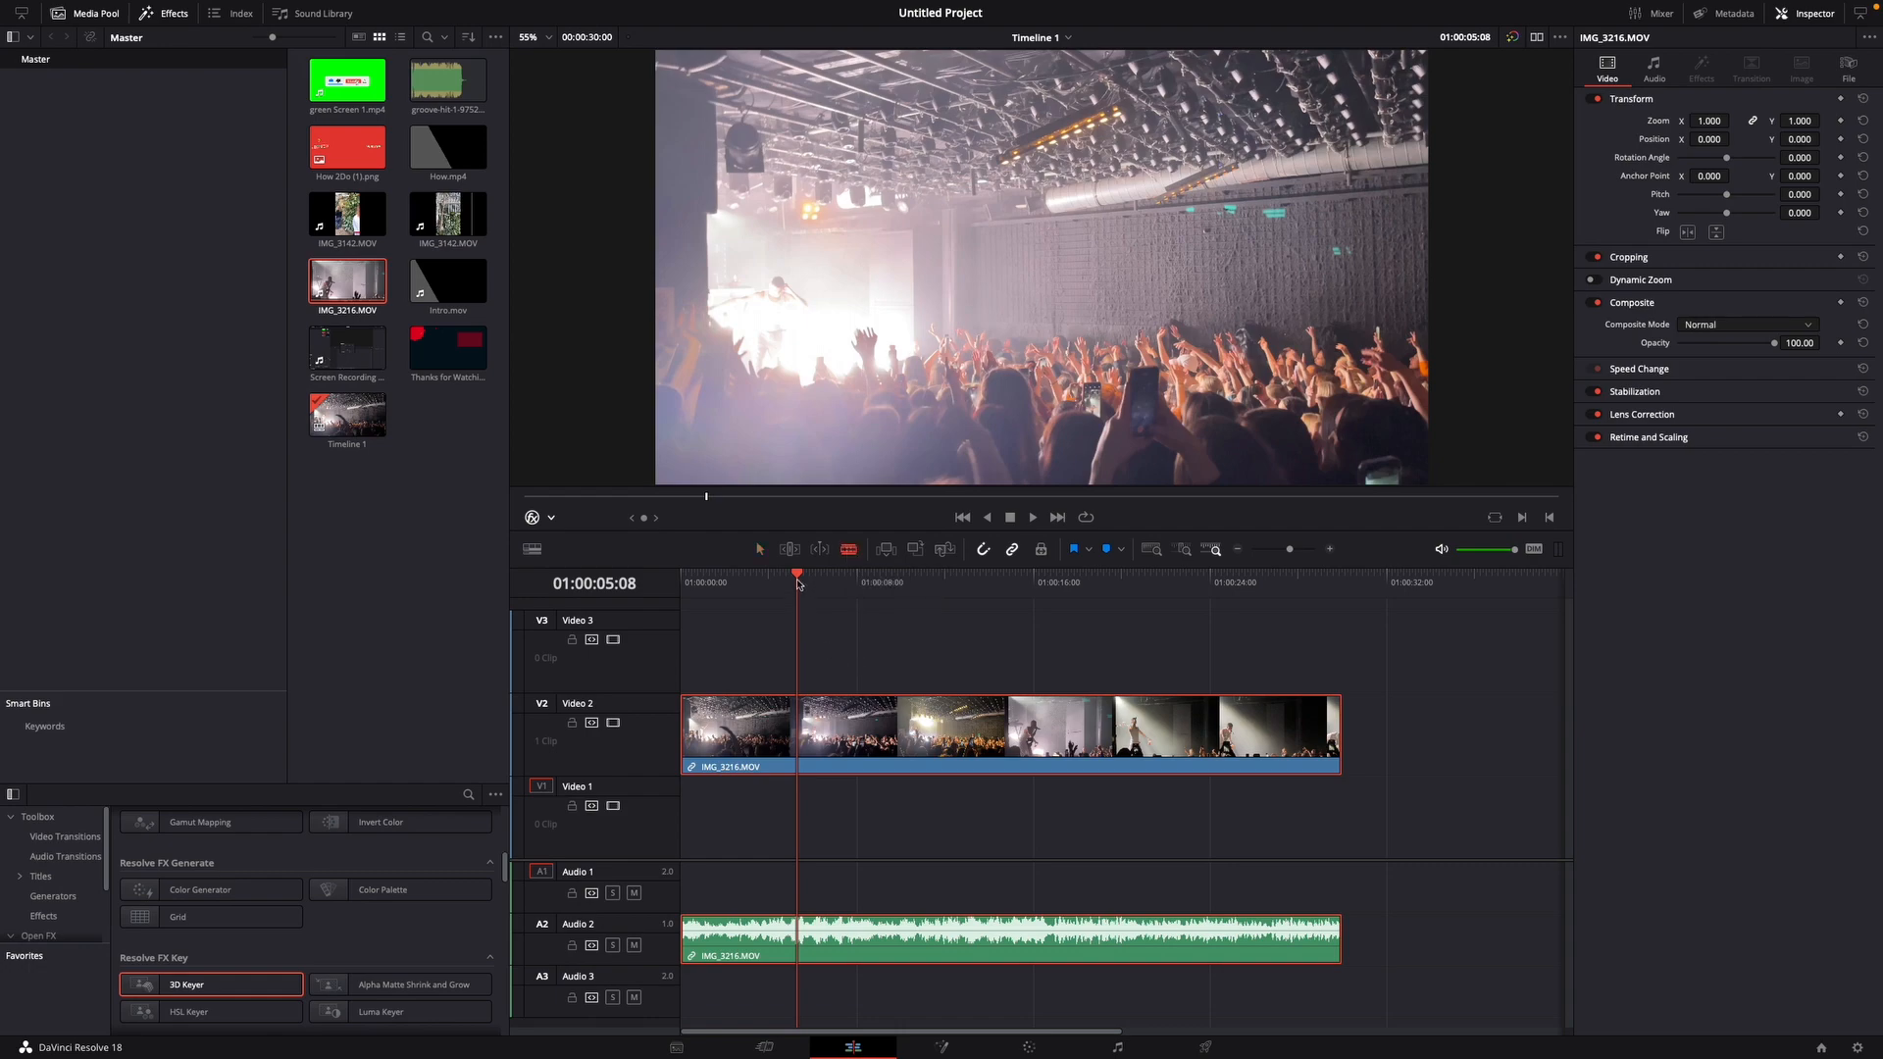
click(844, 575)
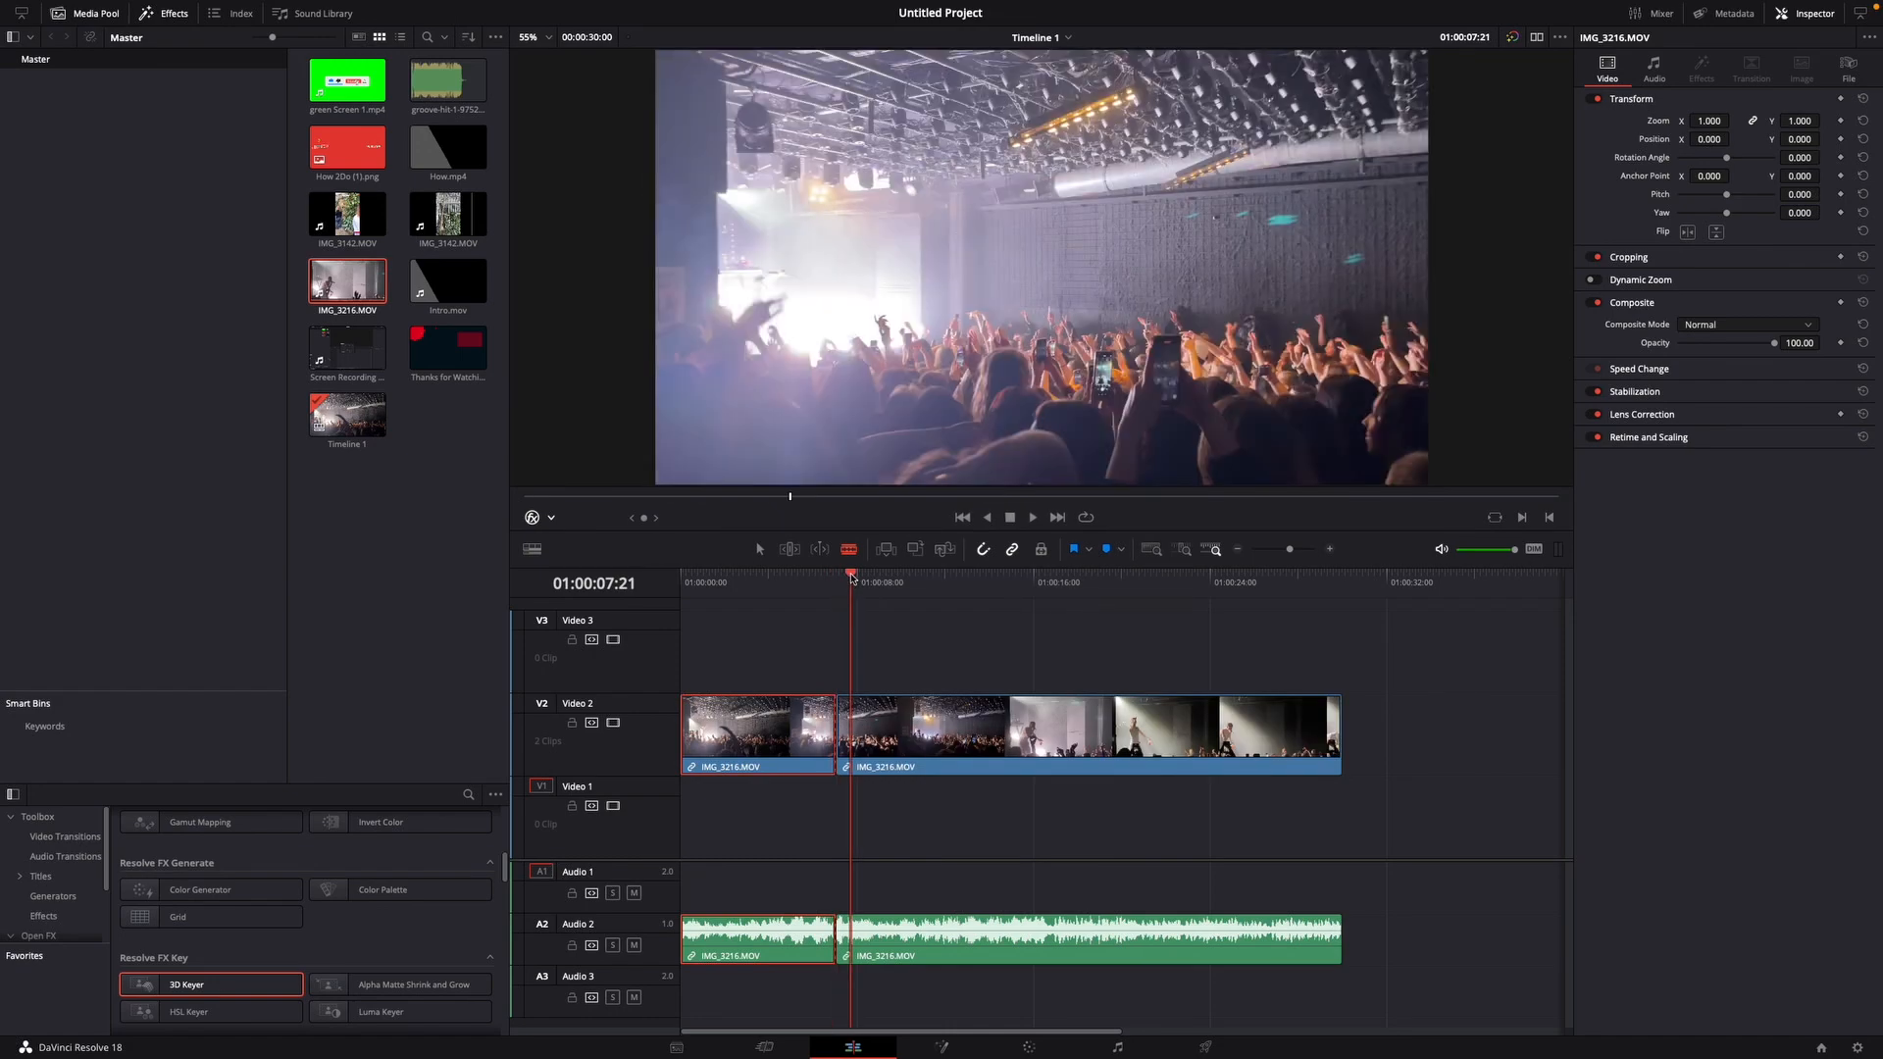
click(898, 575)
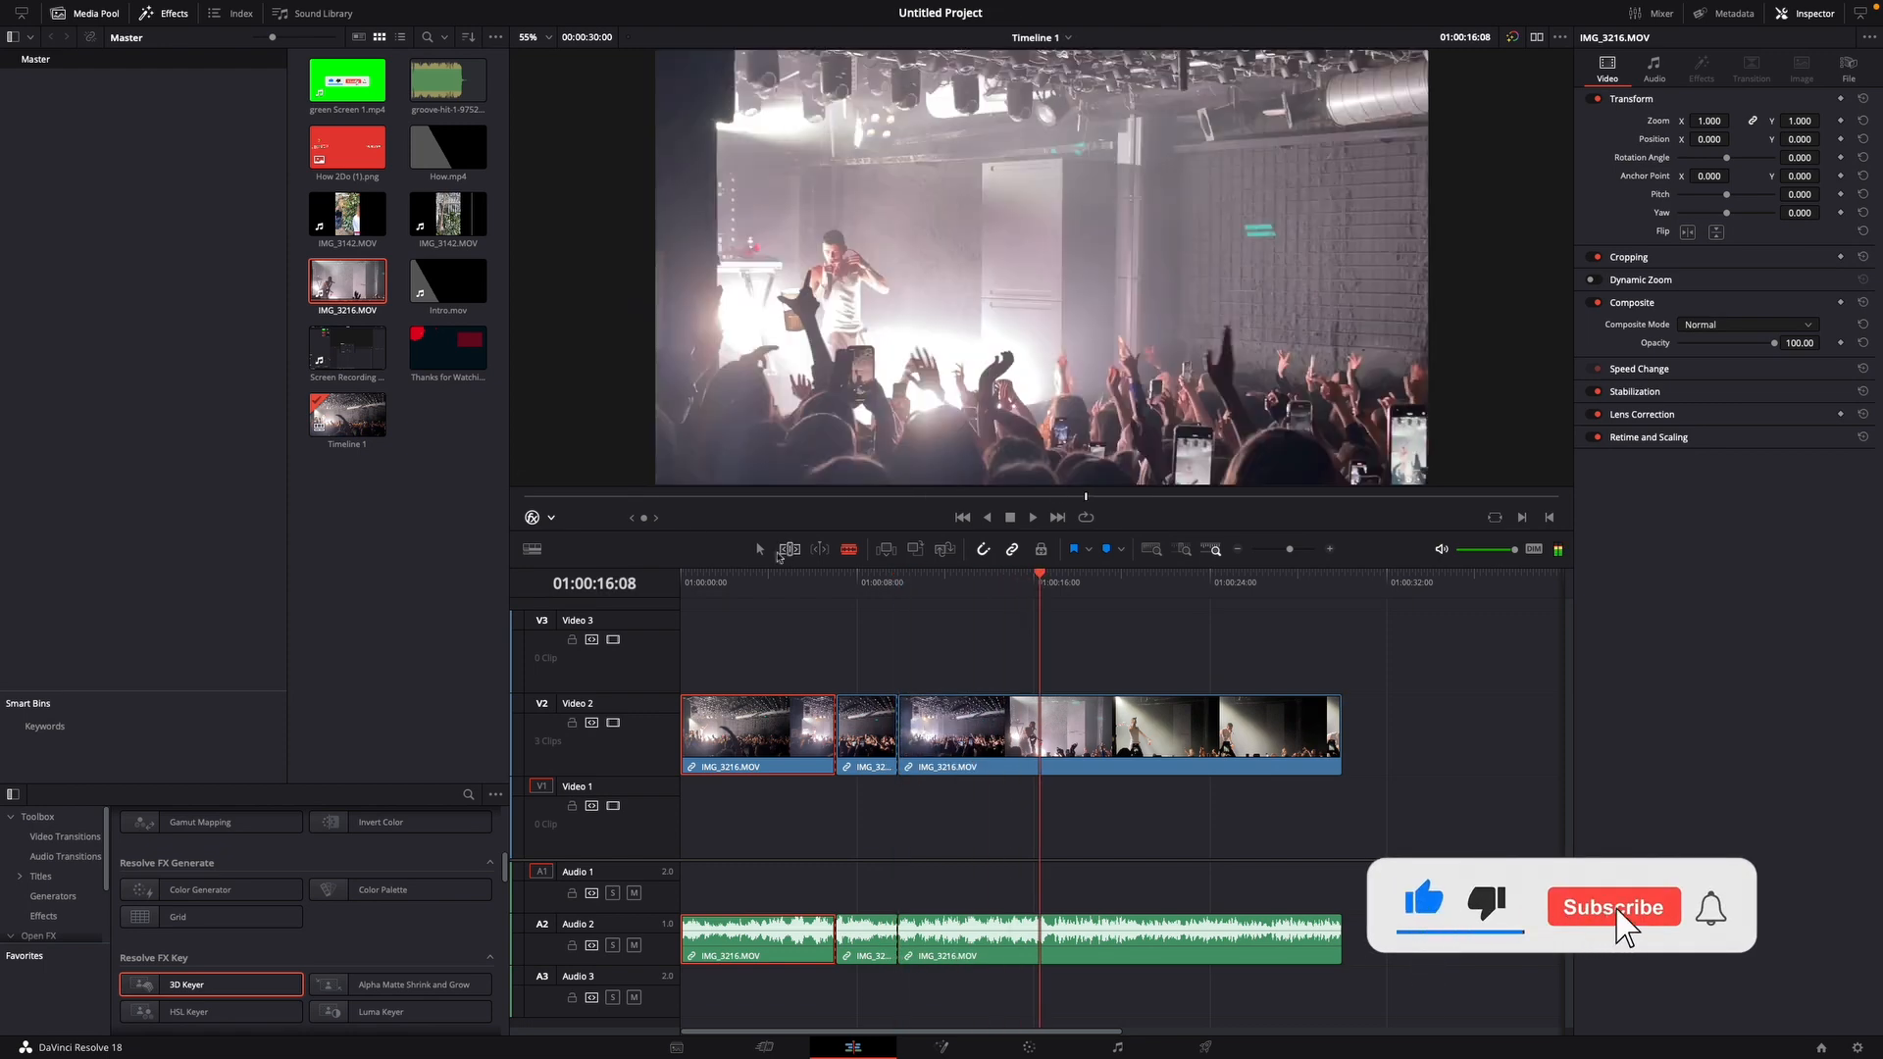
Slow the short middle piece to 50% speed and play from near the start to preview it
click(1613, 906)
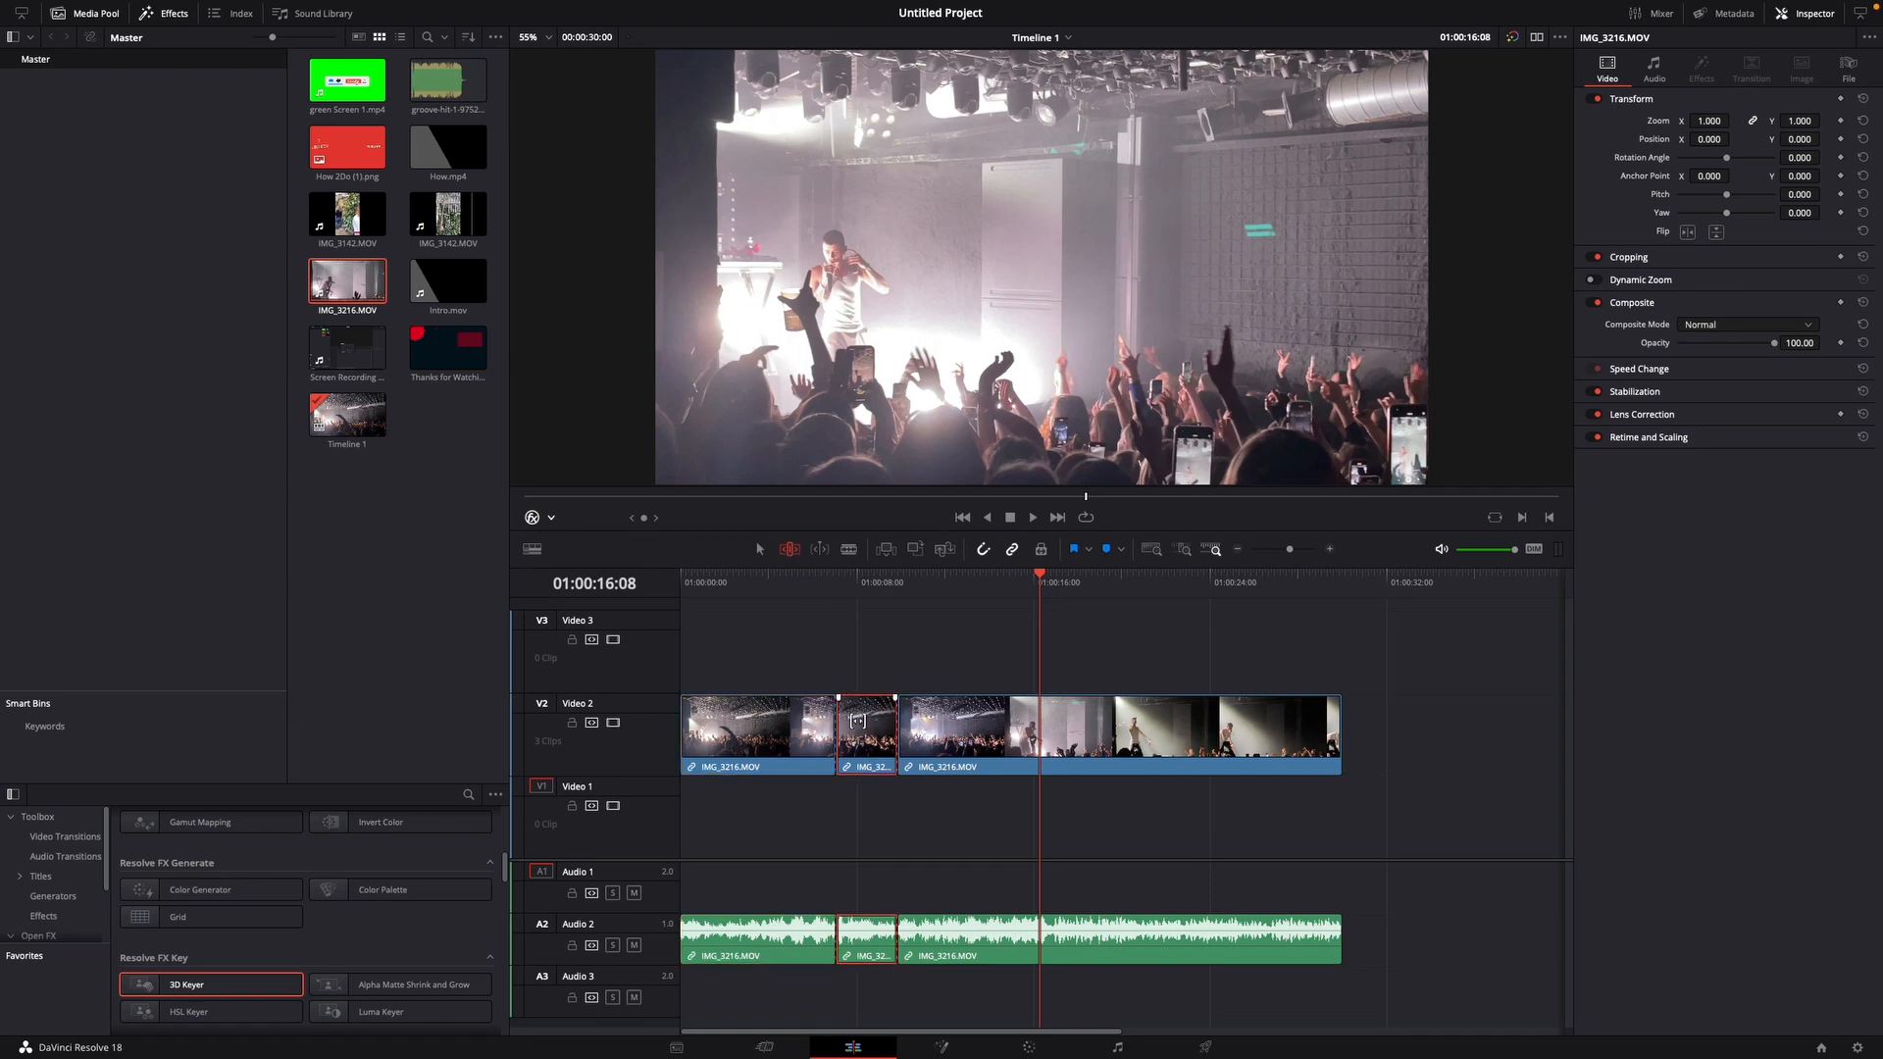
right_click(857, 730)
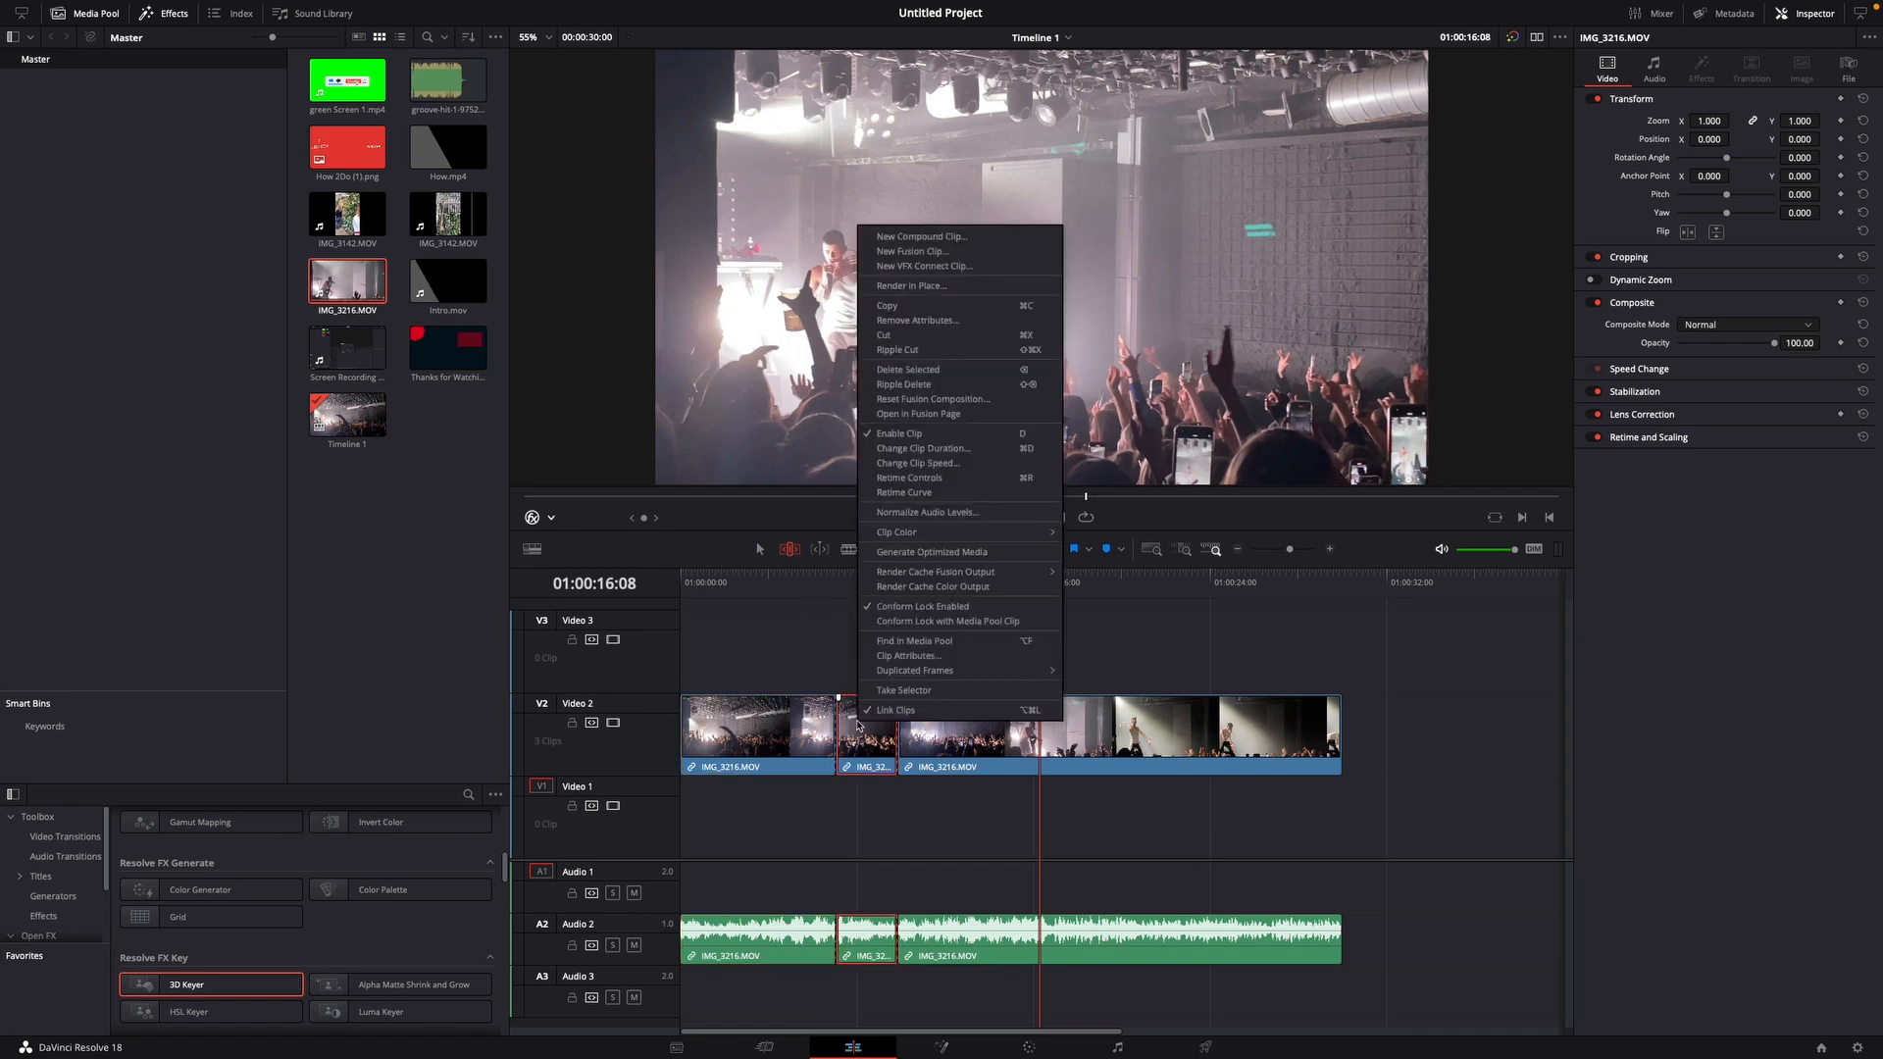
mouse_move(902, 493)
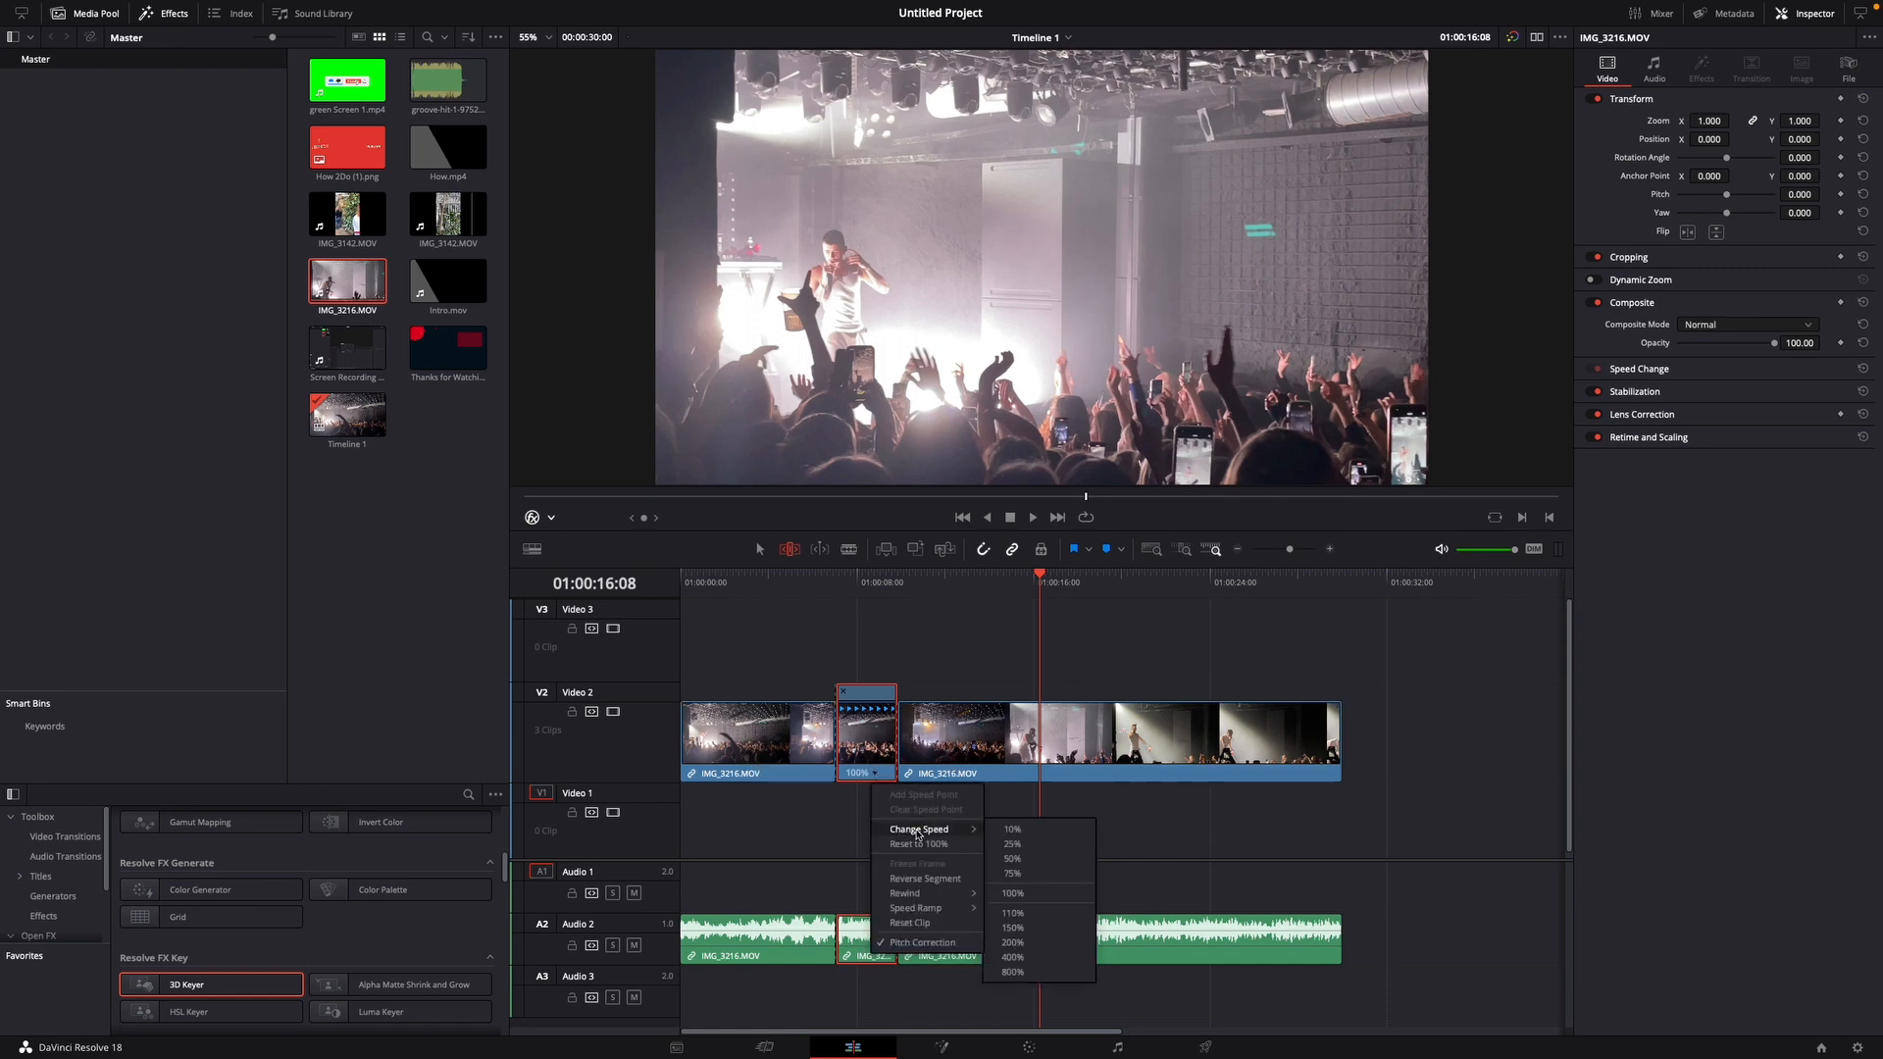
click(1012, 859)
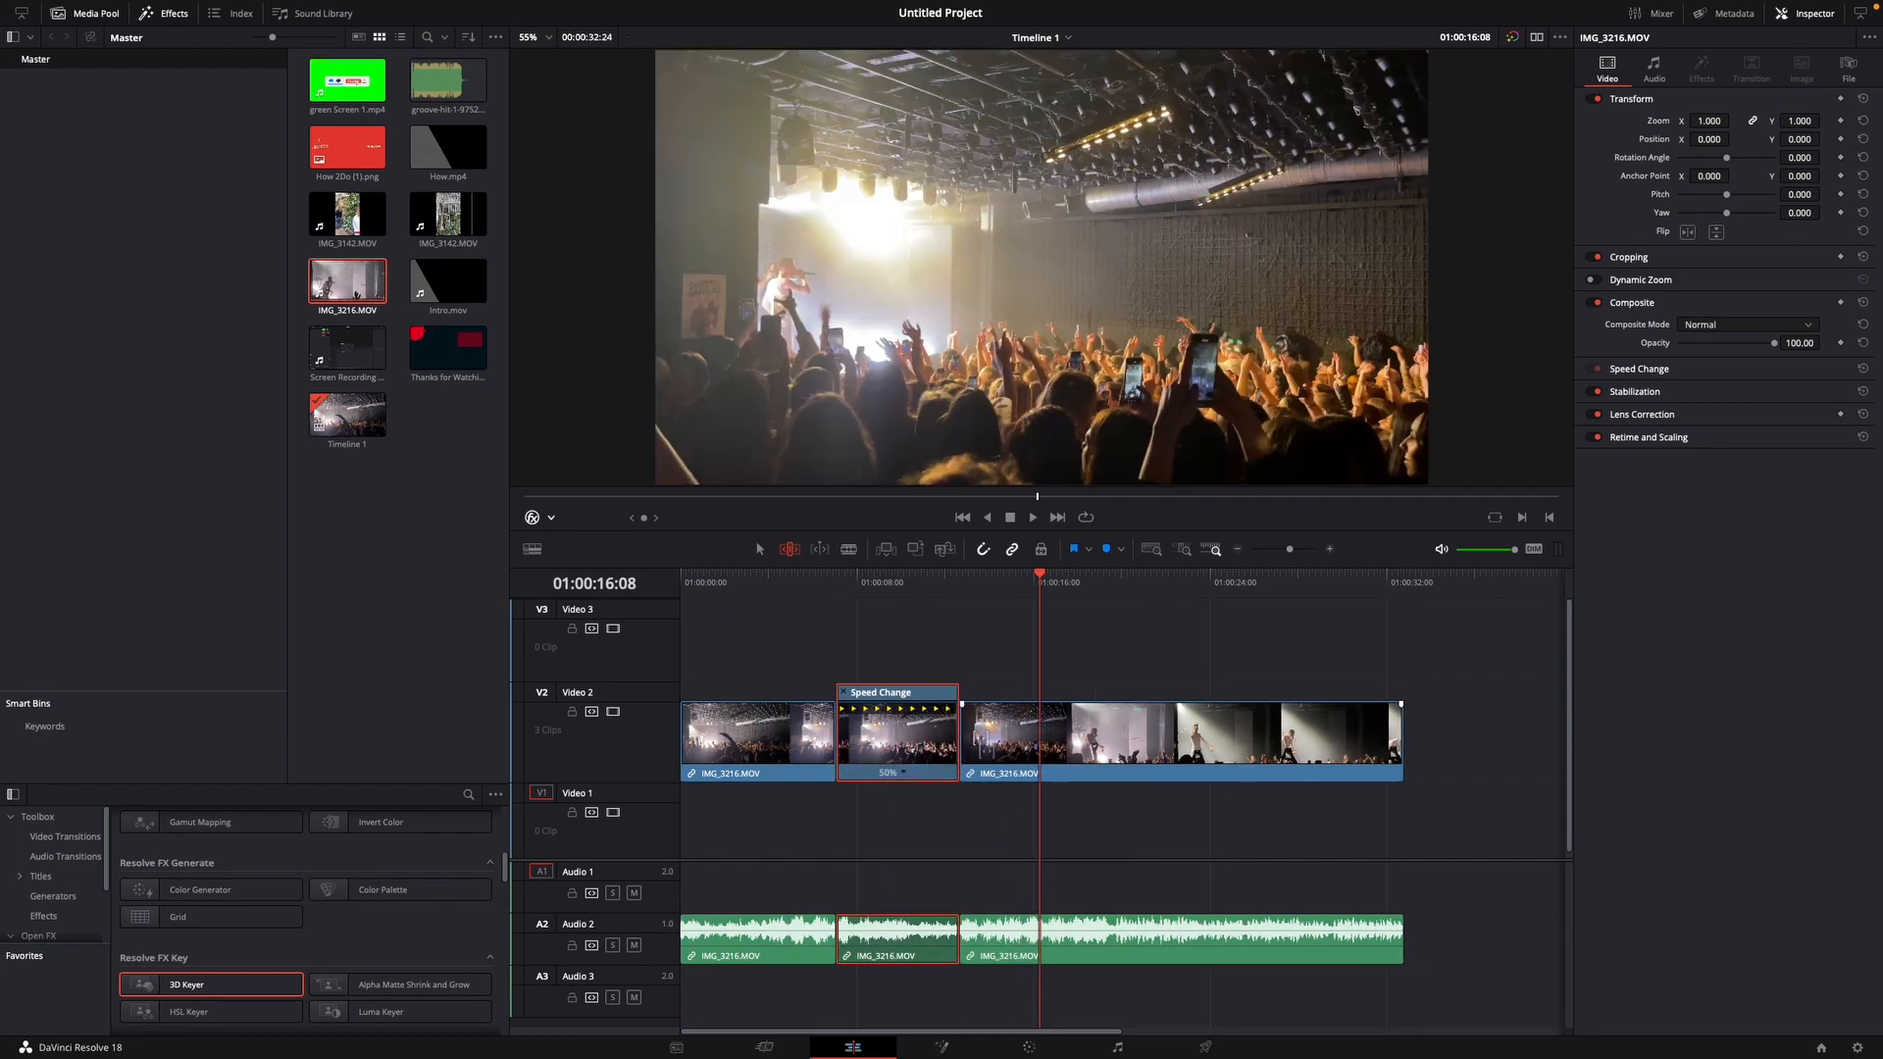
click(752, 583)
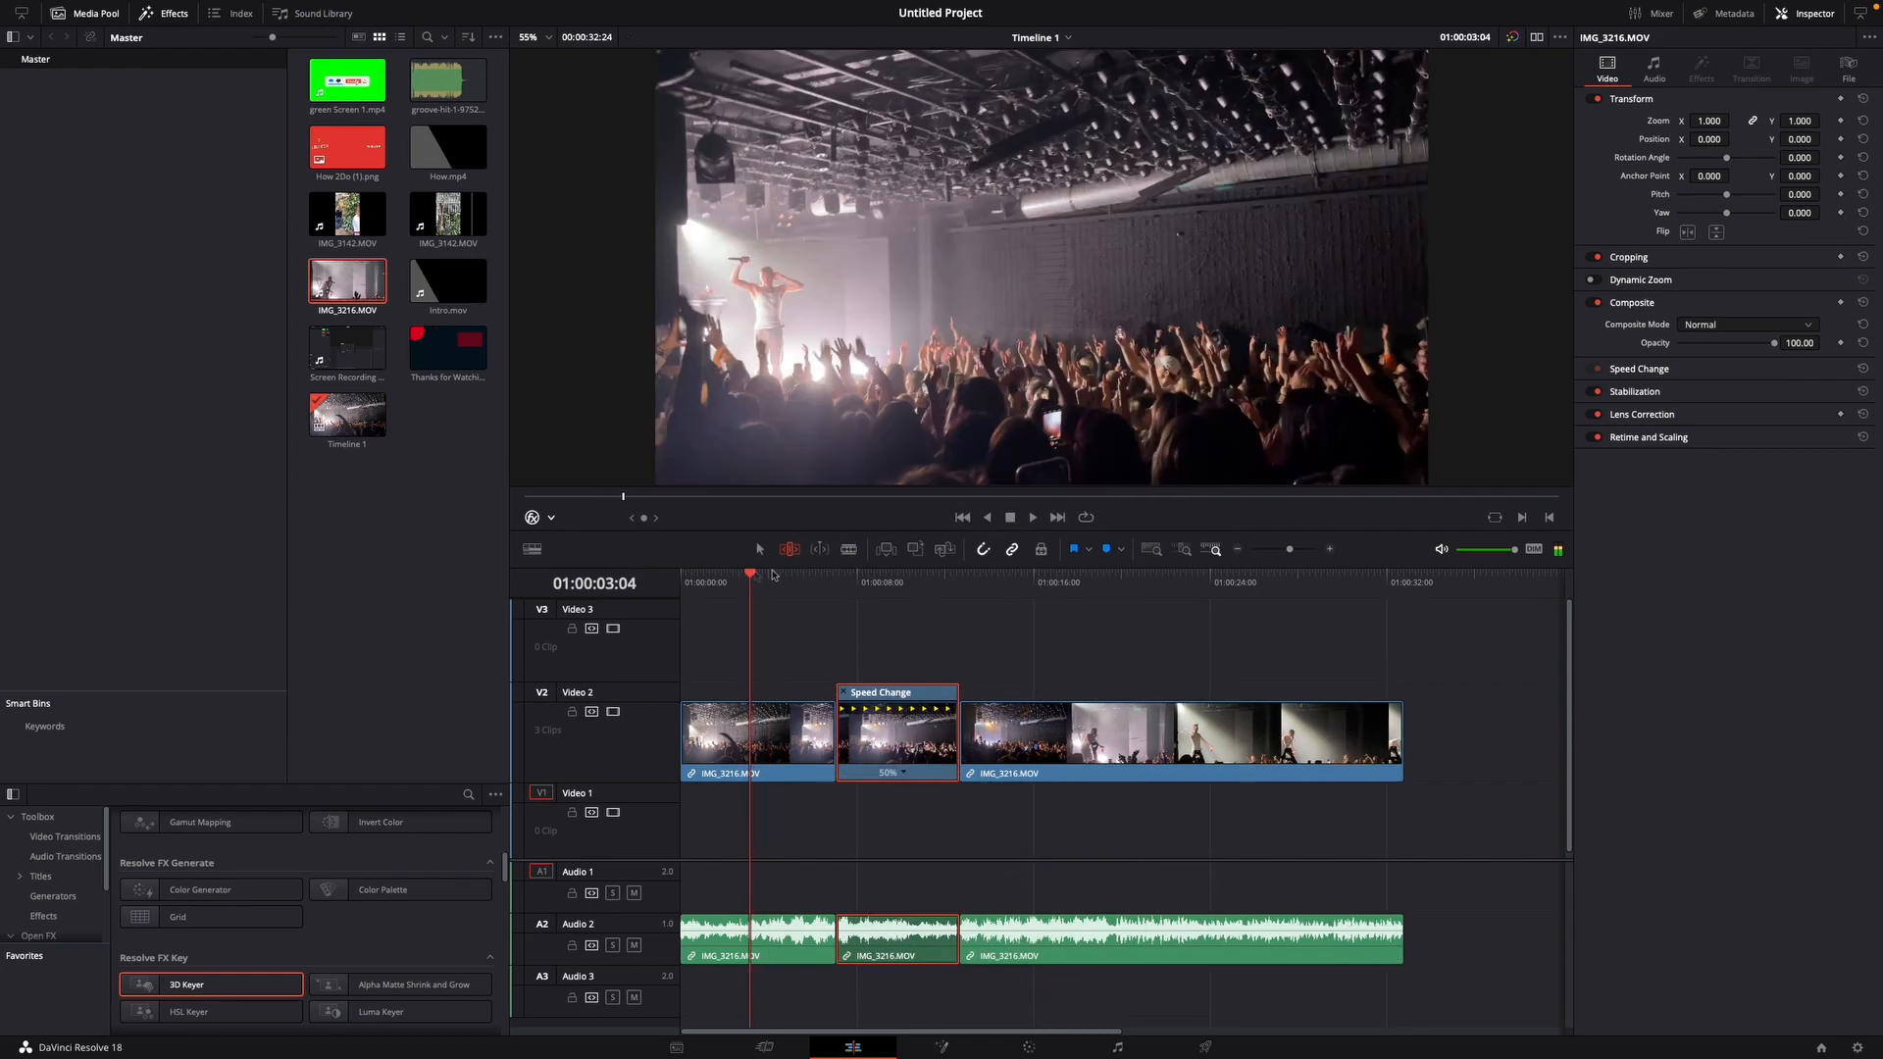
click(1029, 516)
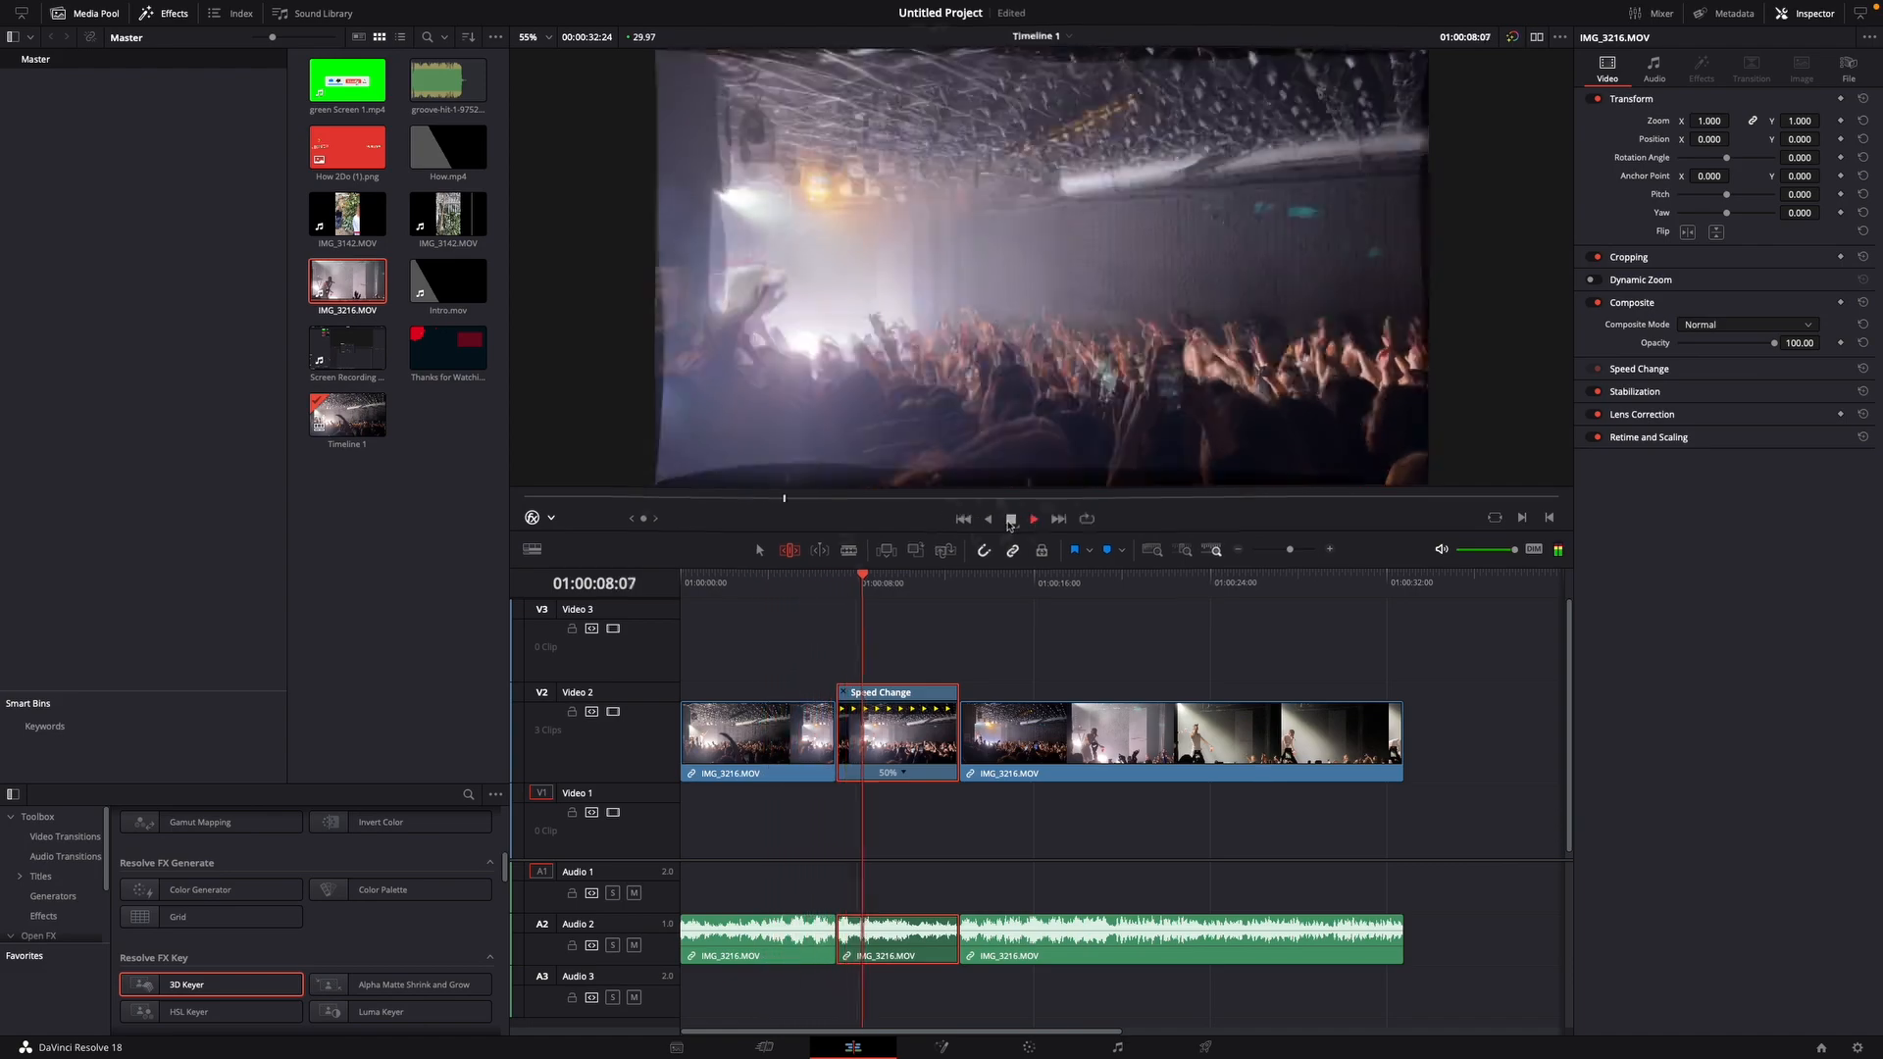
click(1034, 518)
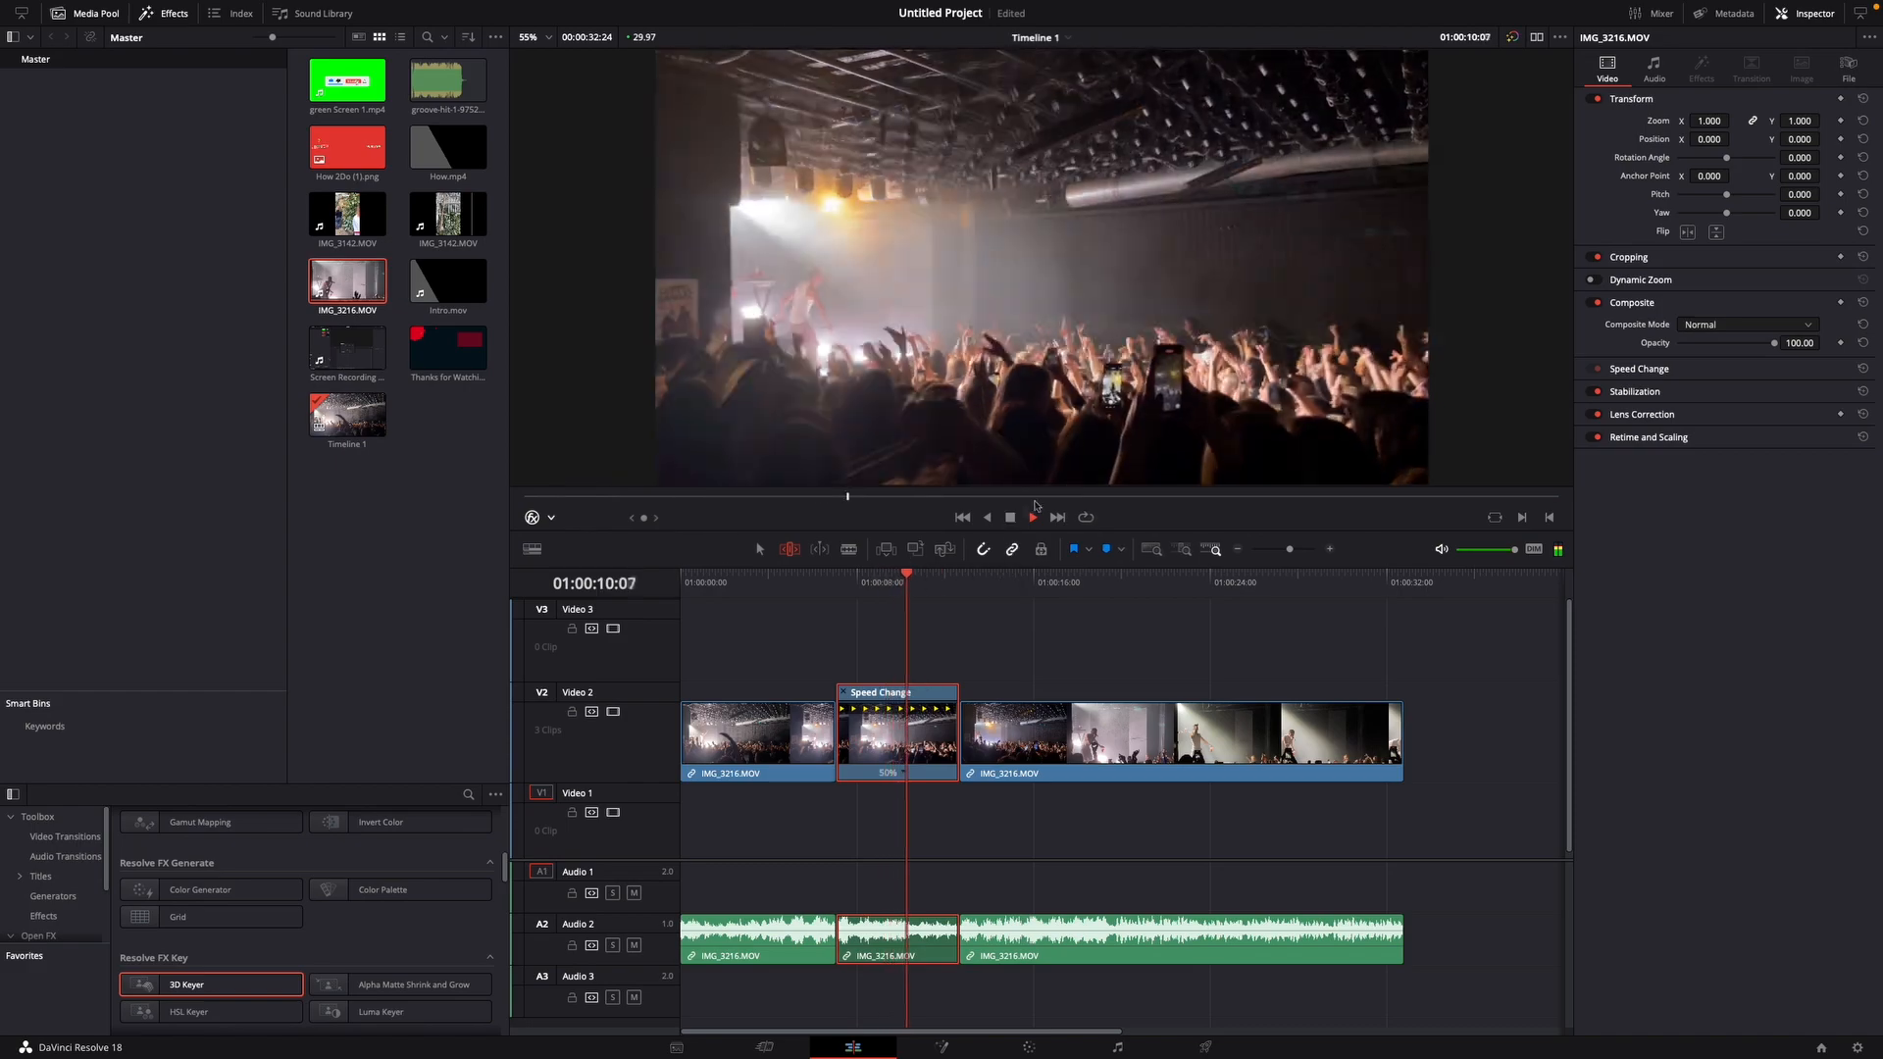
click(1034, 516)
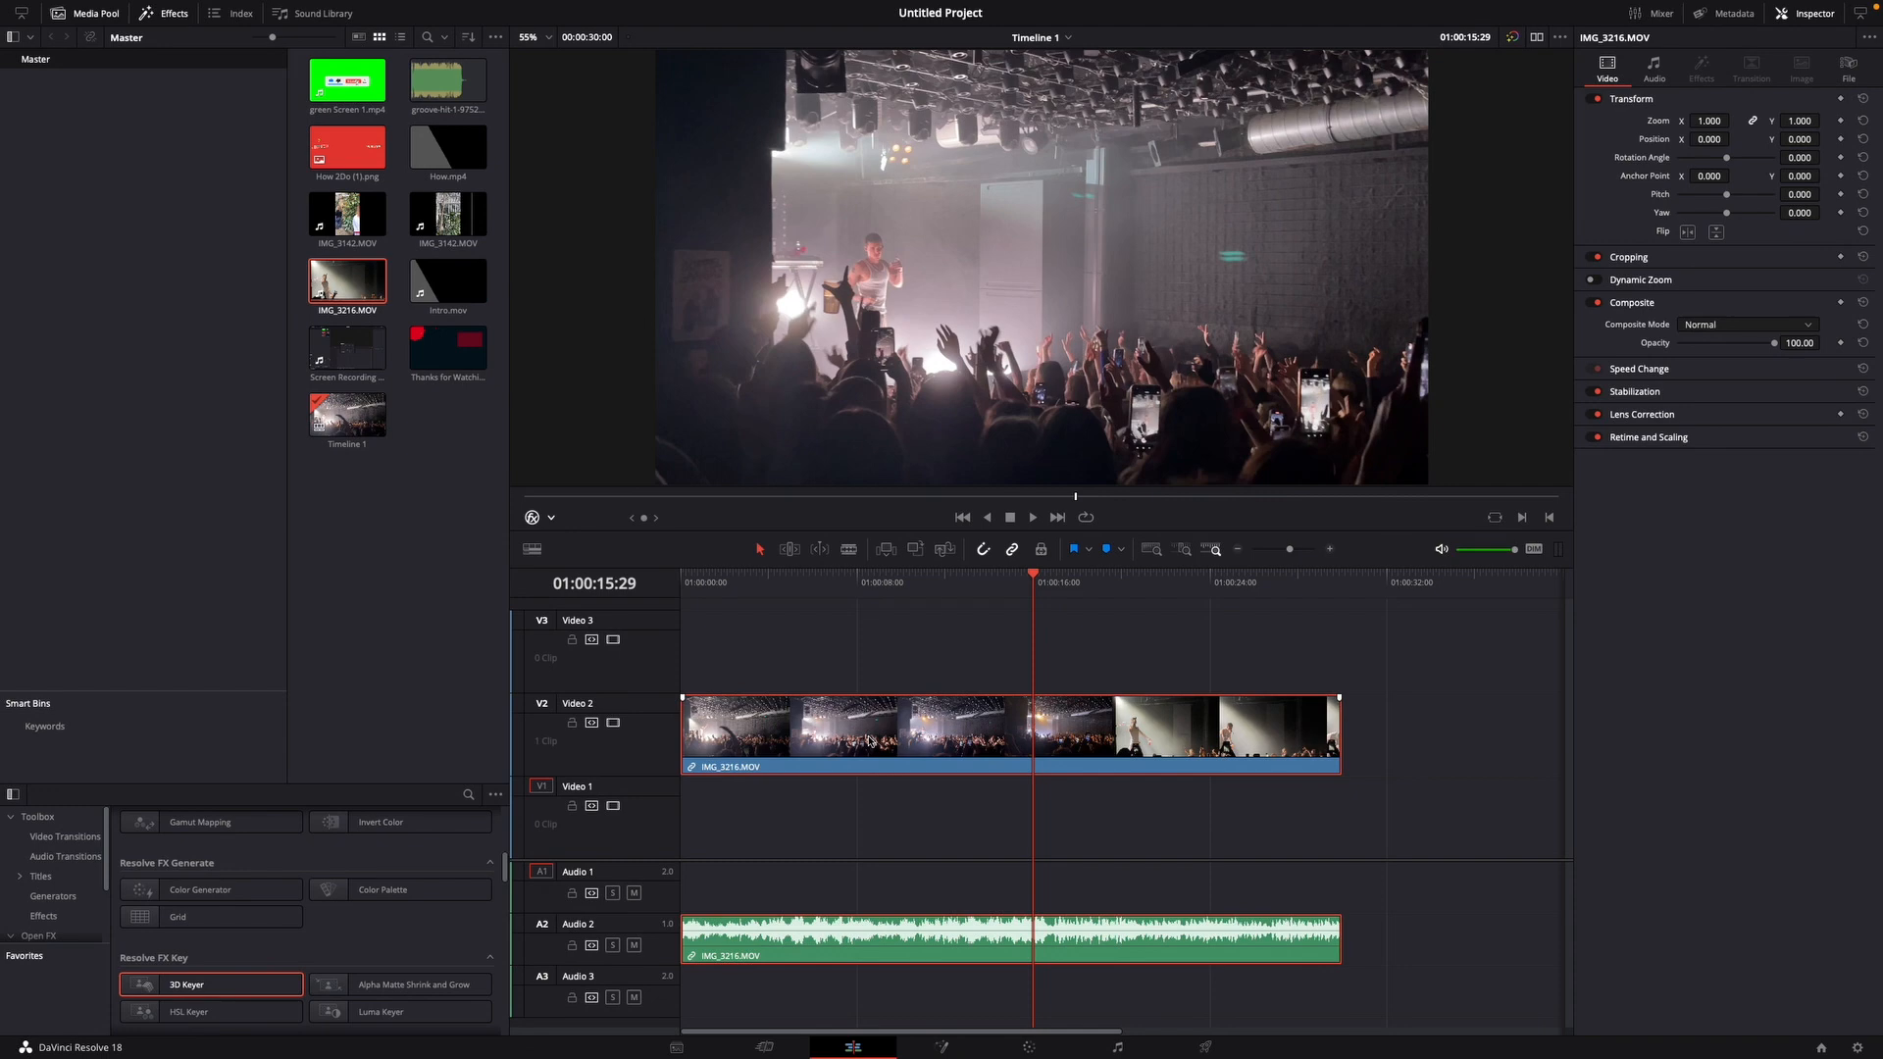
Show Retime Controls on the uncut clip at 100% and park the playhead around 7 seconds
right_click(865, 740)
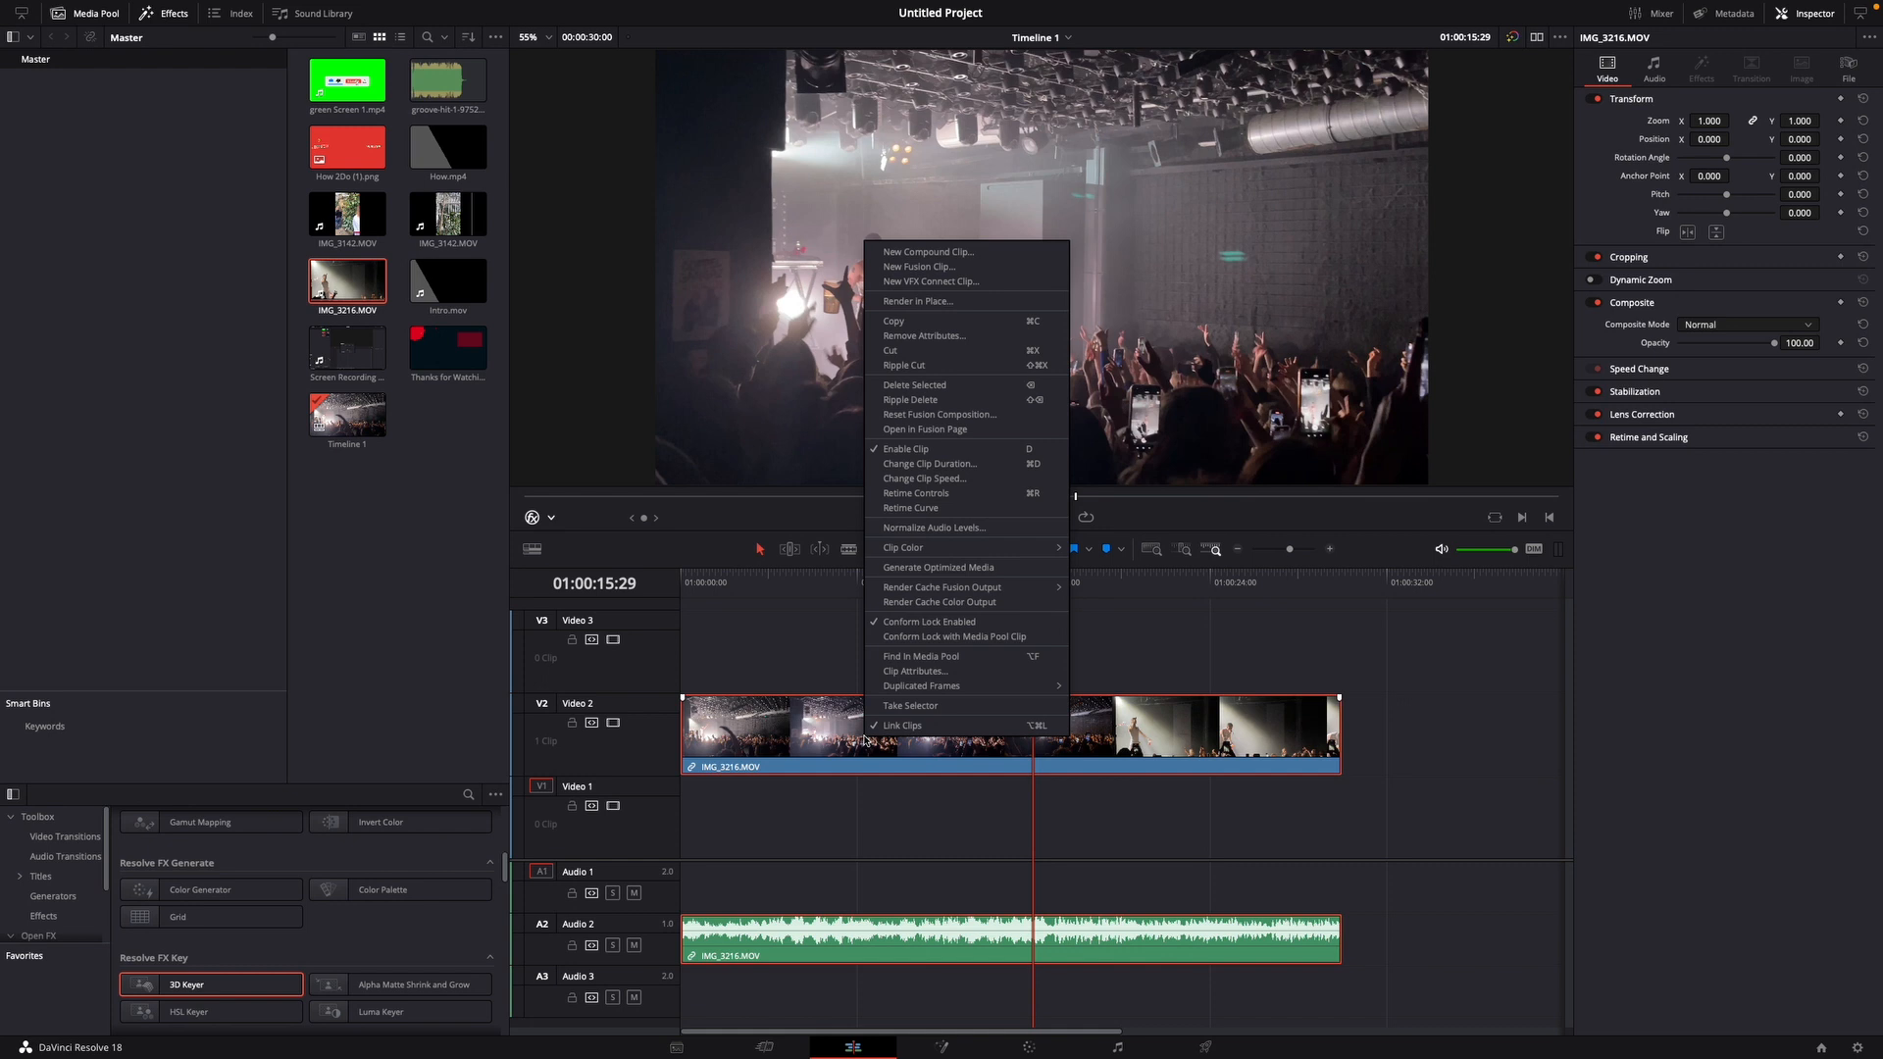
mouse_move(916, 494)
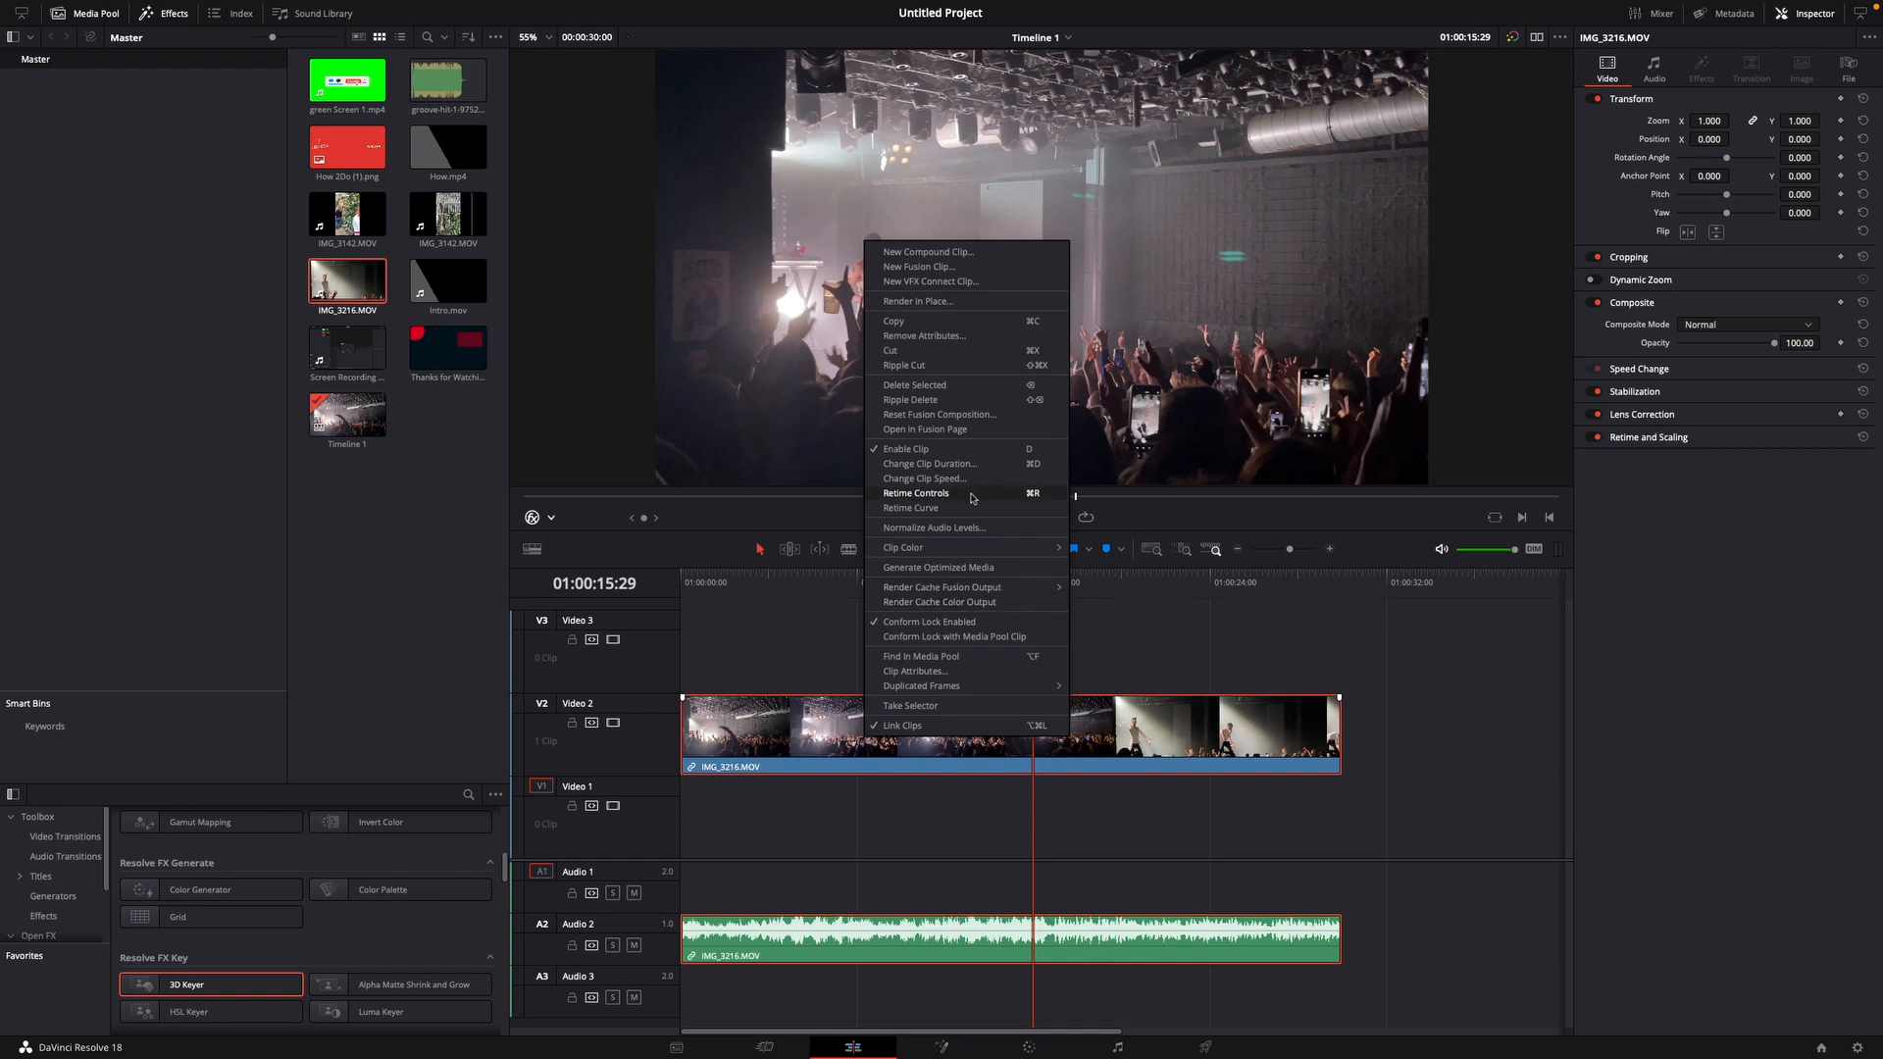
click(923, 479)
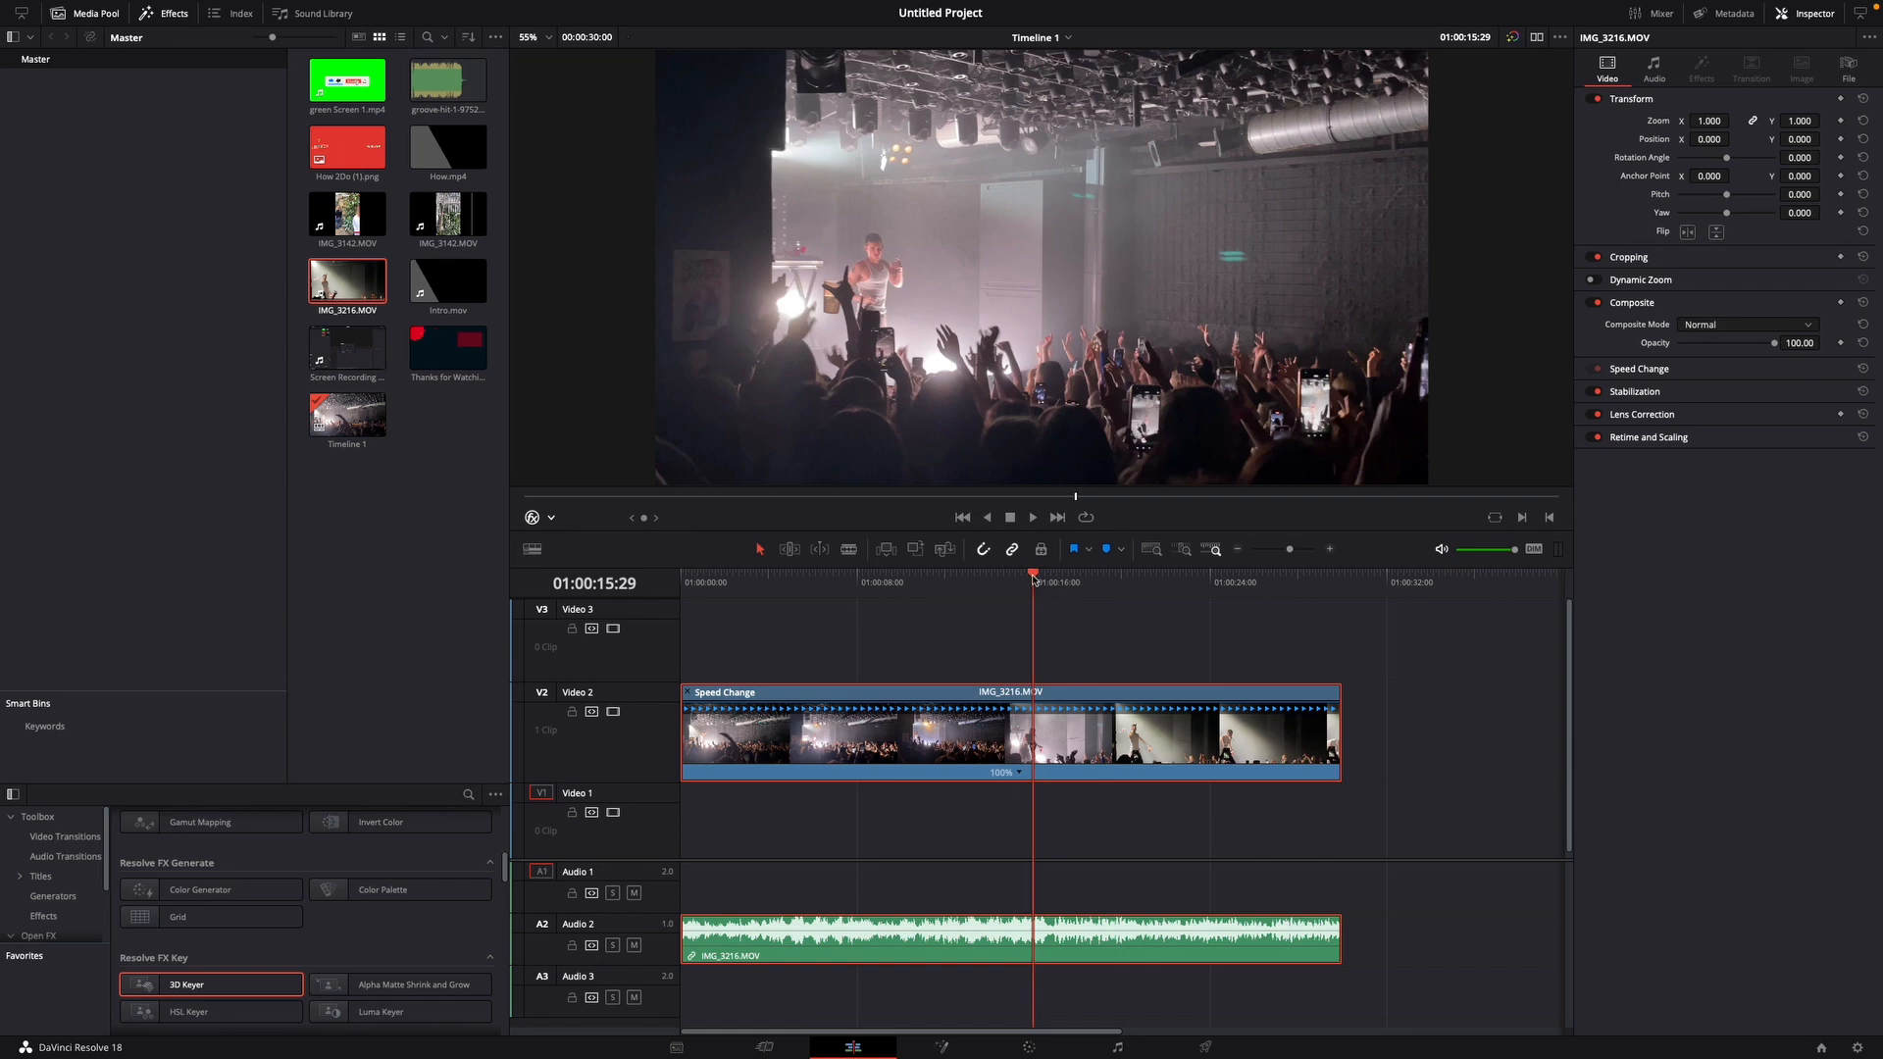
click(837, 575)
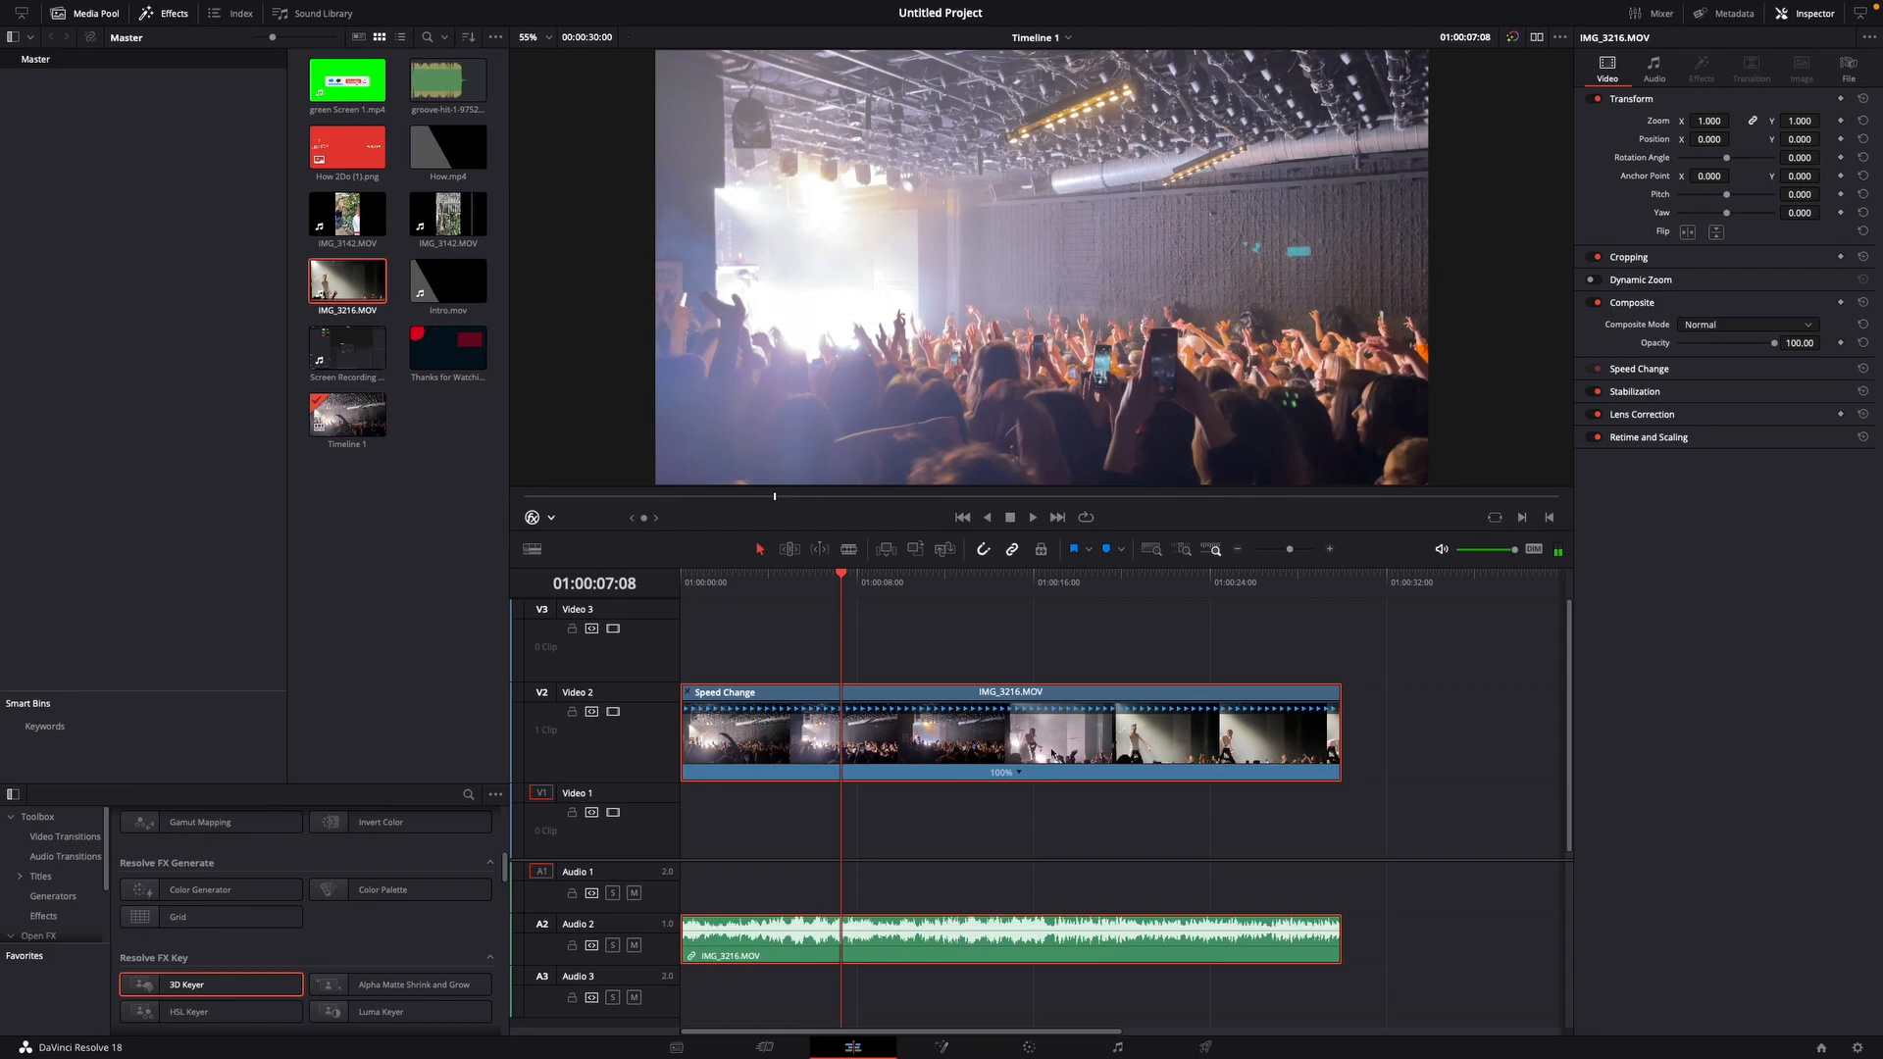
Add two speed points and set the first section to 50%, leaving 75% and 100% after
right_click(1002, 773)
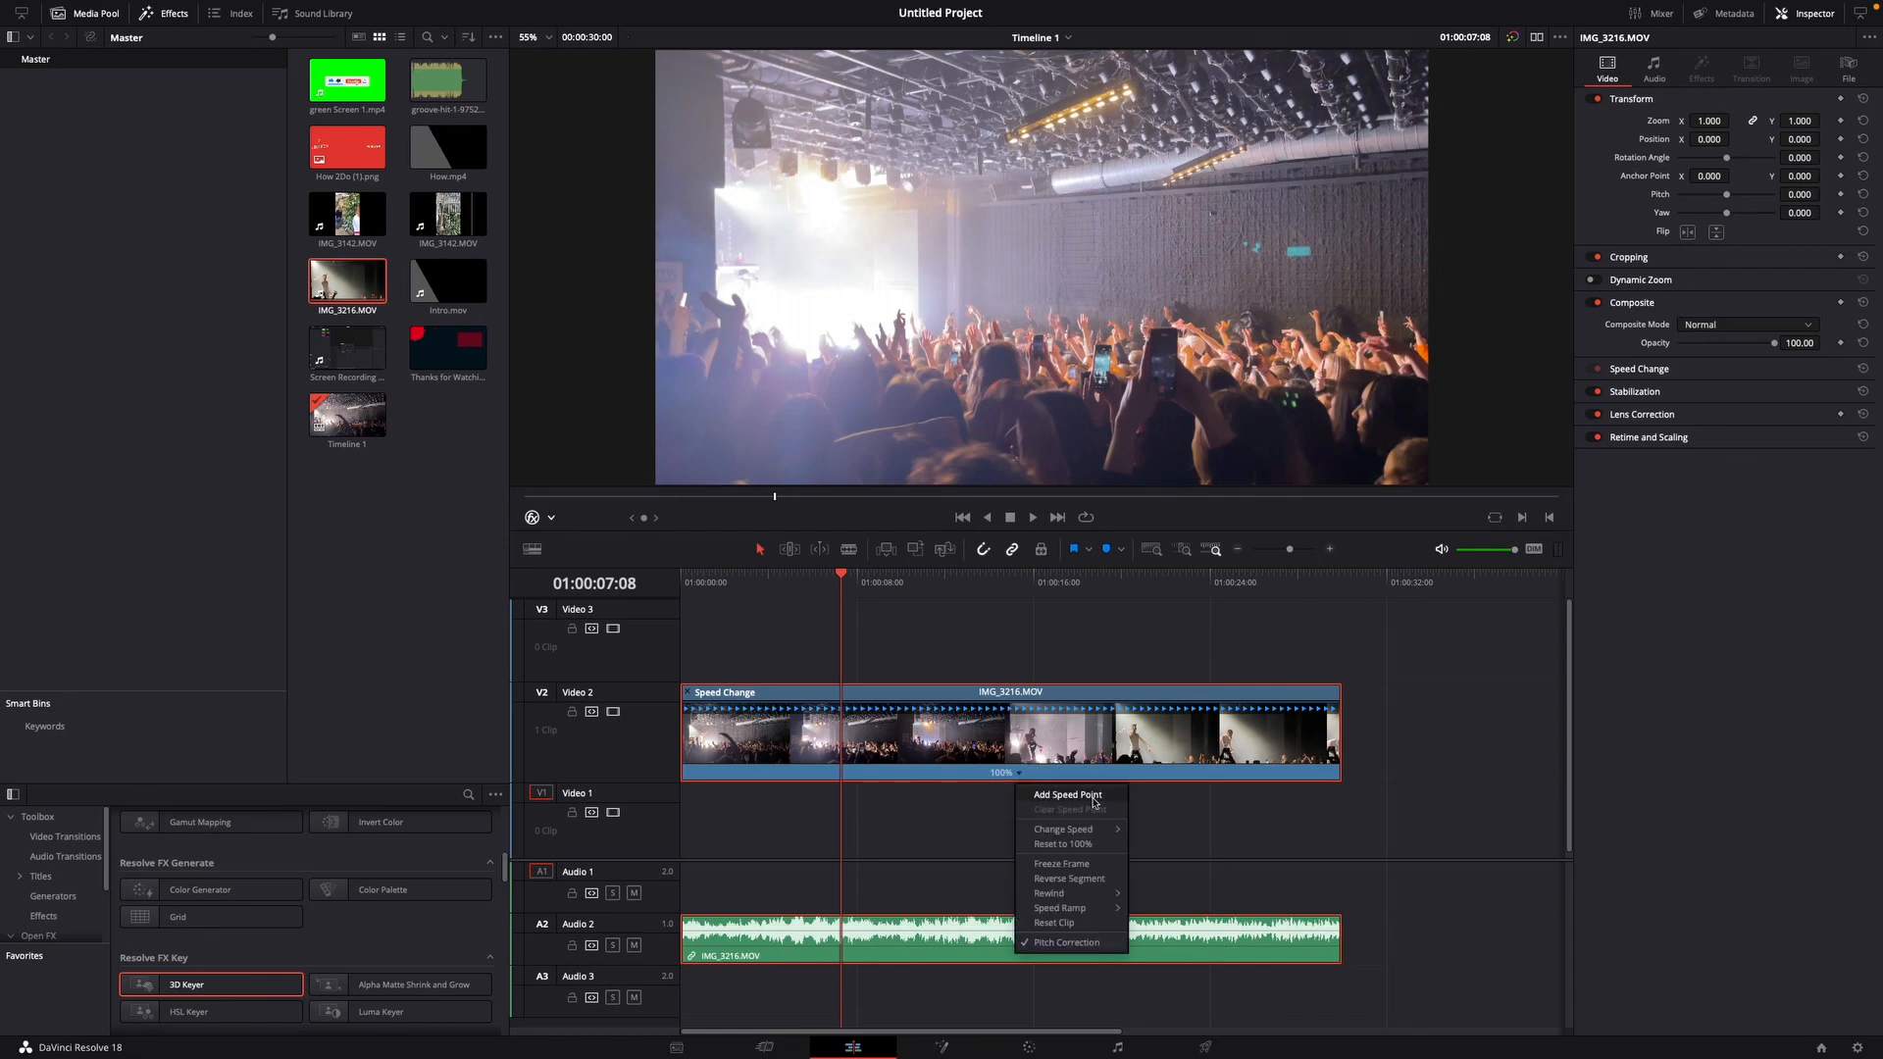
click(1067, 795)
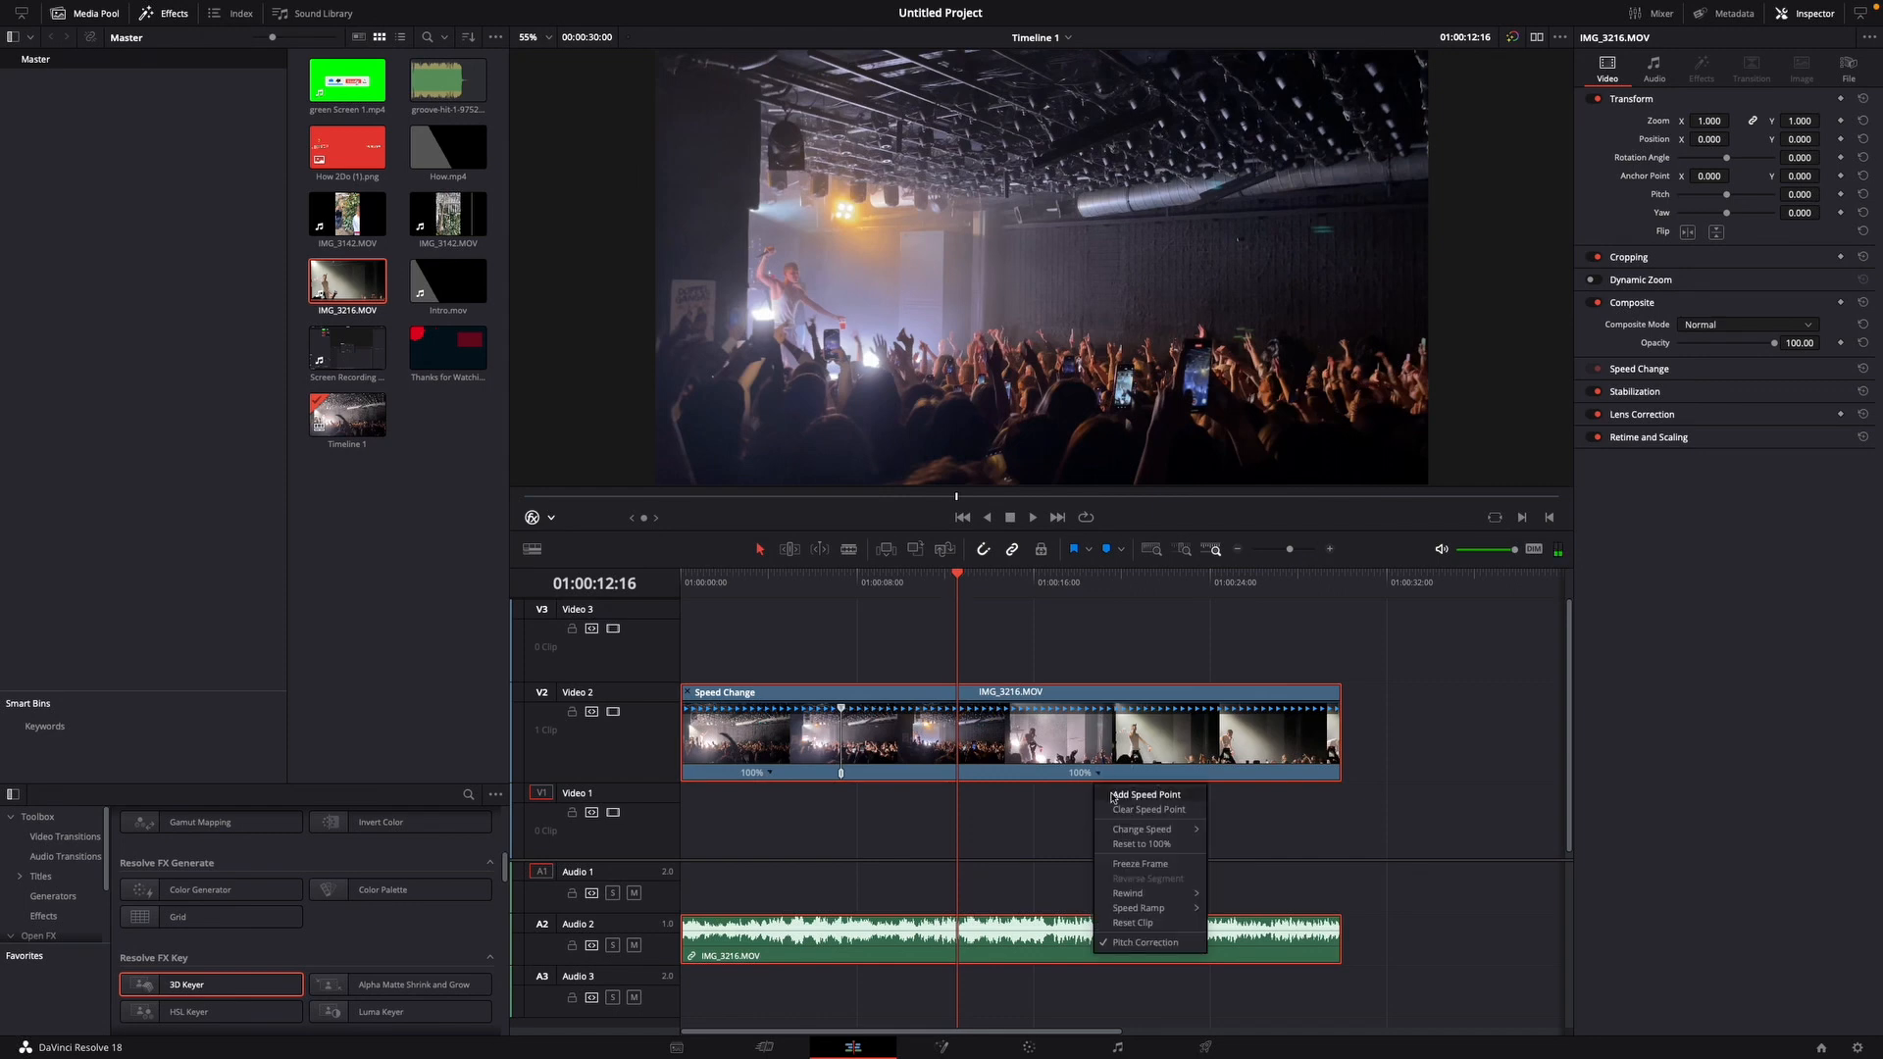
click(1143, 794)
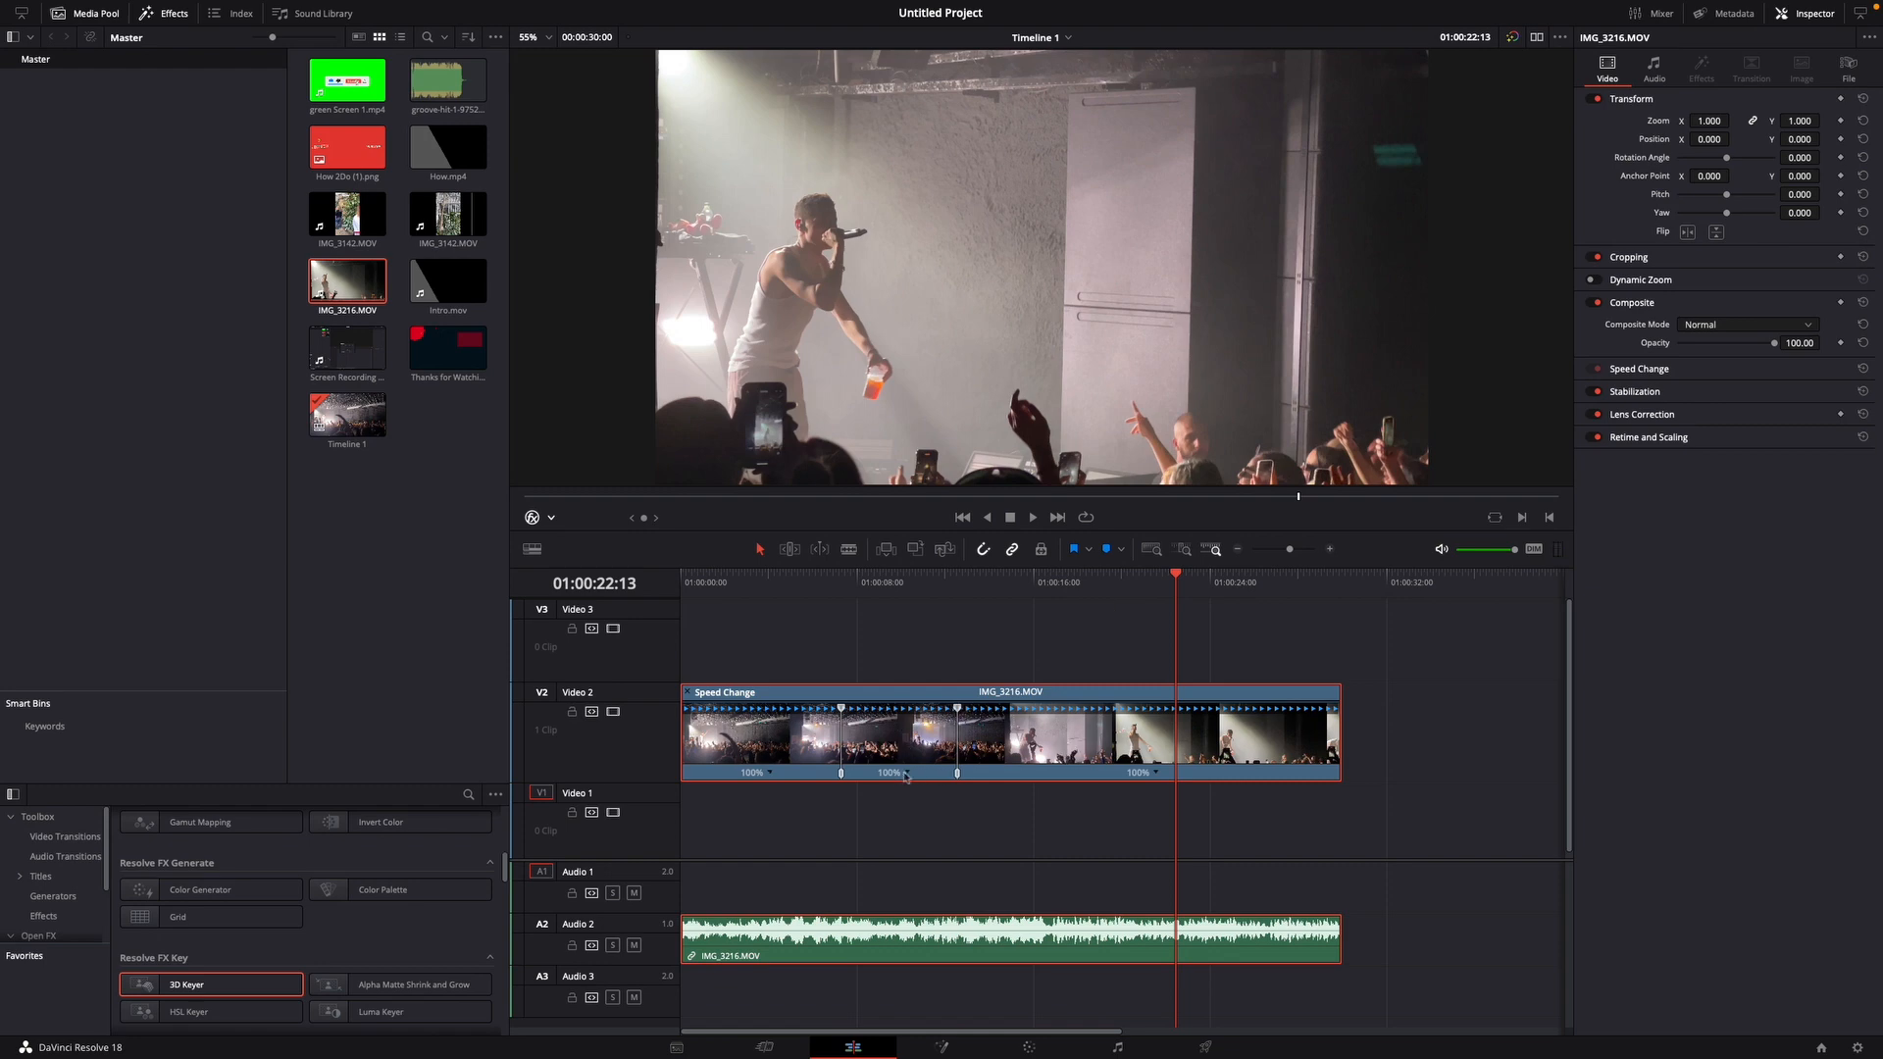
right_click(907, 776)
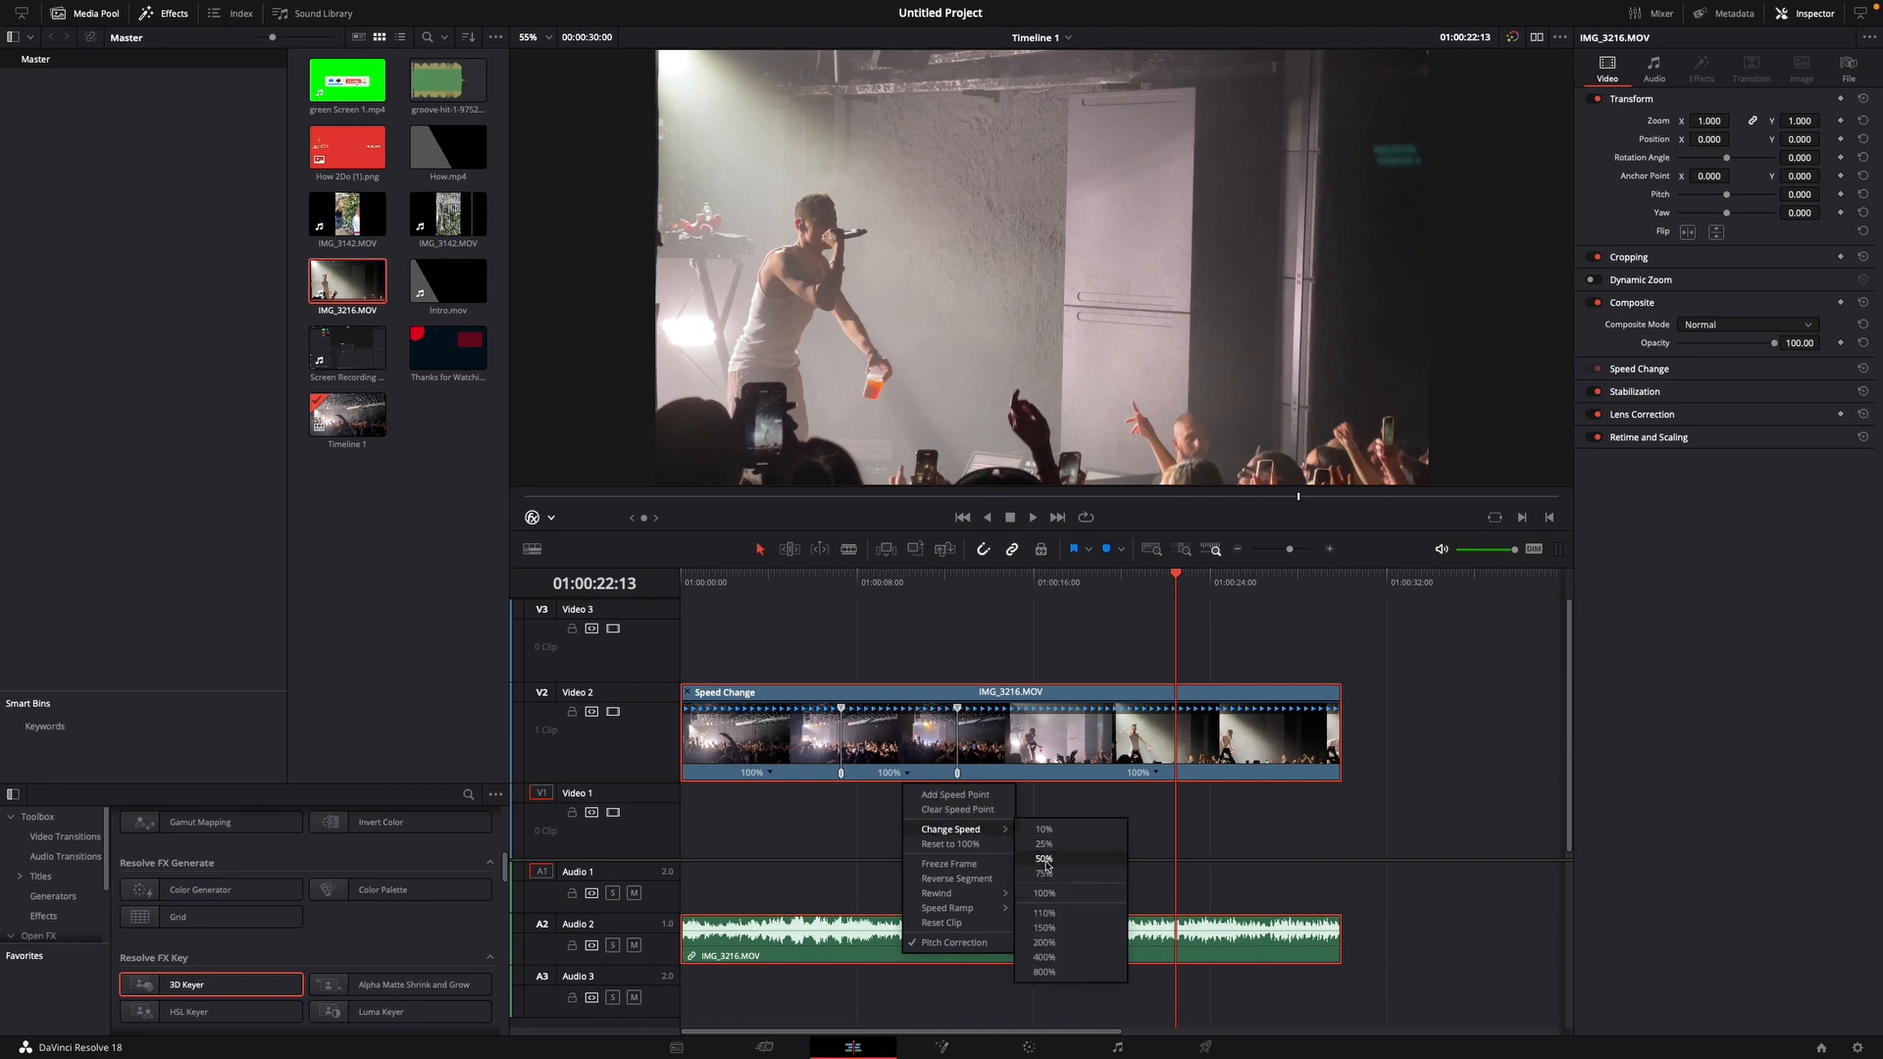
click(1041, 870)
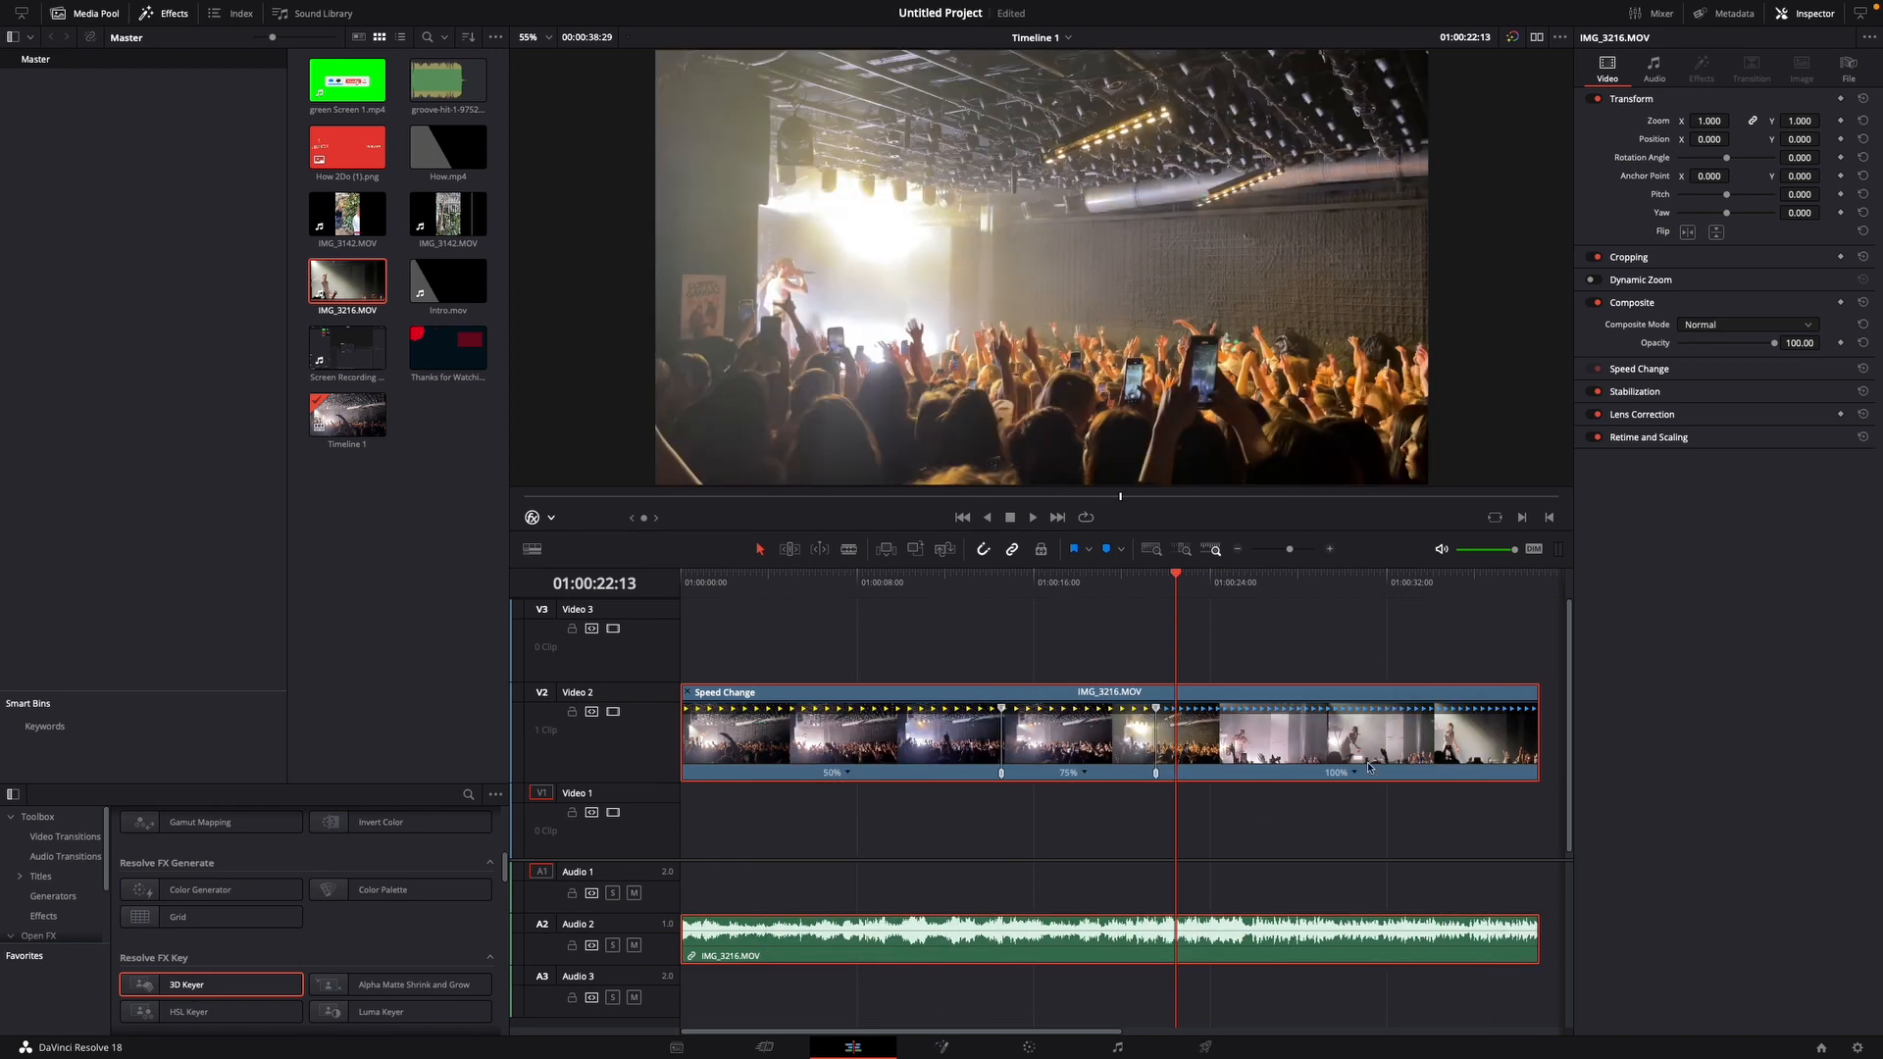
click(838, 583)
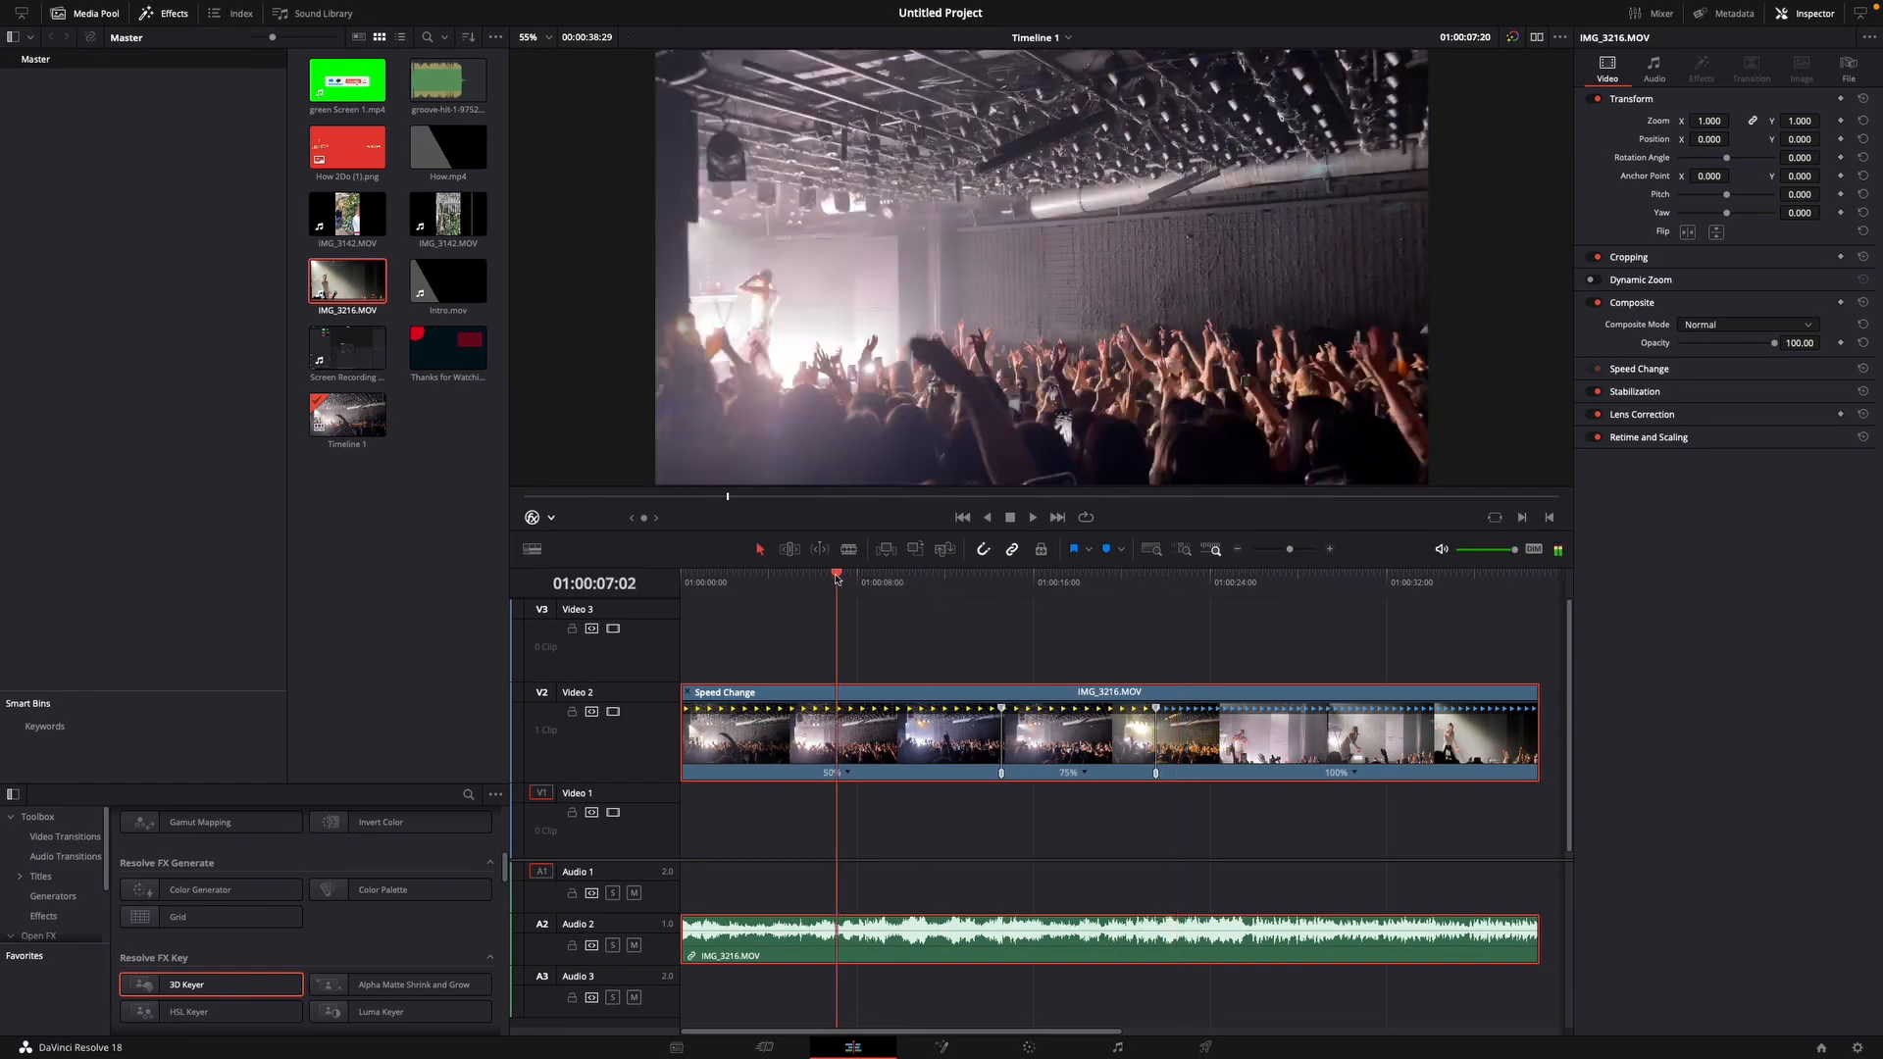
click(1010, 515)
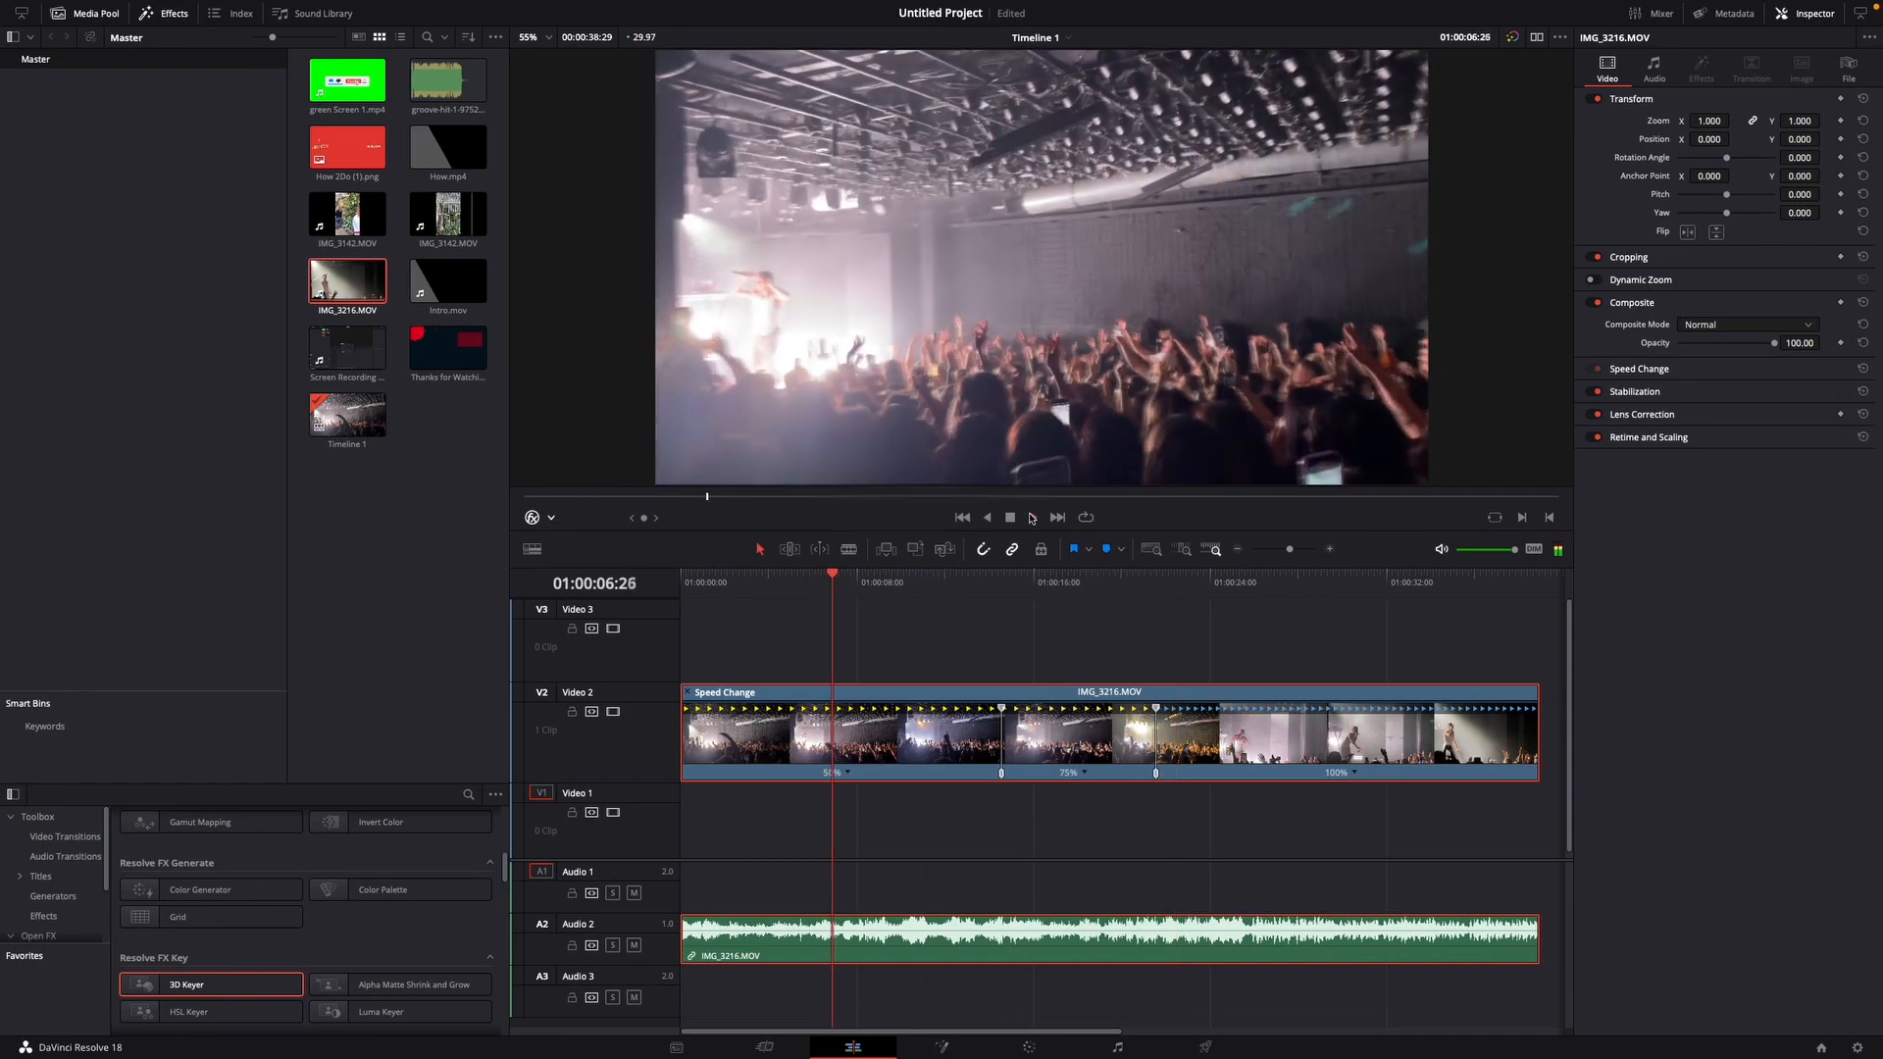
click(1033, 518)
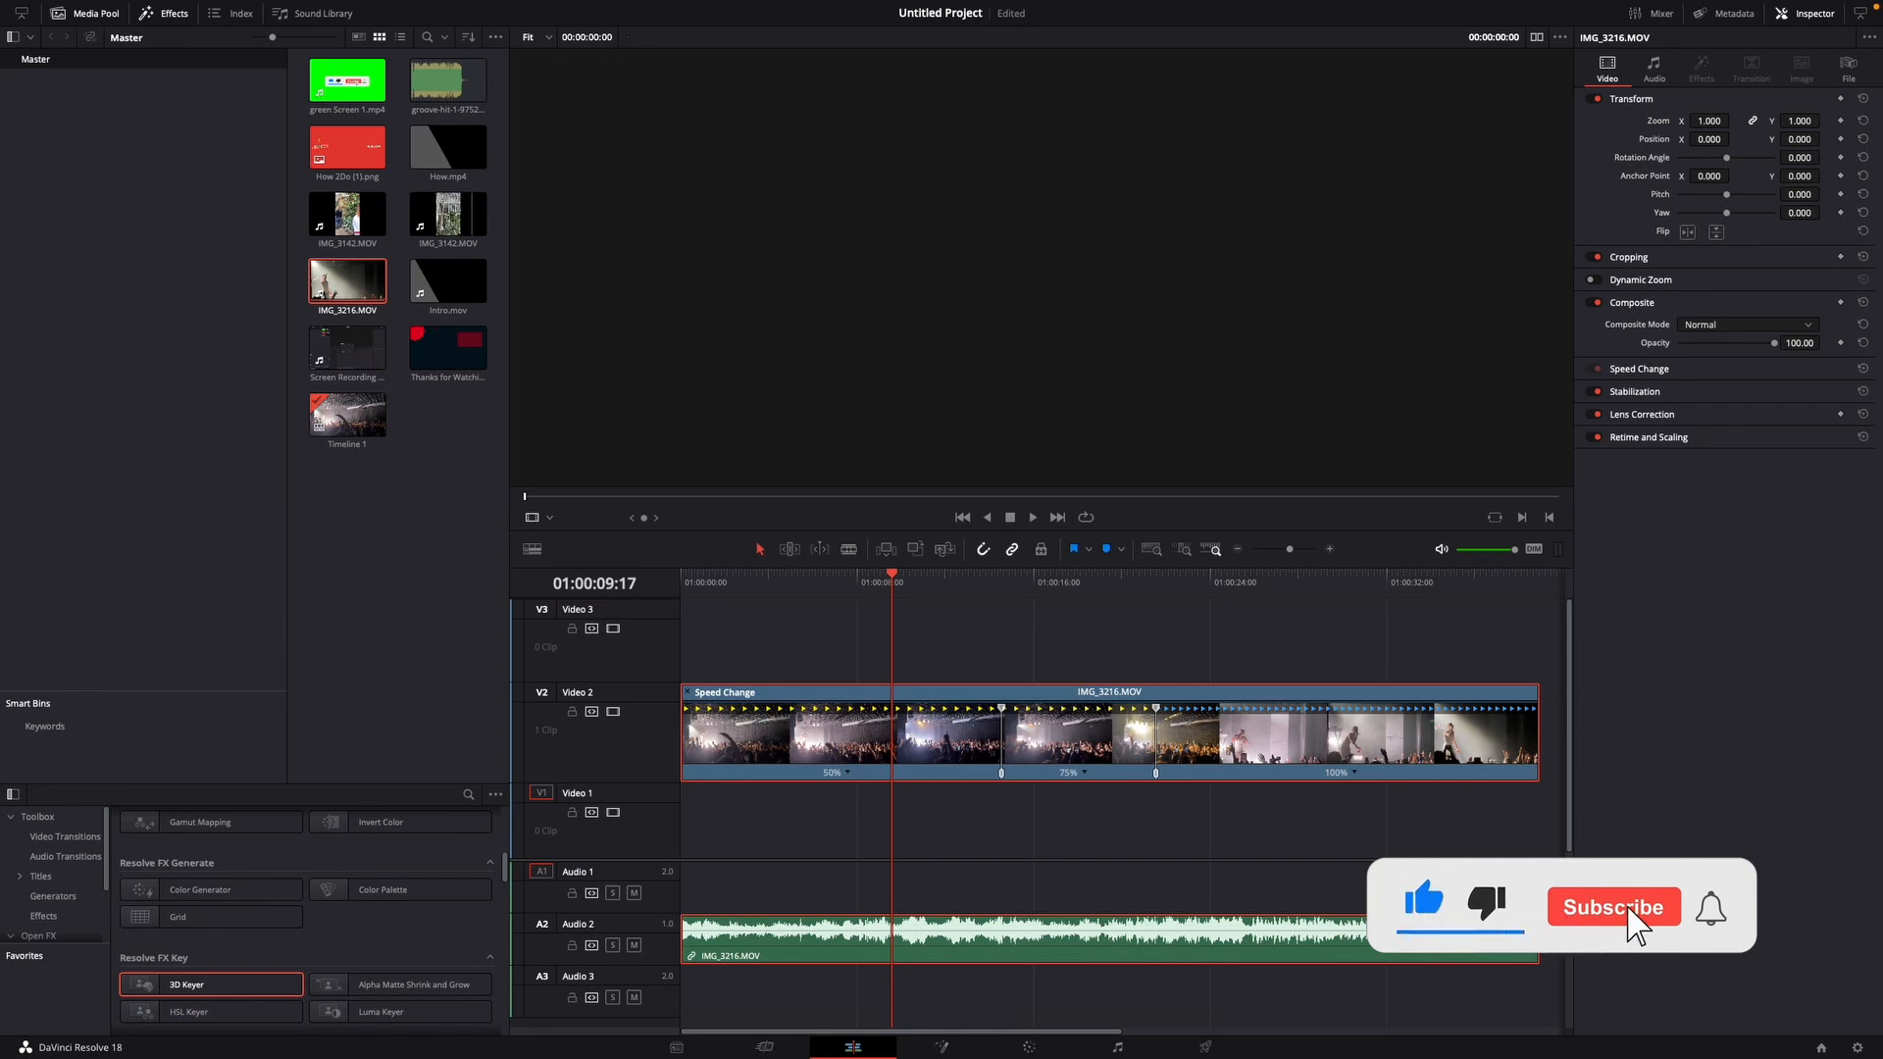
click(1612, 906)
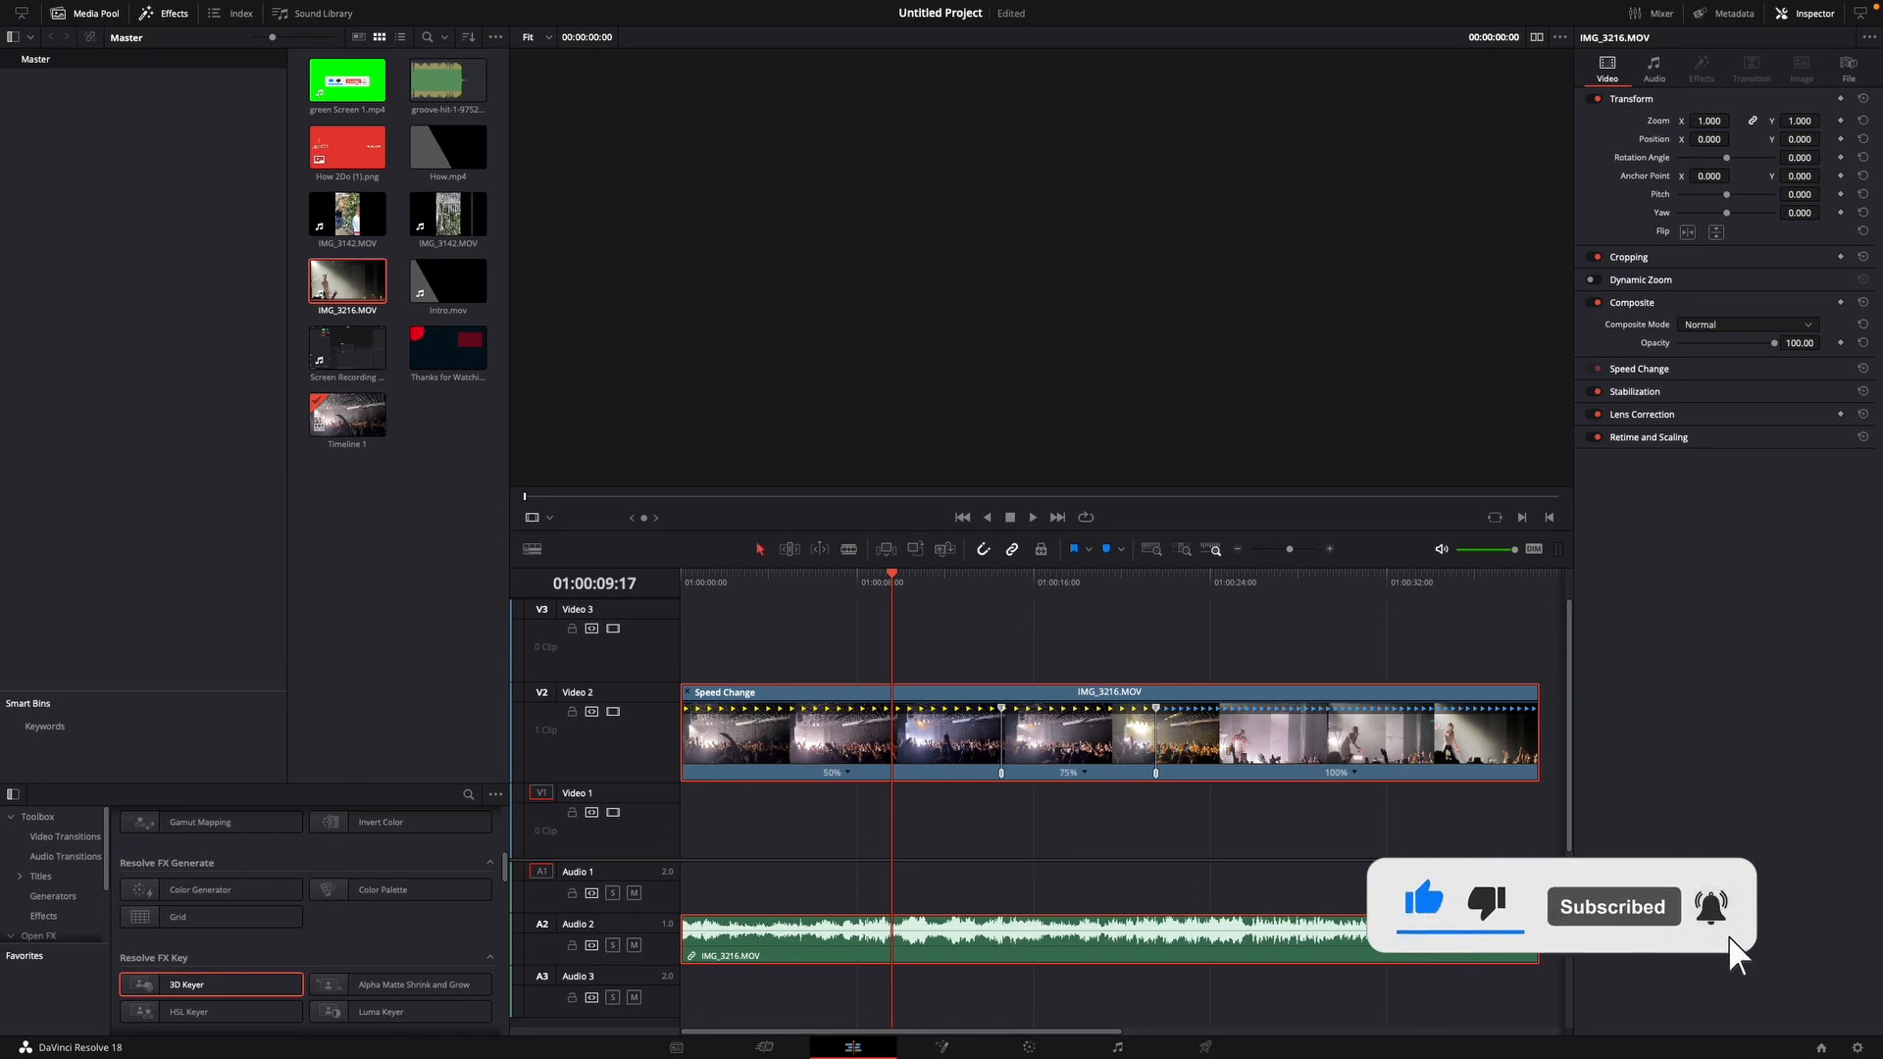